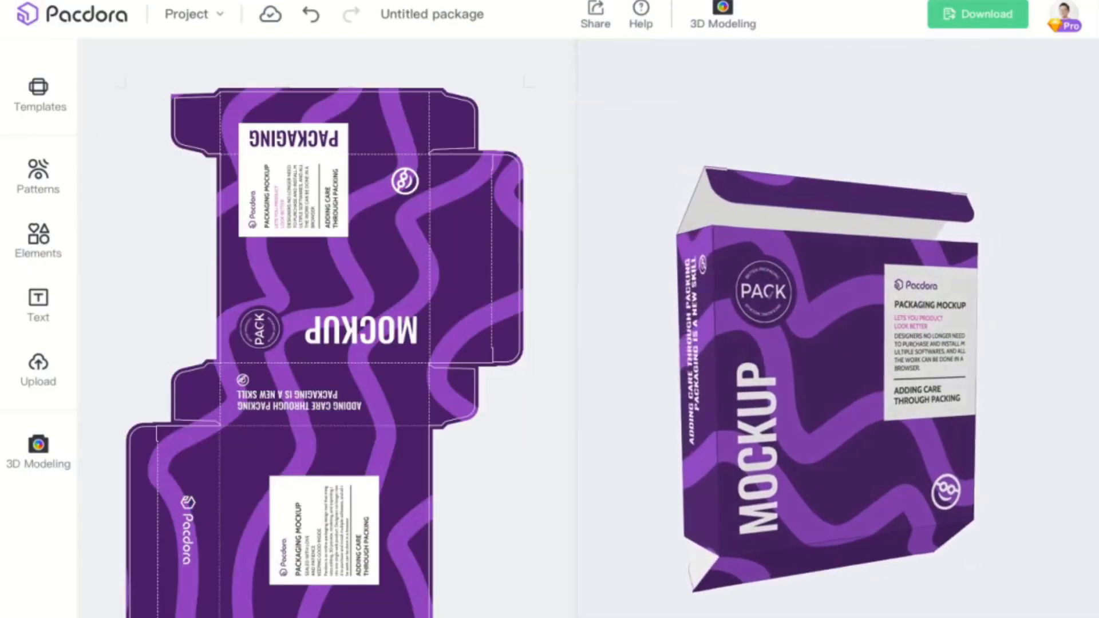
Show the download options for the purple box design, then return to the Pacdora homepage.
left_click(977, 13)
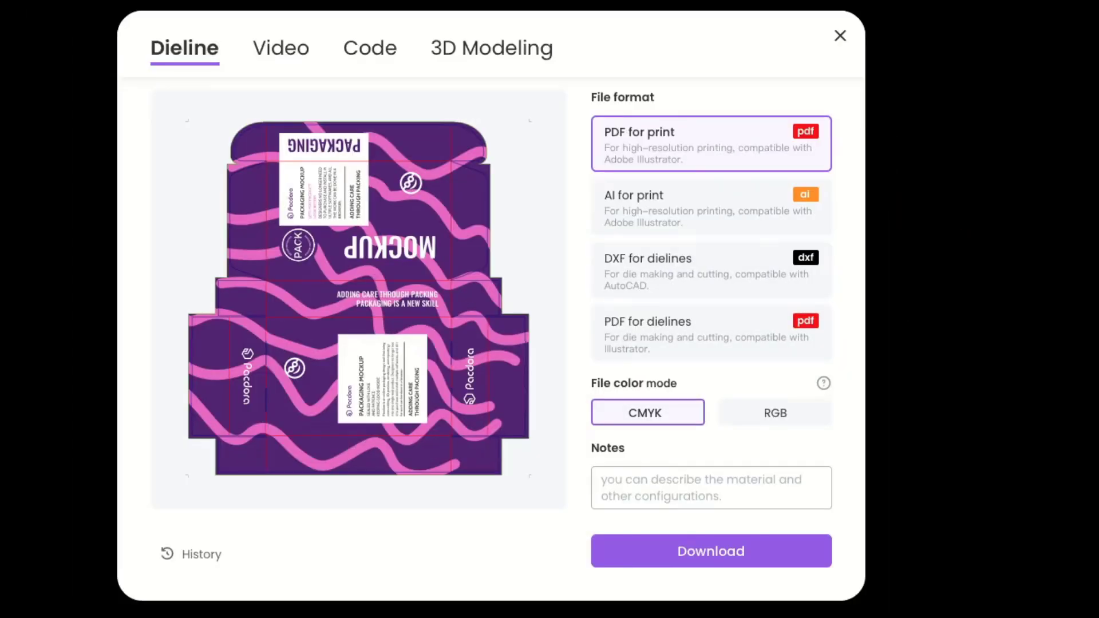
left_click(281, 48)
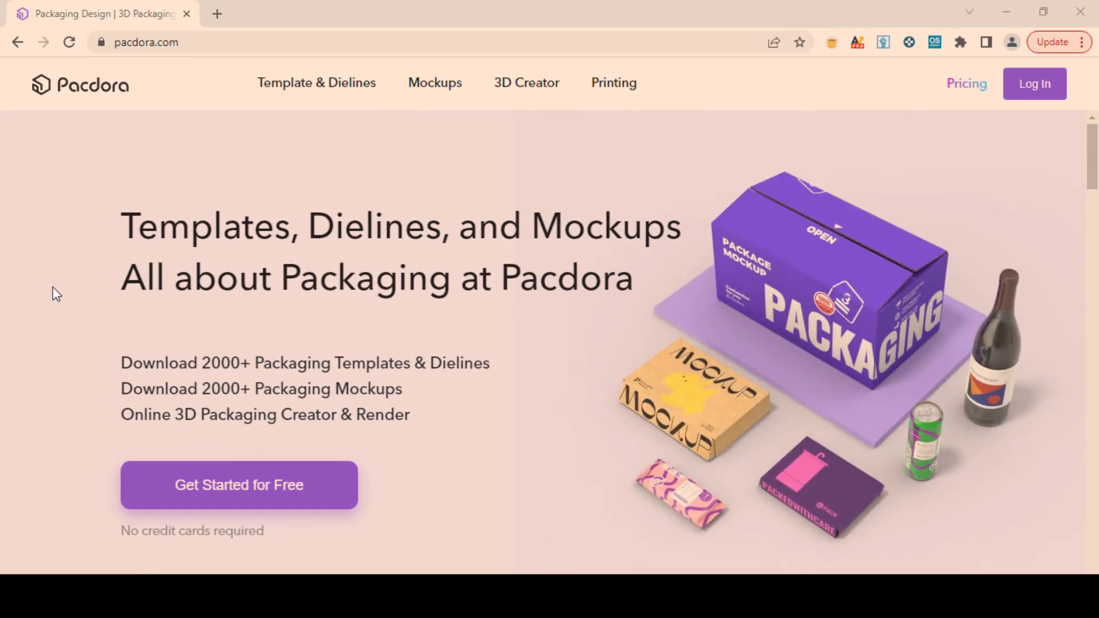
Reach the Tuck End Box dieline card on the homepage and enter the full dieline template library.
scroll("down", 3)
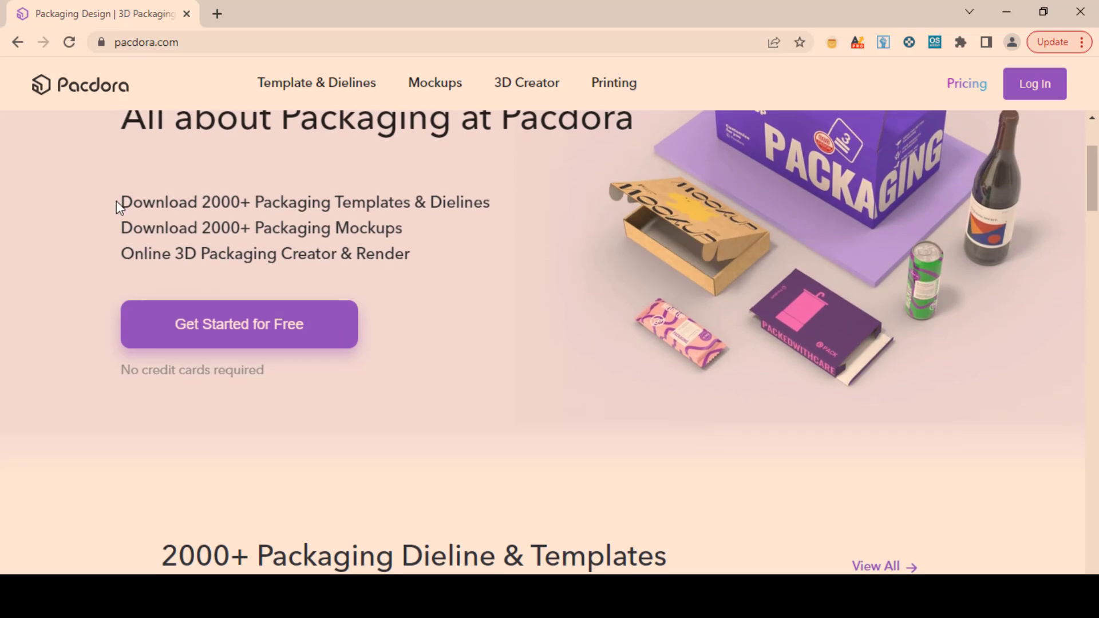
scroll("down", 3)
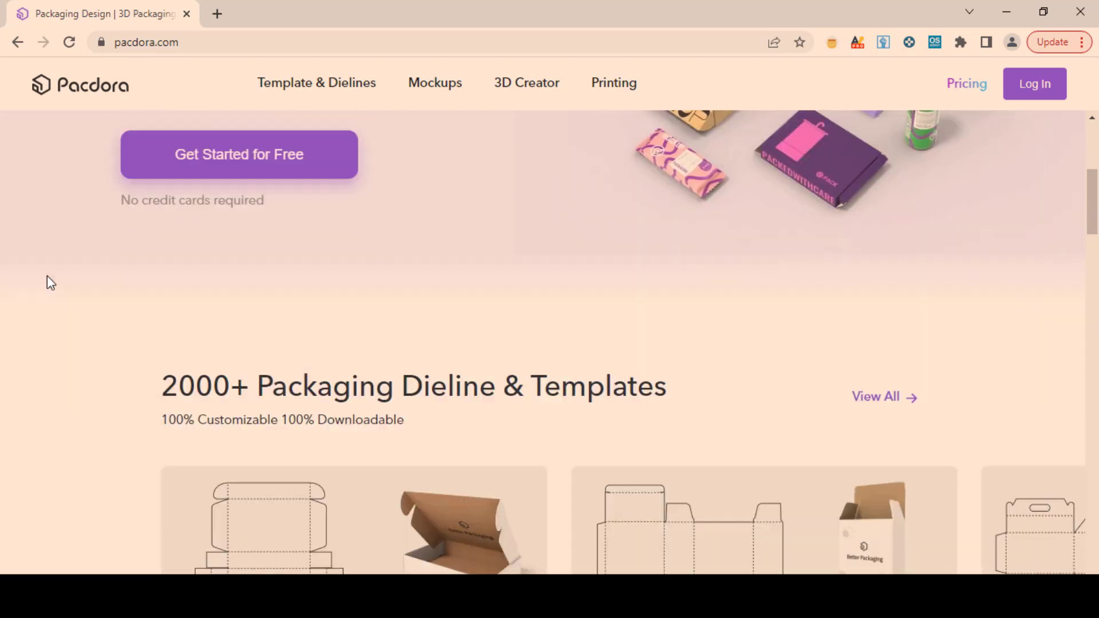
scroll("down", 3)
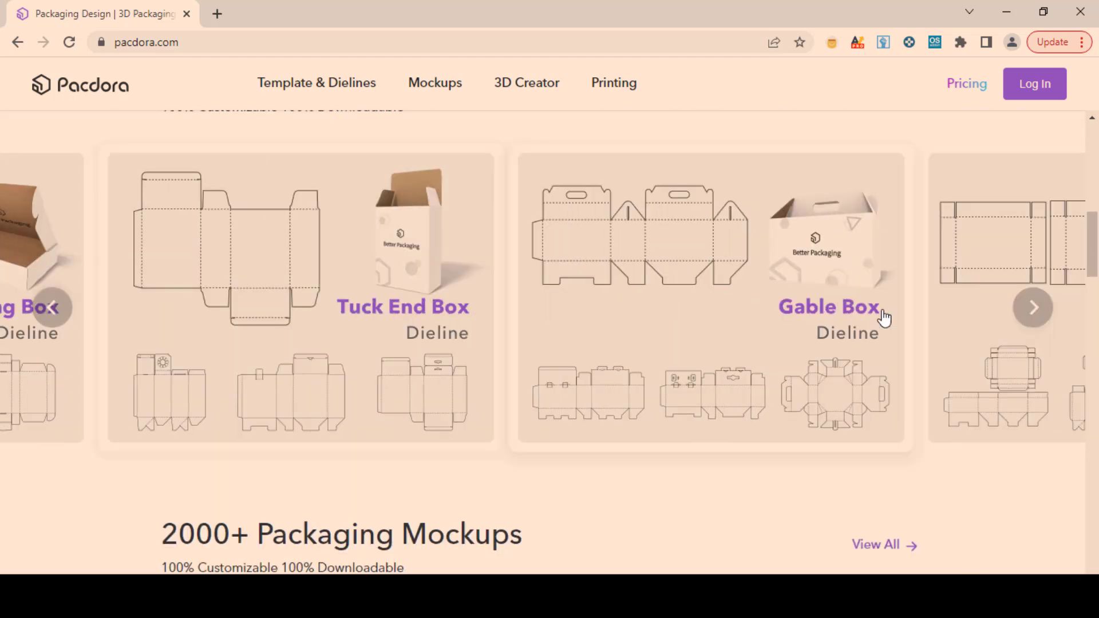
left_click(316, 83)
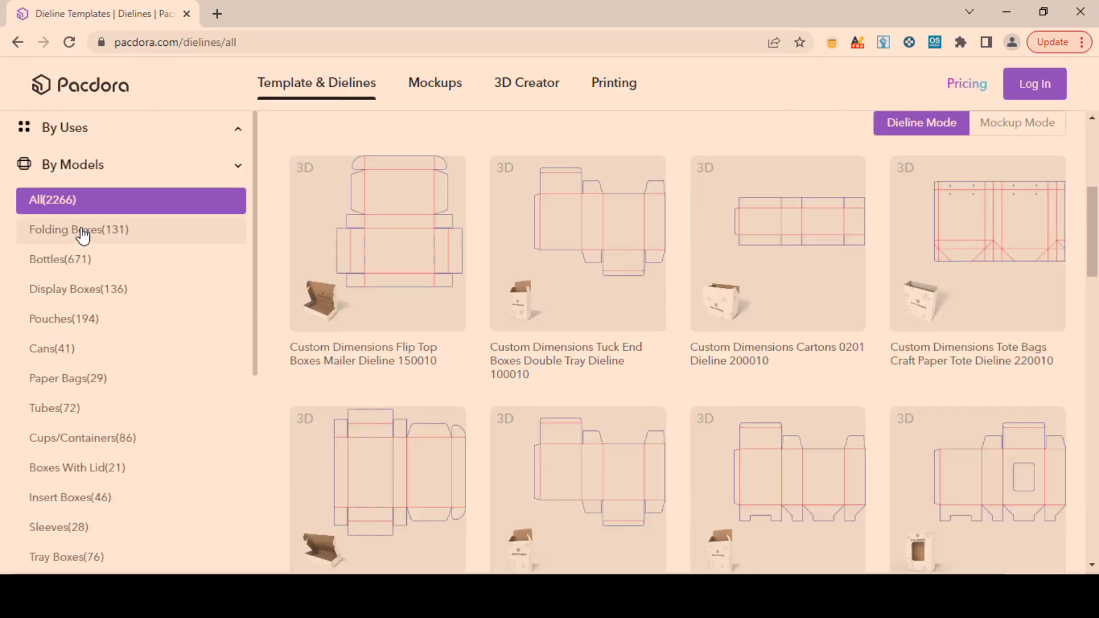
Filter the library to the 185 Tuck End Boxes templates and browse them.
scroll("down", 3)
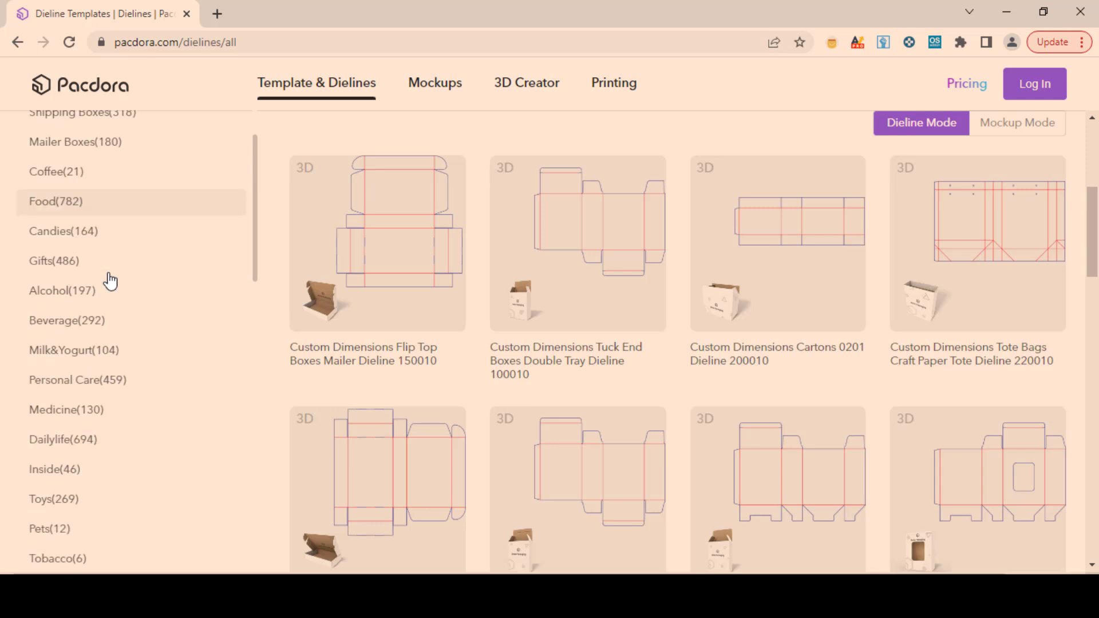
scroll("down", 3)
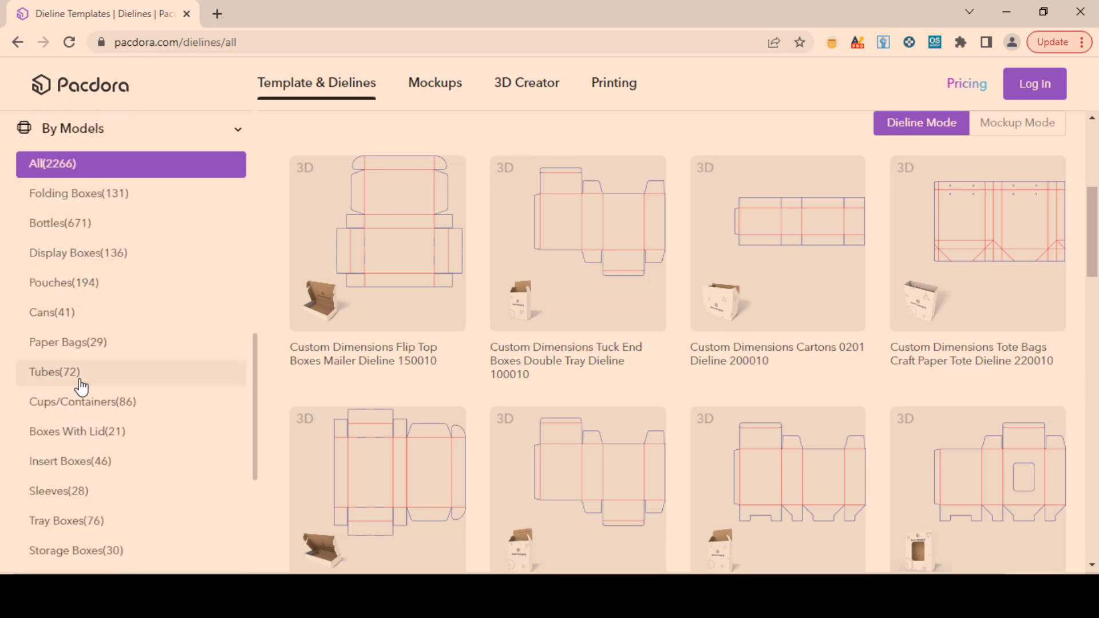
scroll("down", 3)
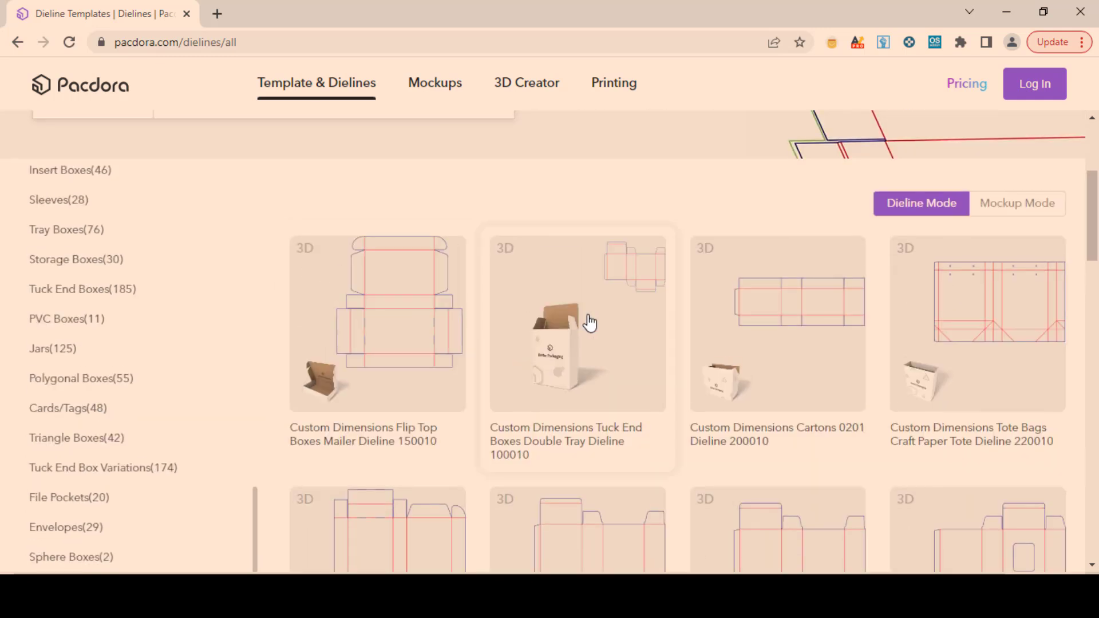
scroll("down", 3)
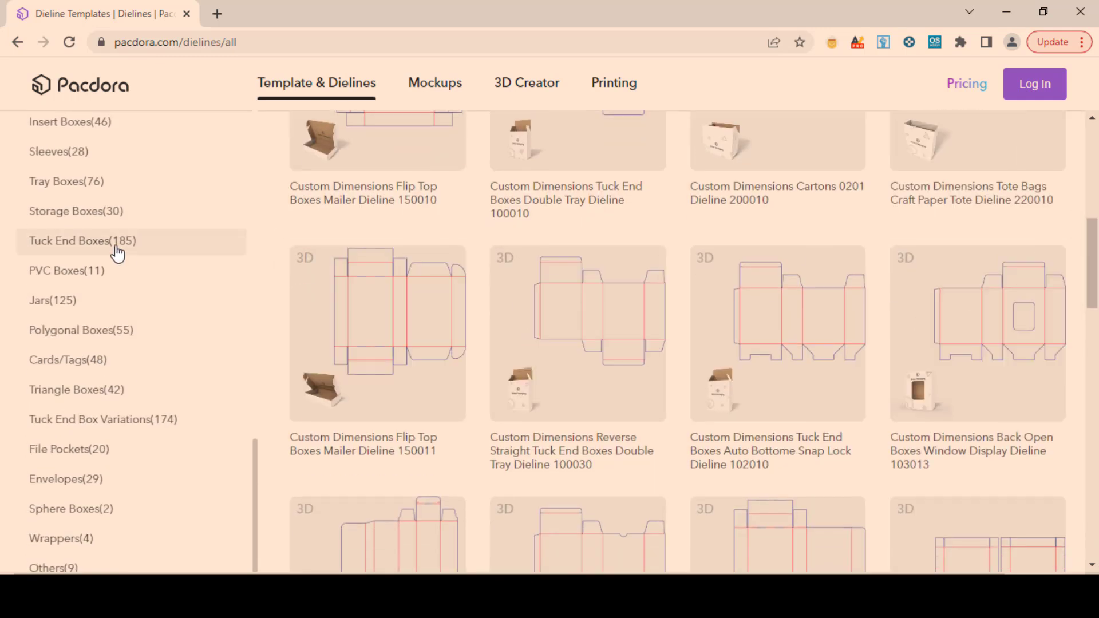
left_click(81, 241)
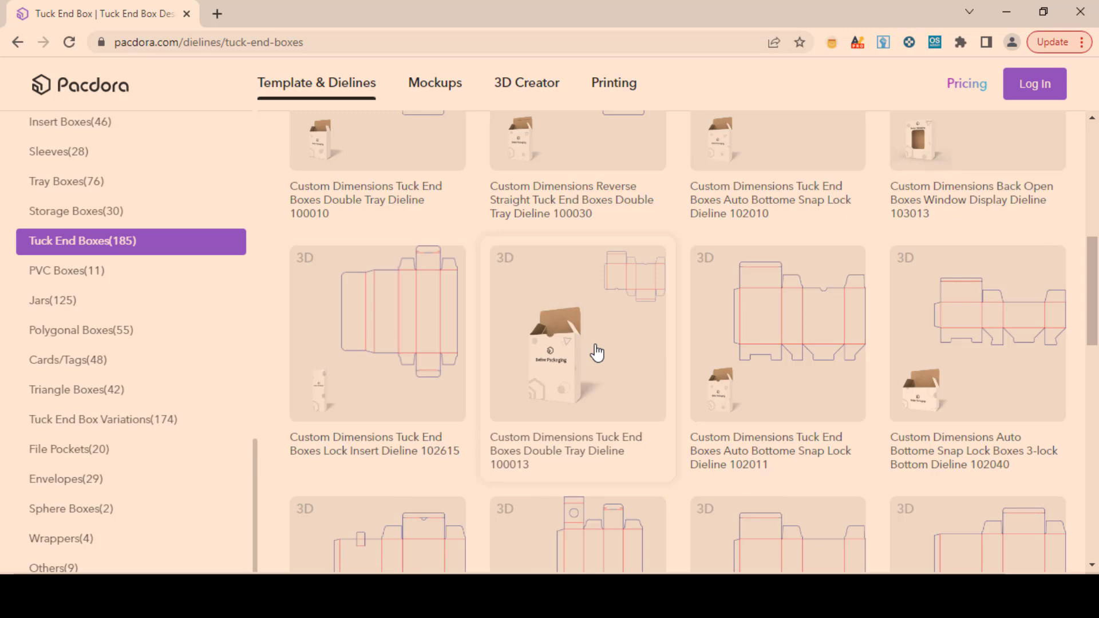
scroll("down", 3)
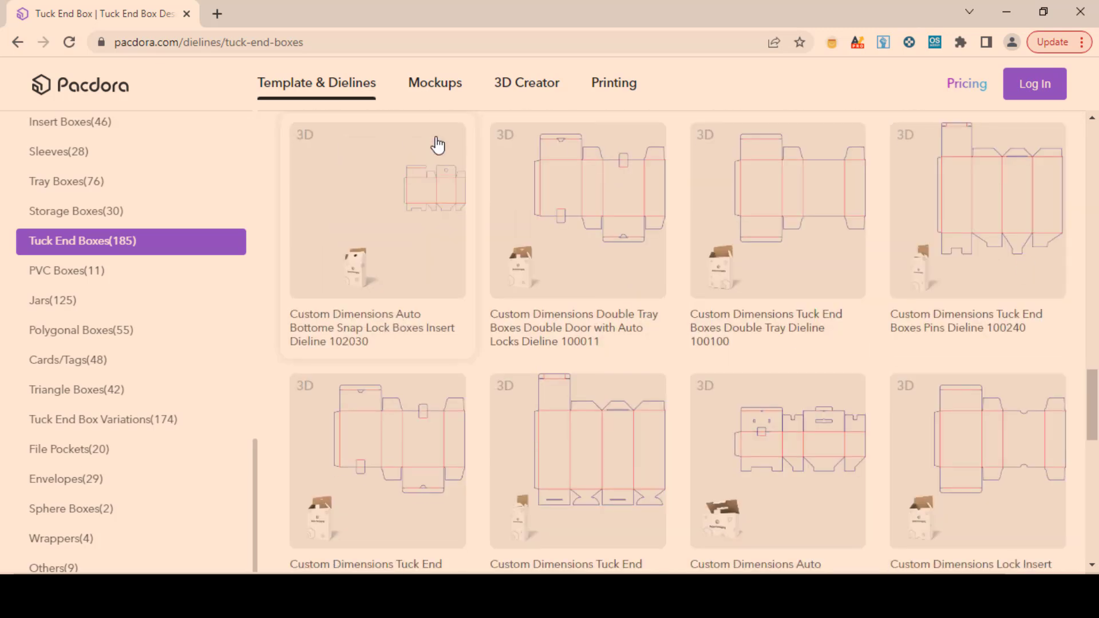
Browse the Mockups gallery of 2,266 packaging mockups: tuck end boxes, pouches, cans and mailers.
left_click(435, 82)
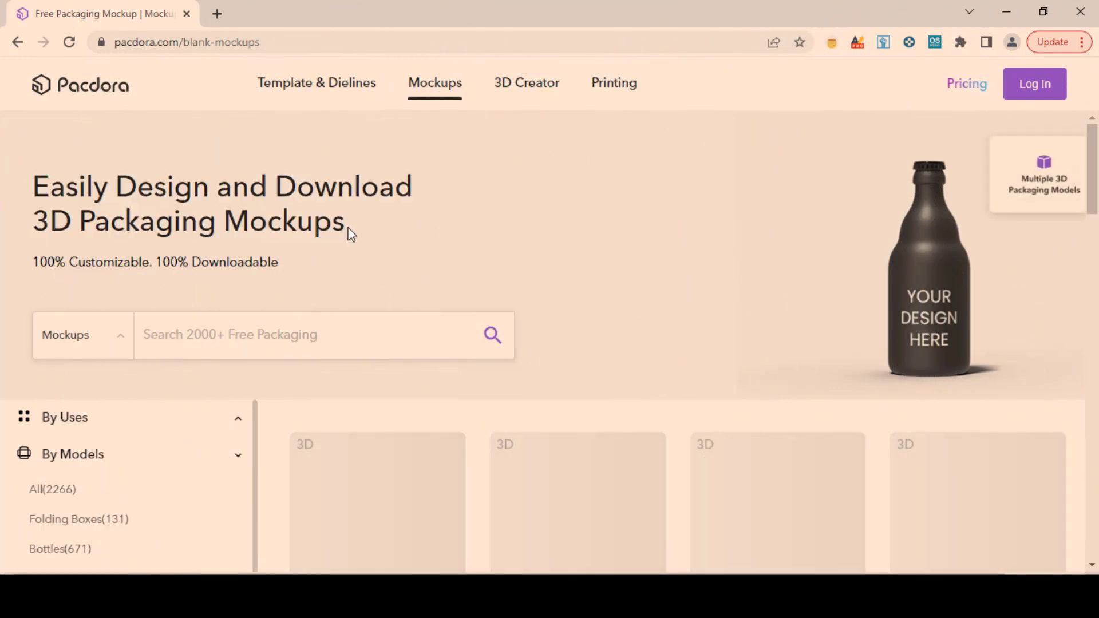
scroll("down", 3)
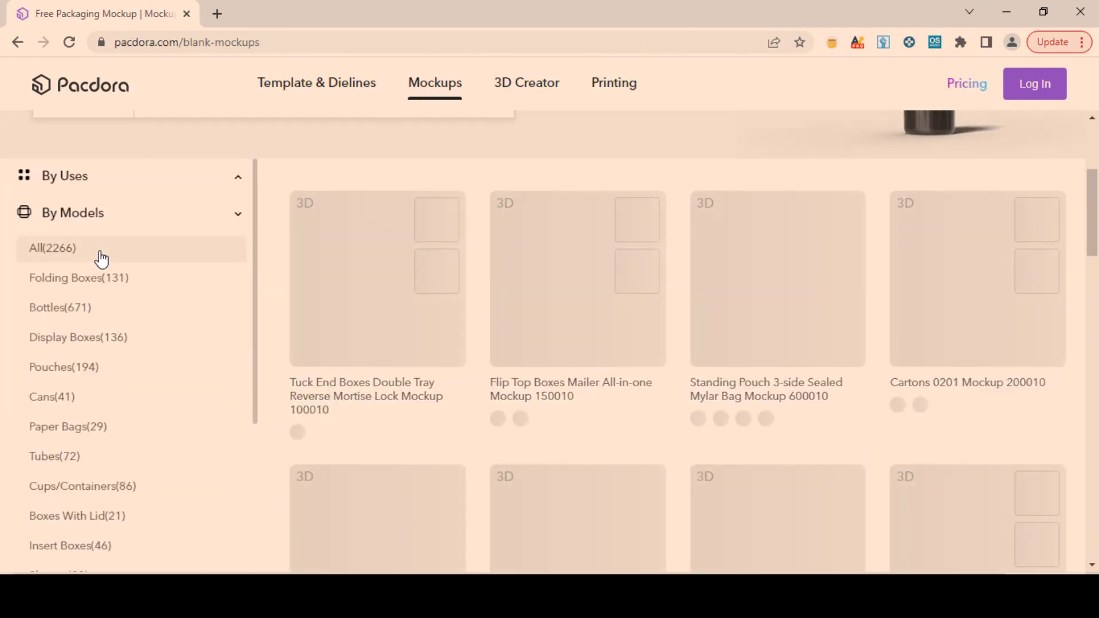
scroll("down", 3)
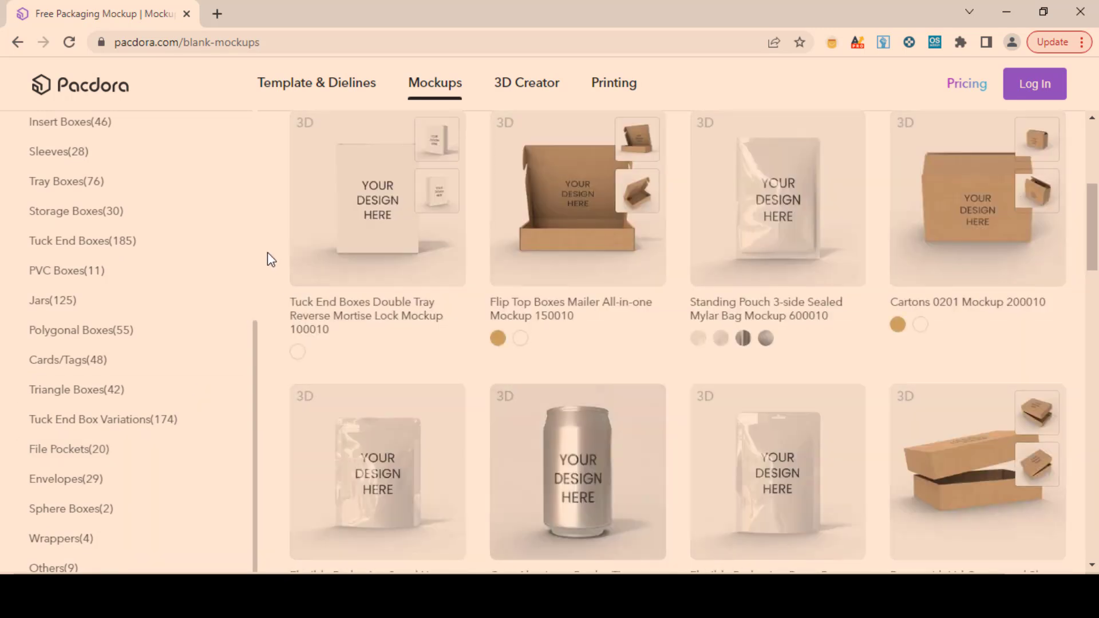
scroll("up", 3)
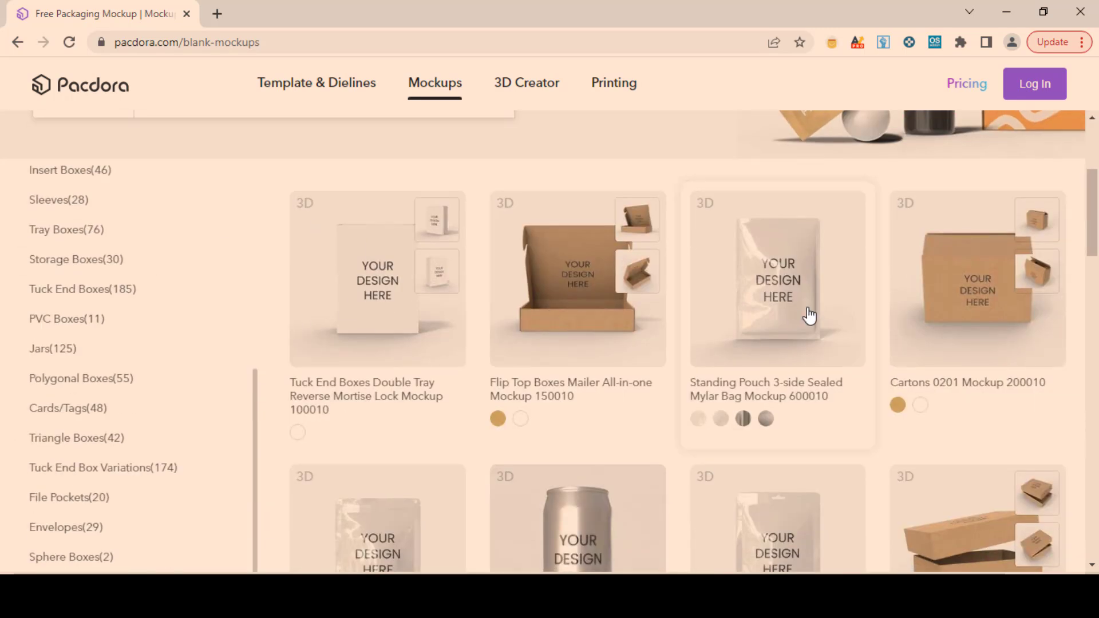
scroll("down", 3)
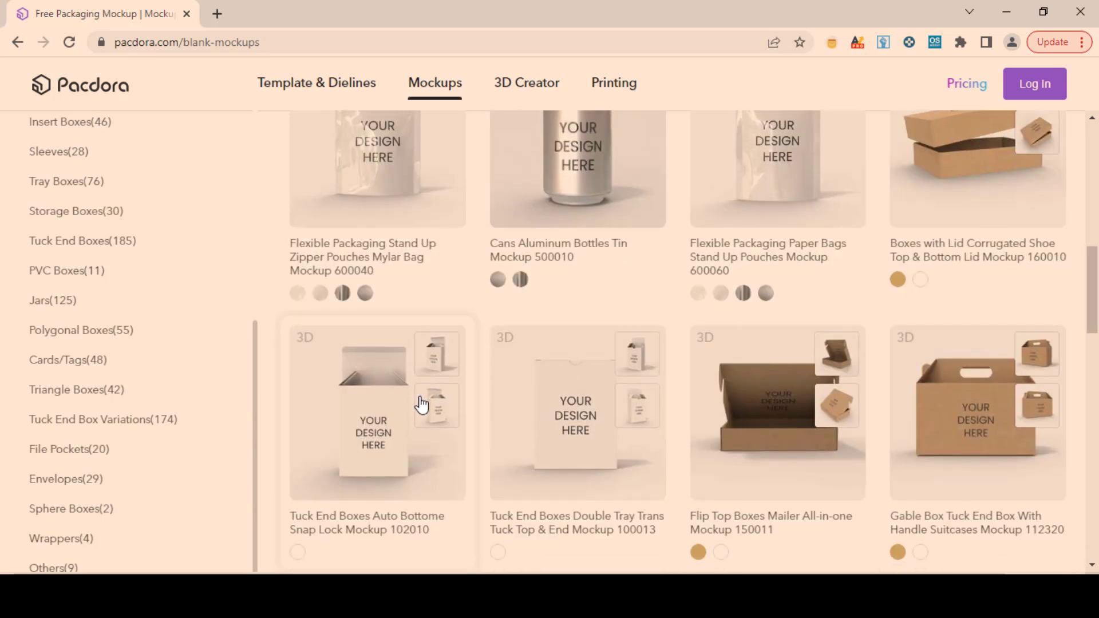
scroll("down", 3)
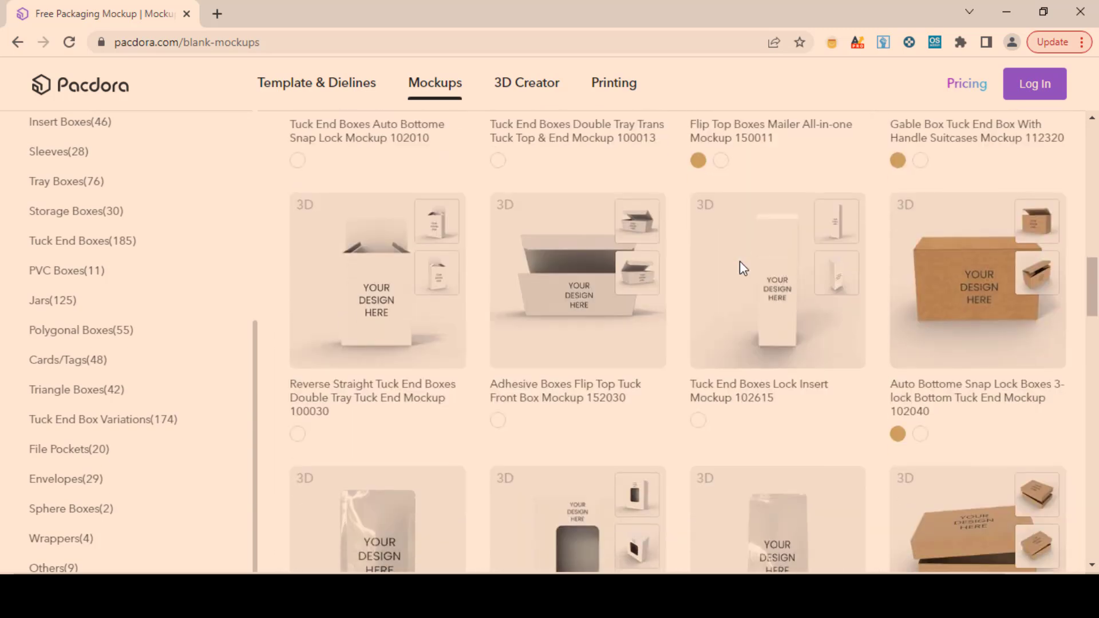
Review the 3D Creator page's three-step section, then move on to the Printing page.
left_click(527, 82)
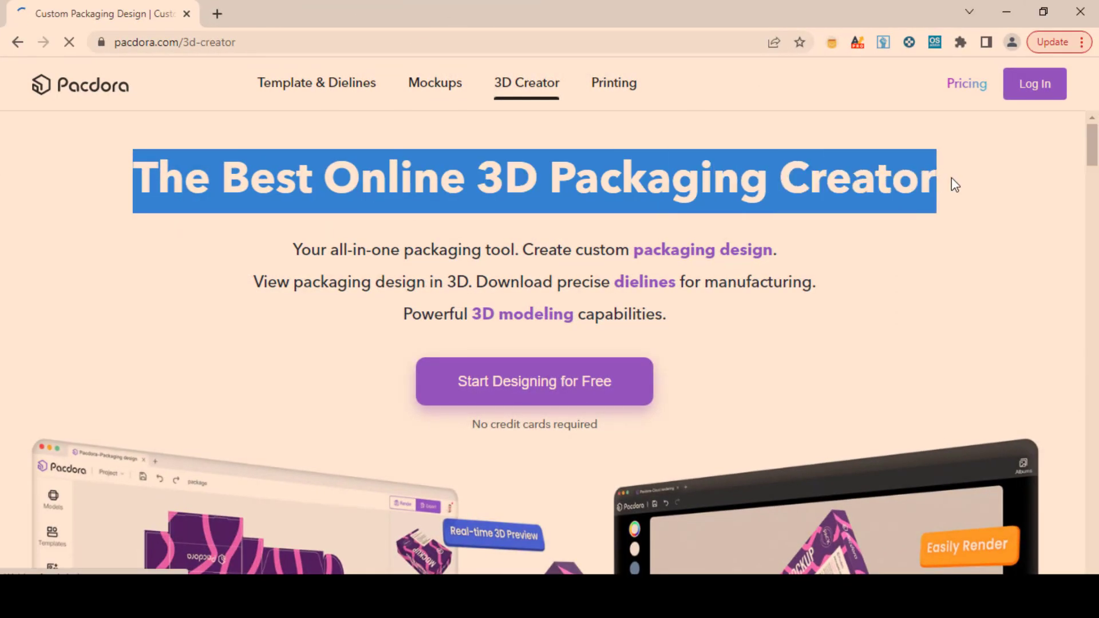
scroll("down", 3)
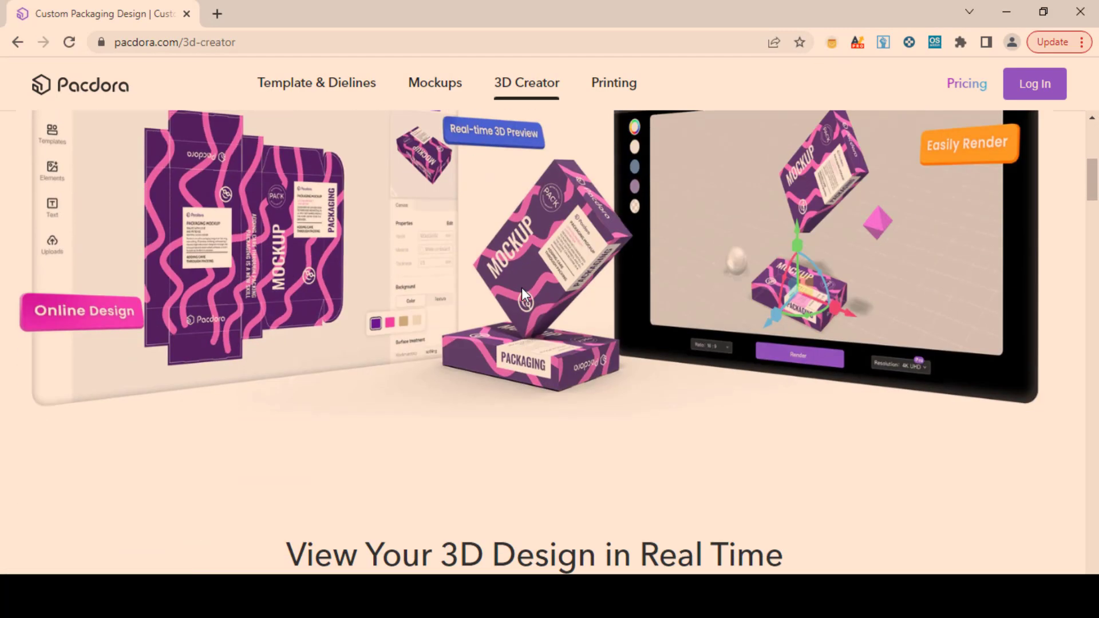
scroll("down", 3)
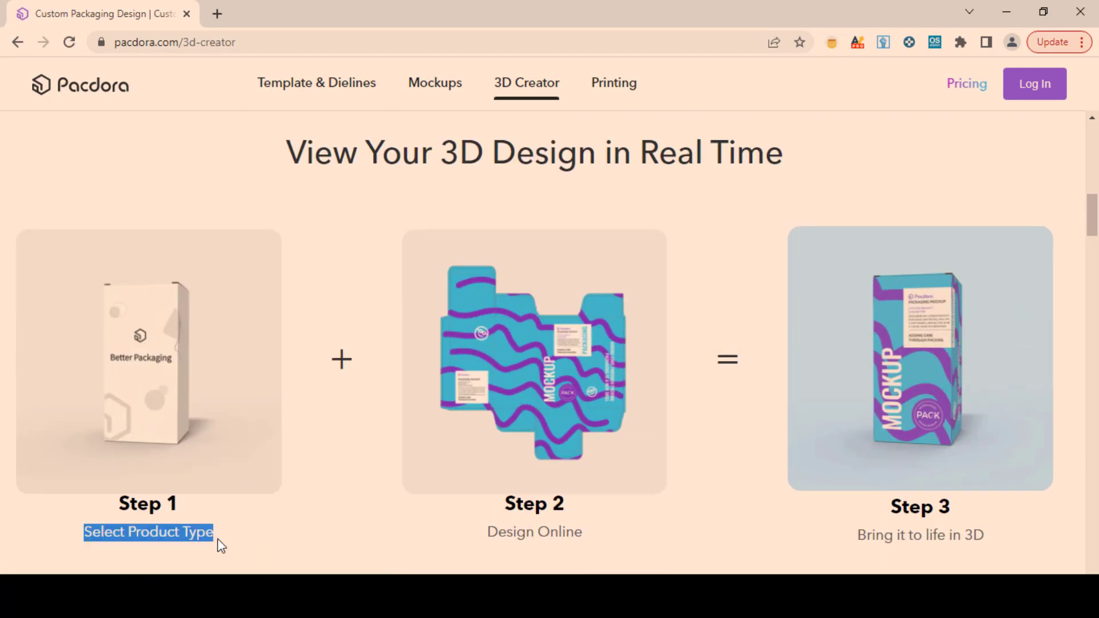
scroll("down", 3)
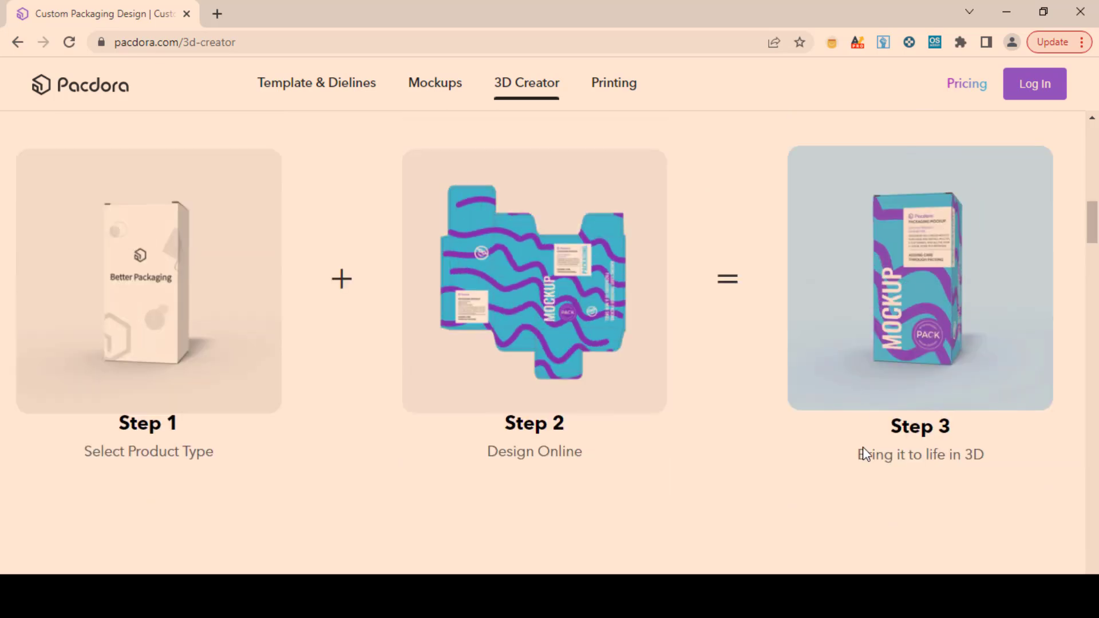
left_click(614, 82)
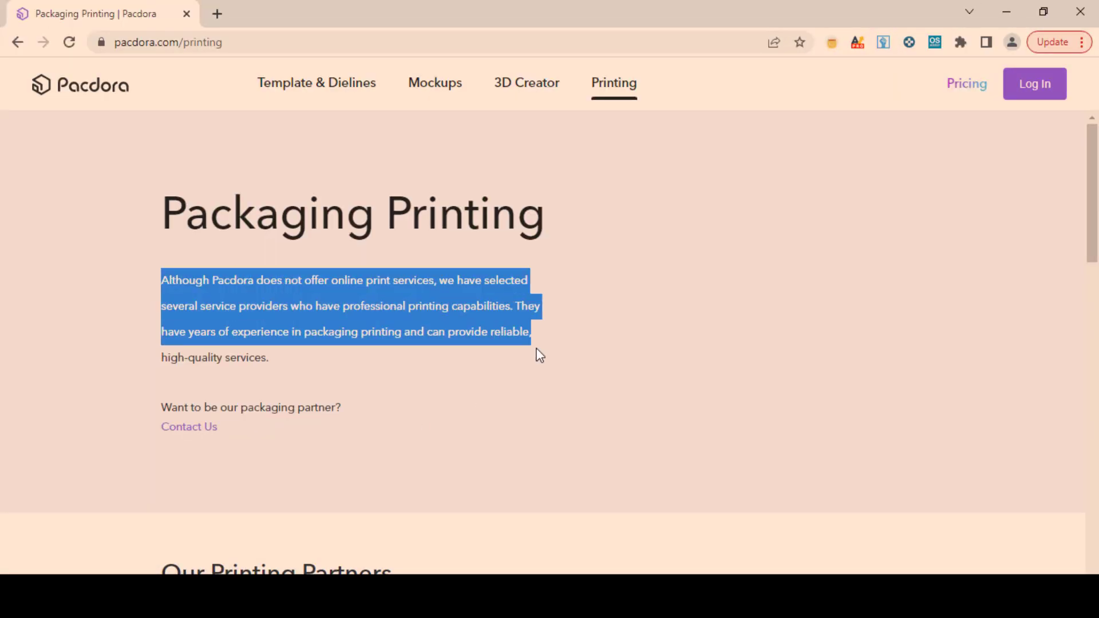
Review the Our Printing Partners list (highlighting Canada), then move on to the Pricing page.
scroll("down", 3)
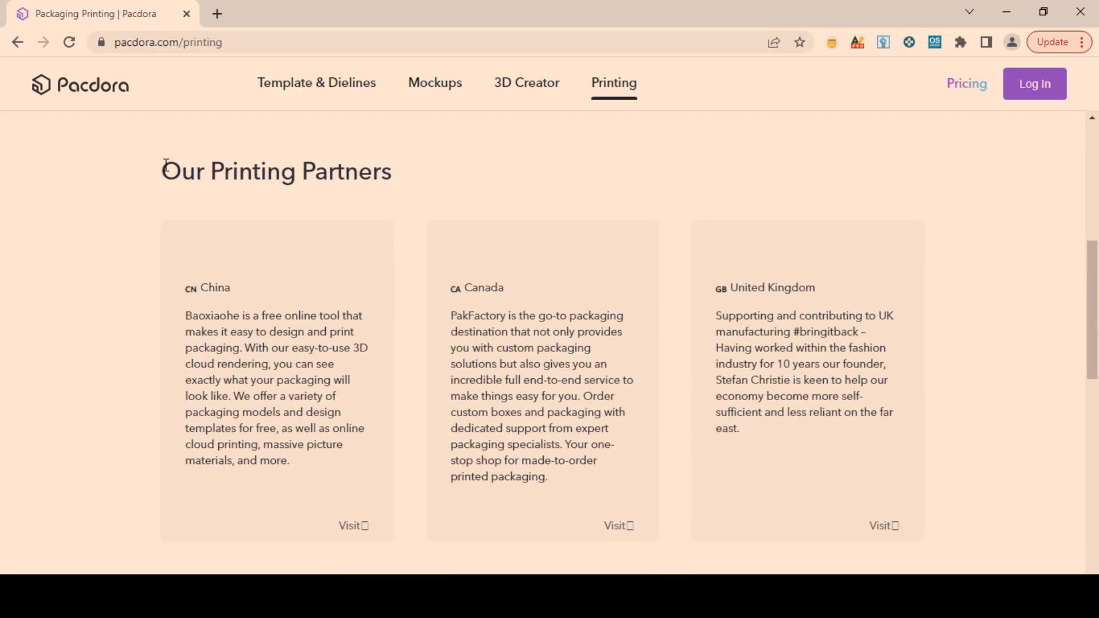
double_click(482, 287)
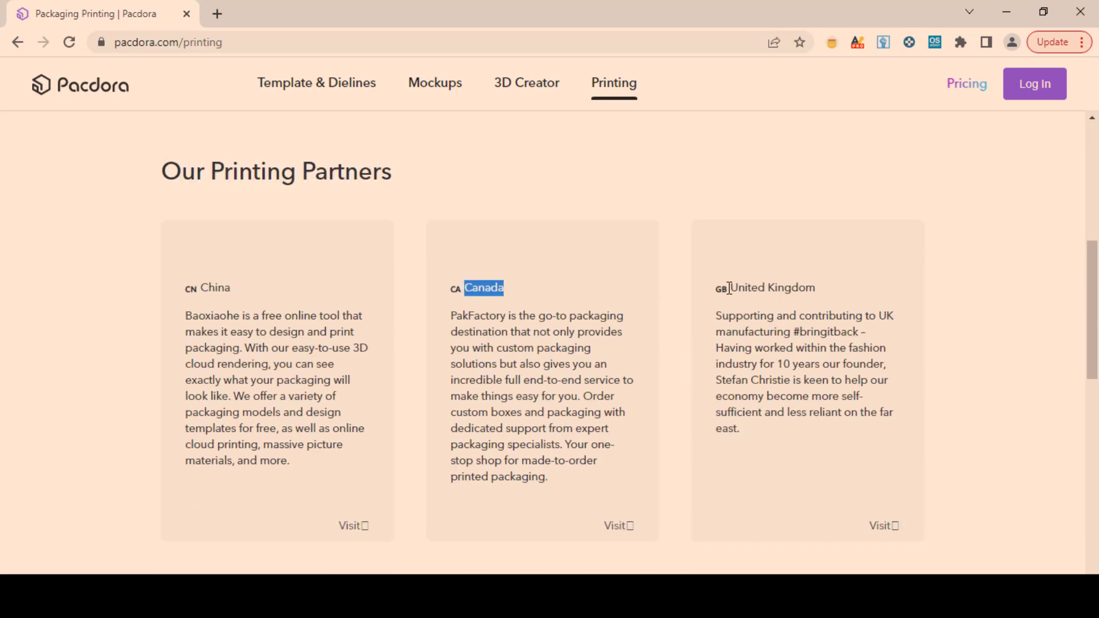
scroll("down", 3)
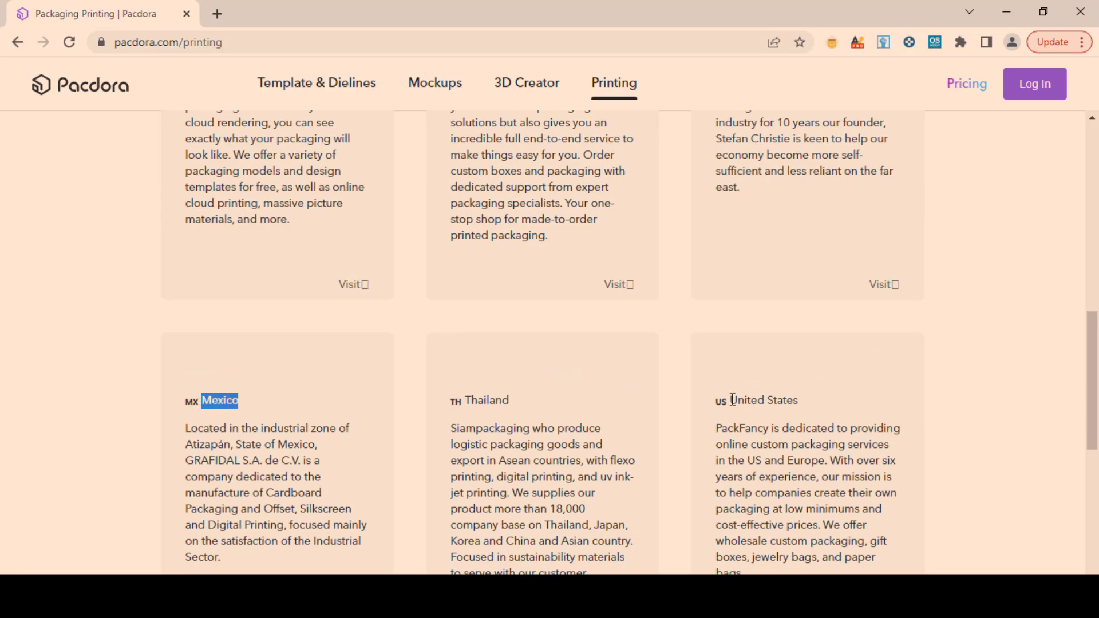
left_click(966, 82)
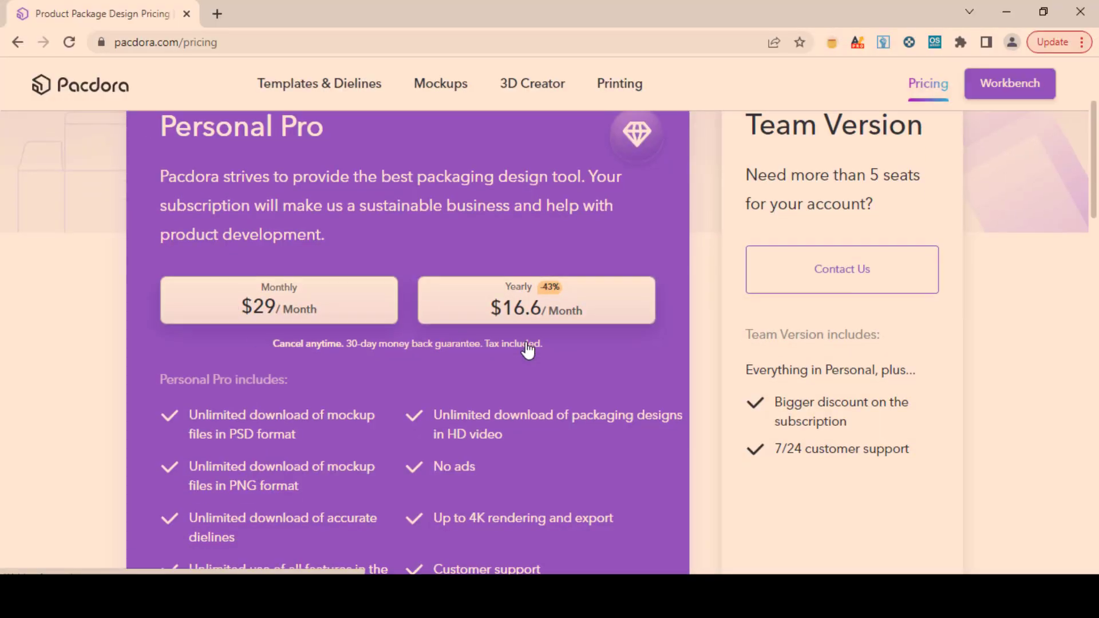
Review the Personal Pro plan at $29 monthly or $16.6 yearly on the Pricing page.
scroll("down", 3)
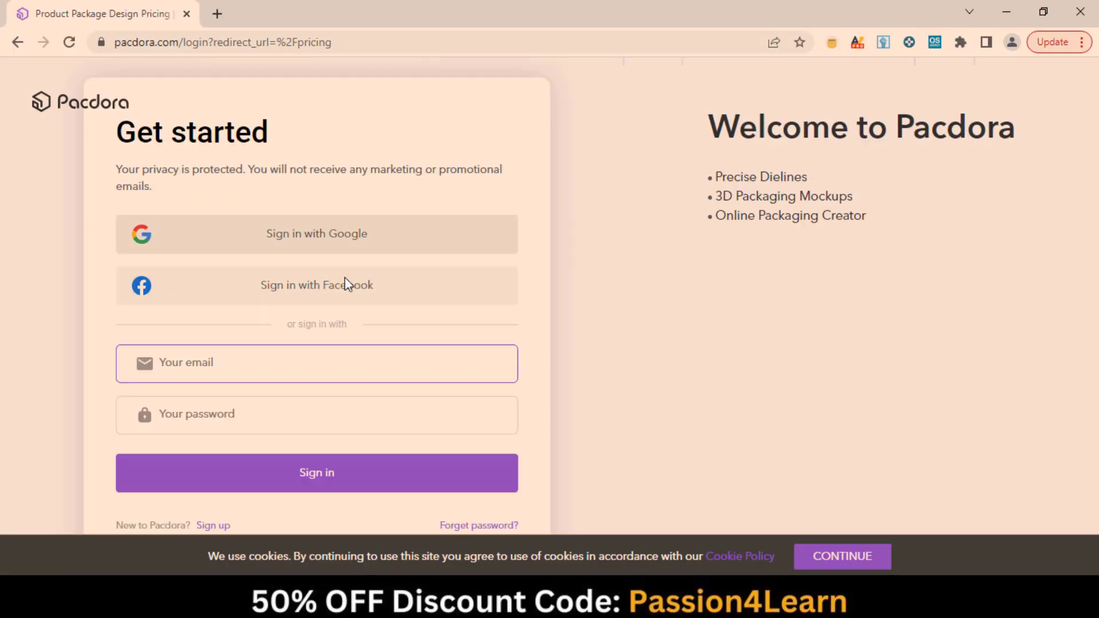
Sign in to the Pacdora account with email and password from the login form.
left_click(213, 526)
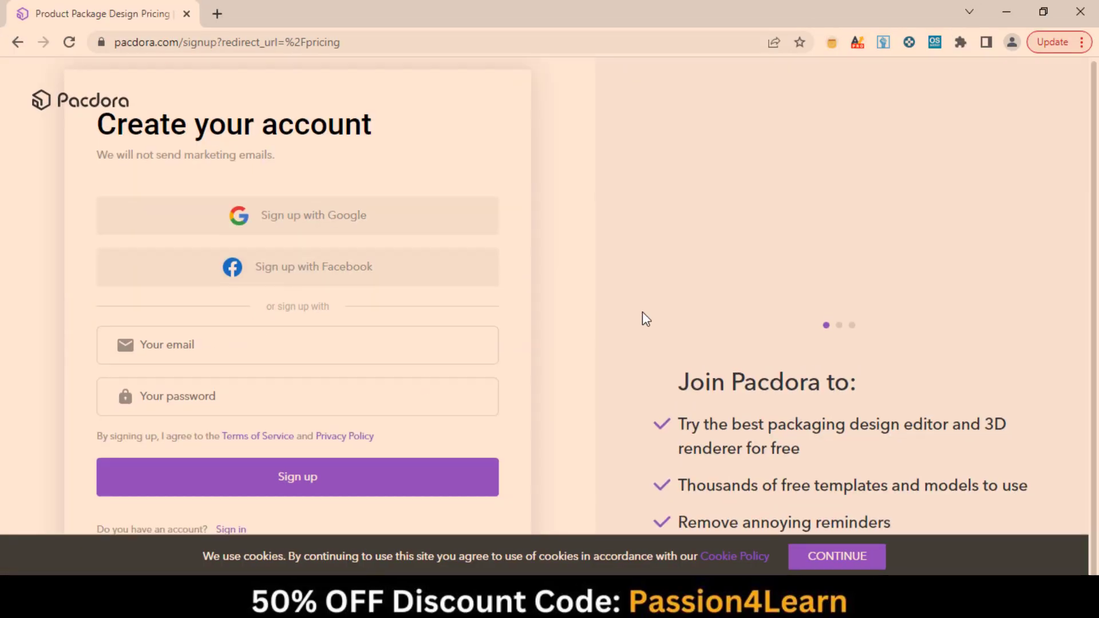
left_click(231, 529)
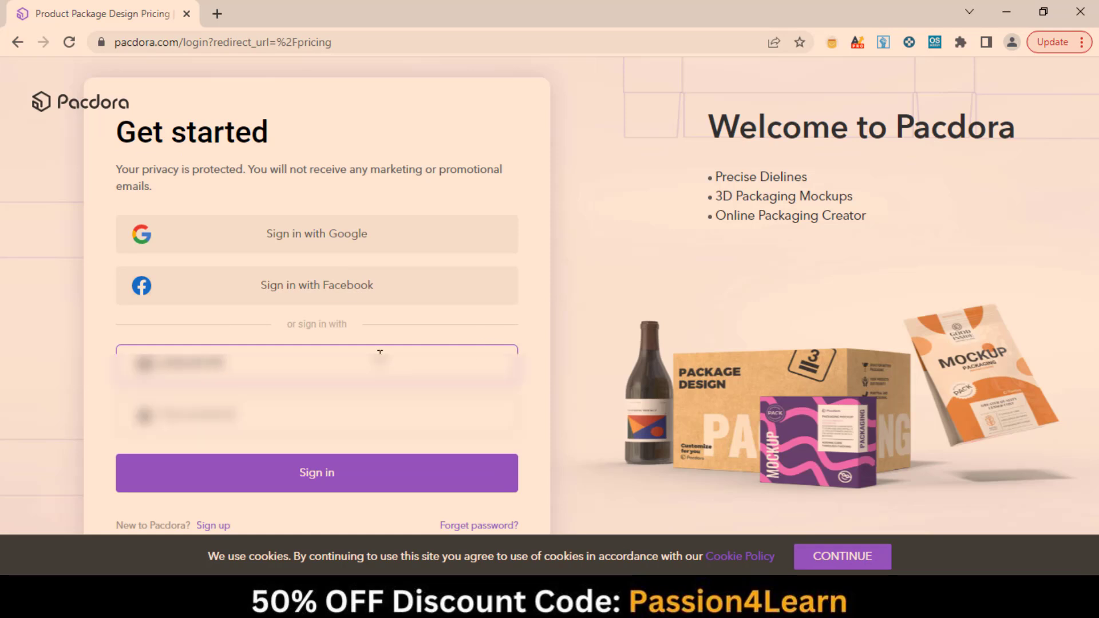
left_click(316, 414)
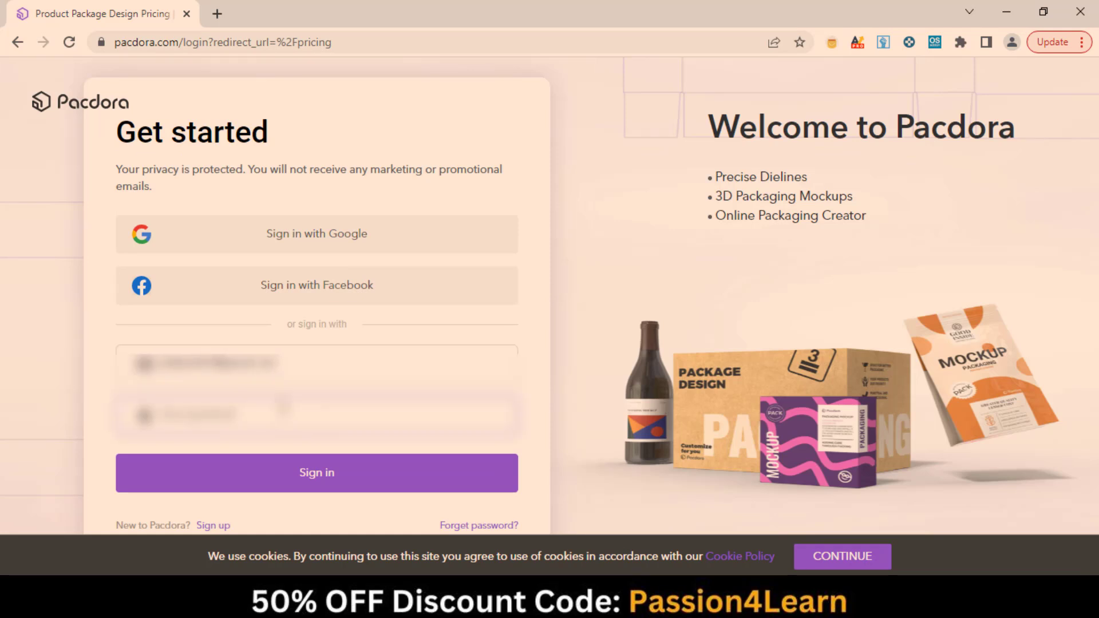
left_click(316, 472)
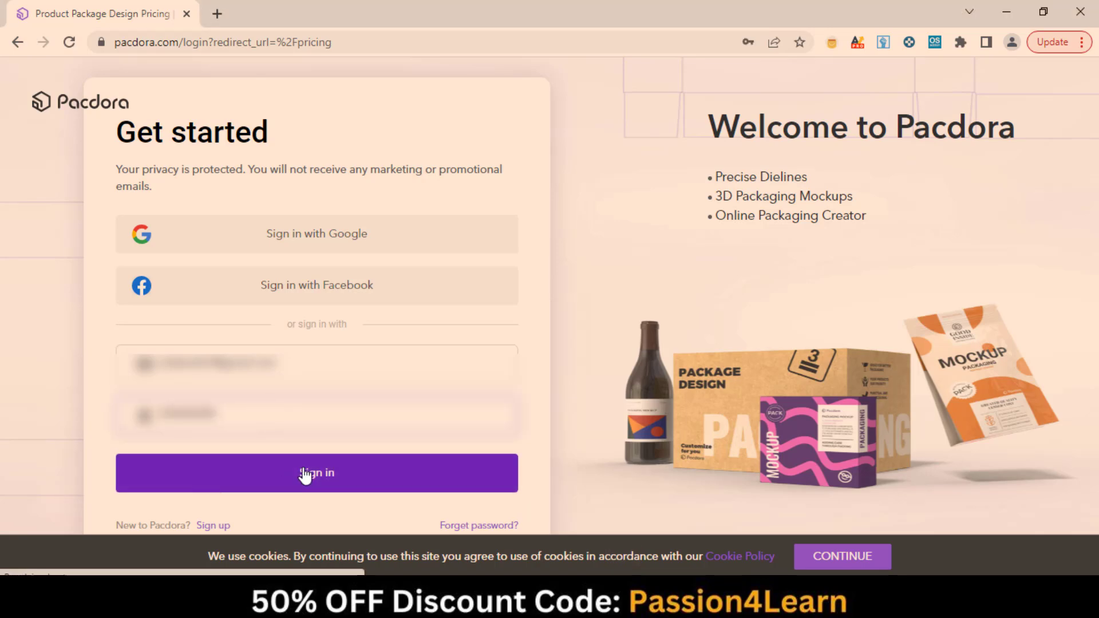
left_click(316, 473)
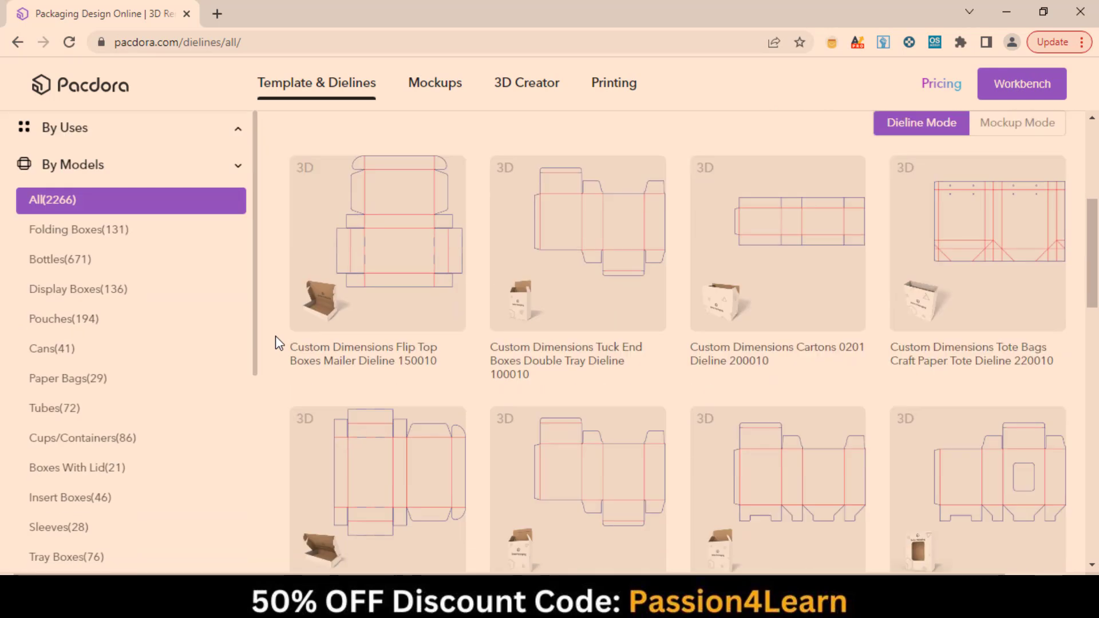
Browse the Pouches category, then open the Tuck End Boxes Double Tray template's detail page.
left_click(63, 320)
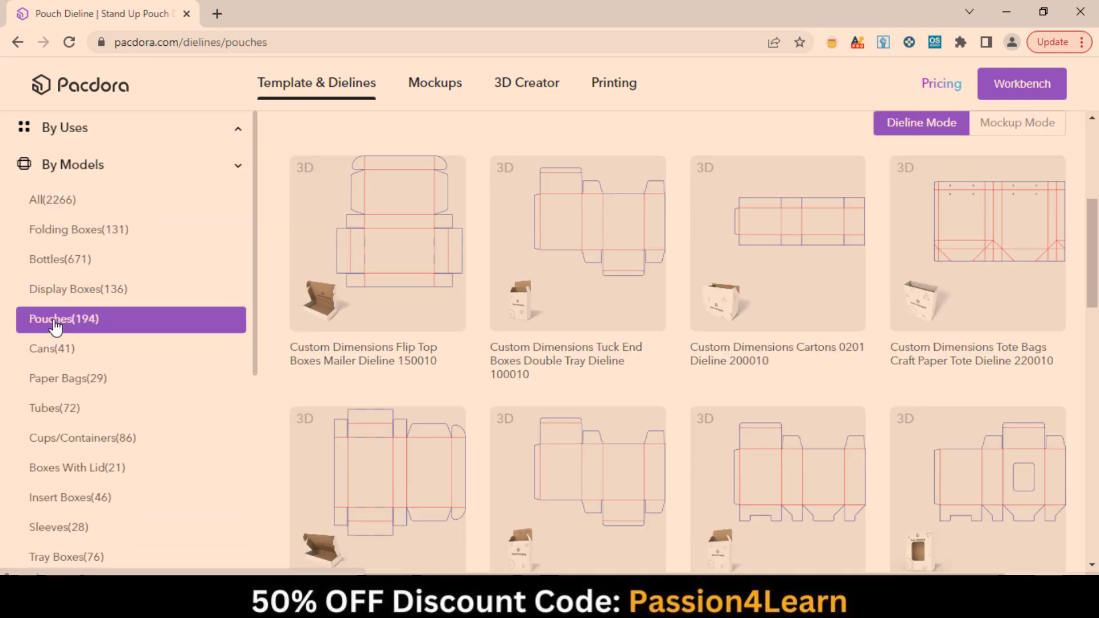
scroll("down", 3)
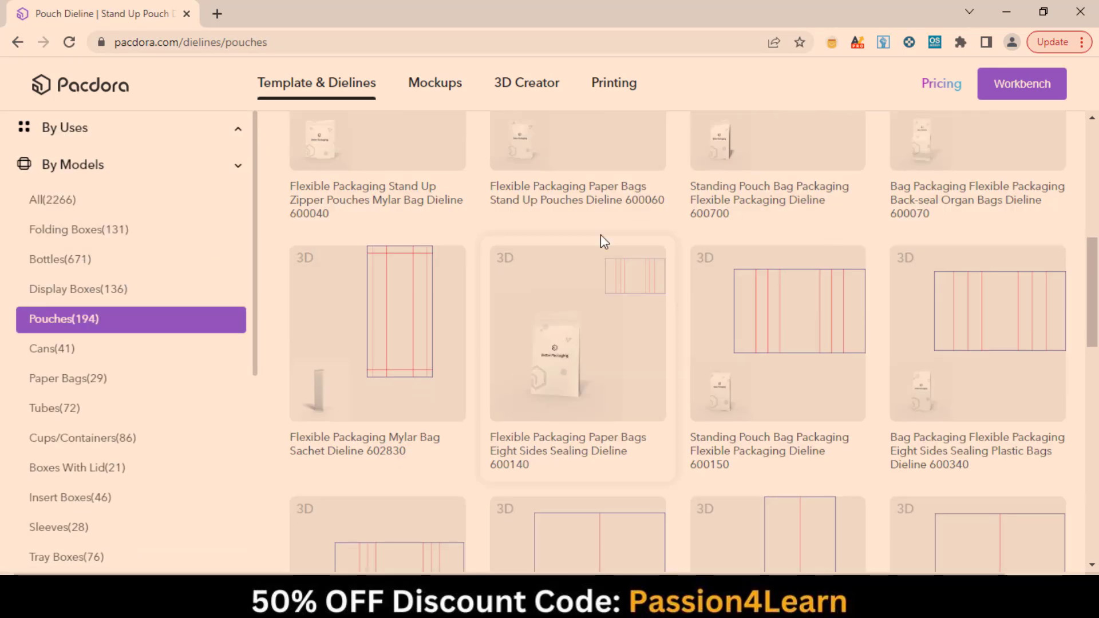
left_click(51, 199)
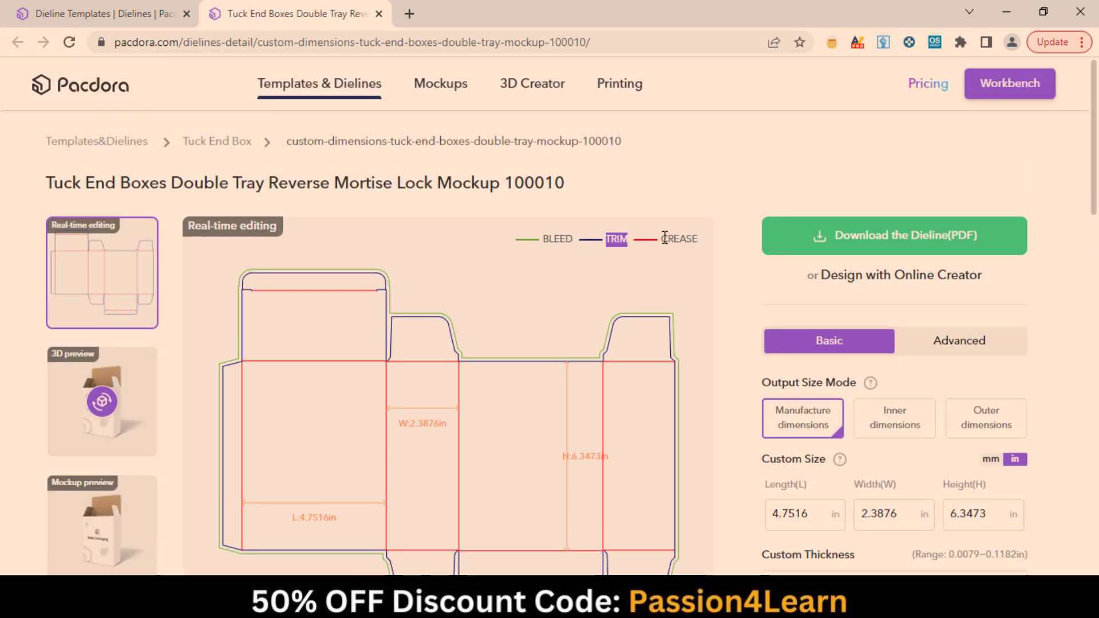
scroll("down", 3)
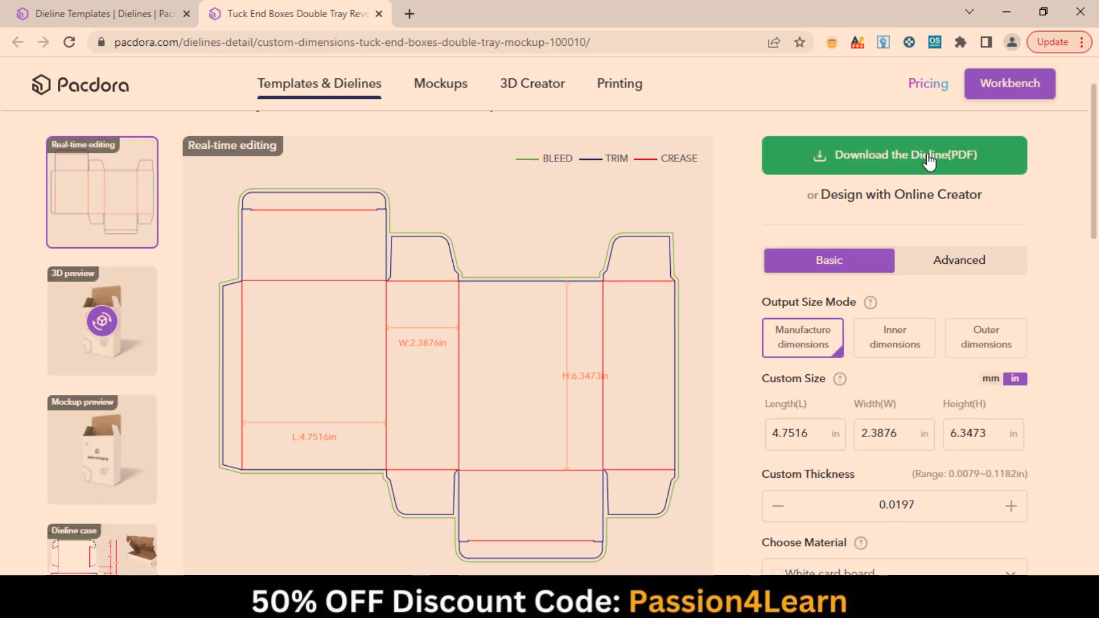
left_click(959, 260)
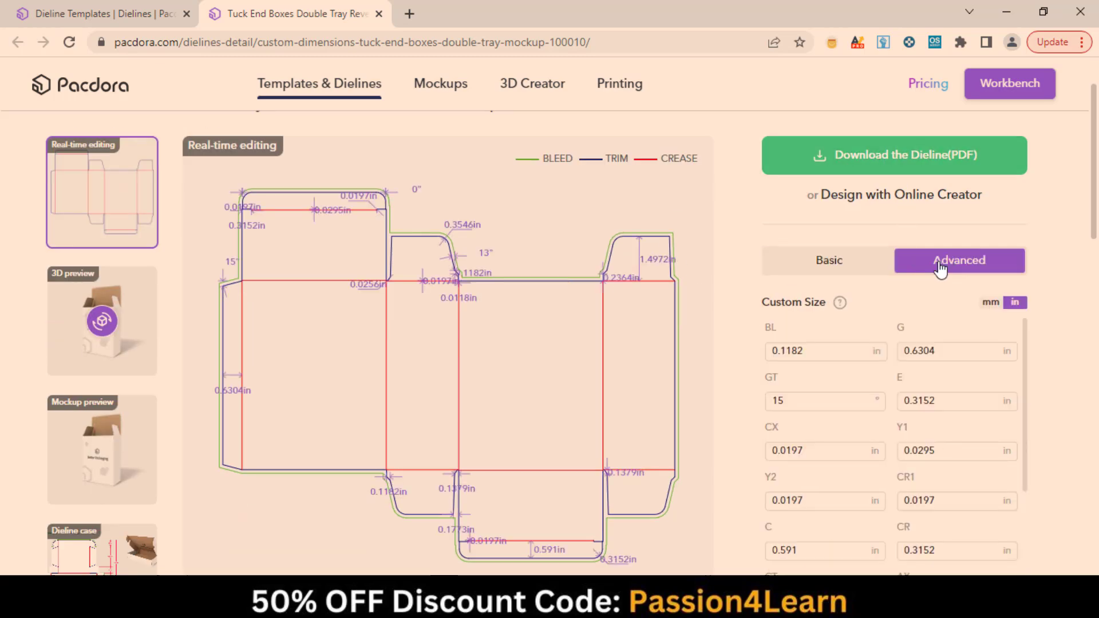
double_click(795, 302)
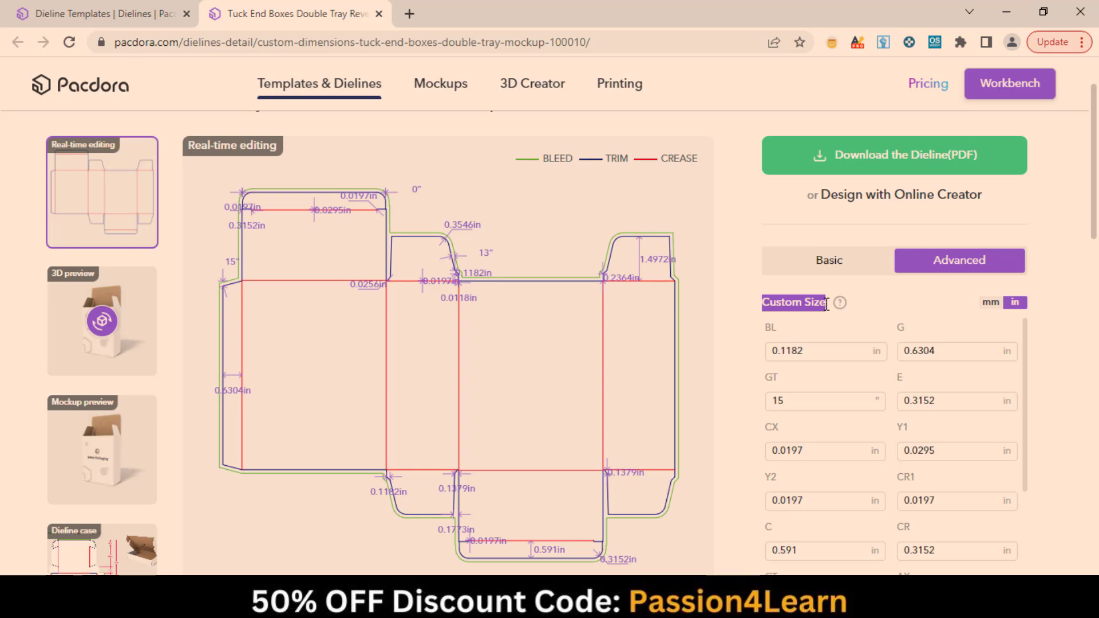
left_click(826, 350)
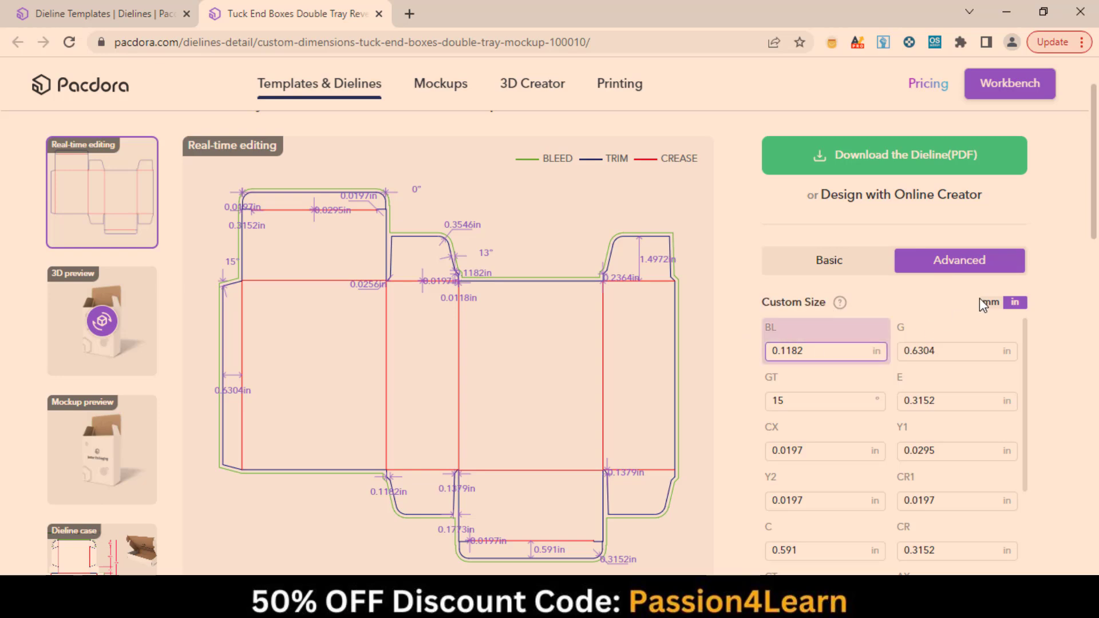
left_click(989, 303)
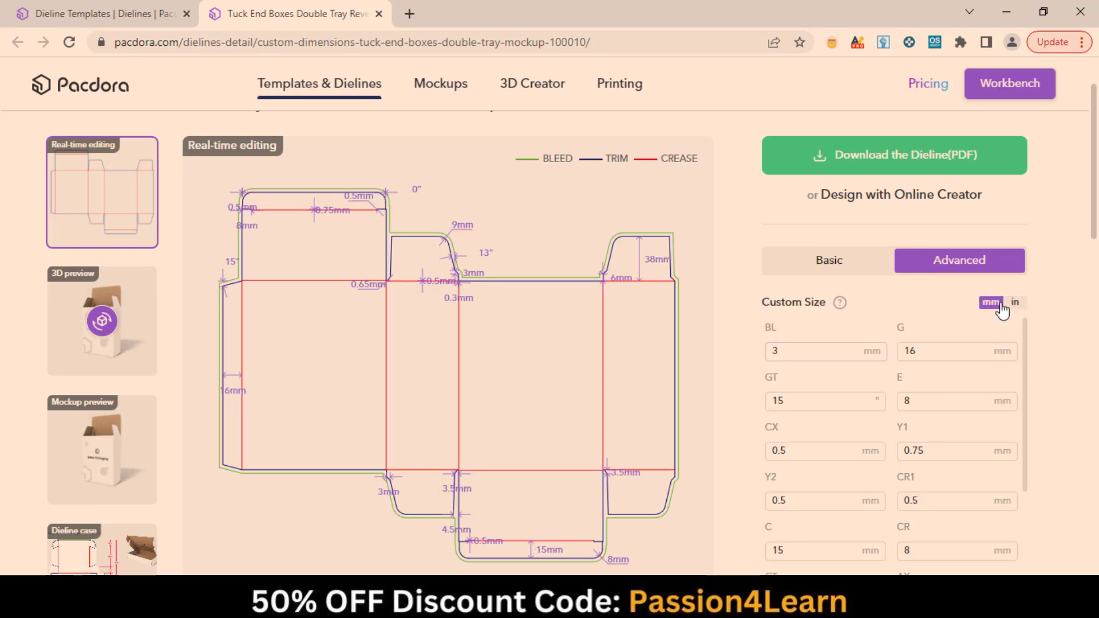
left_click(1015, 302)
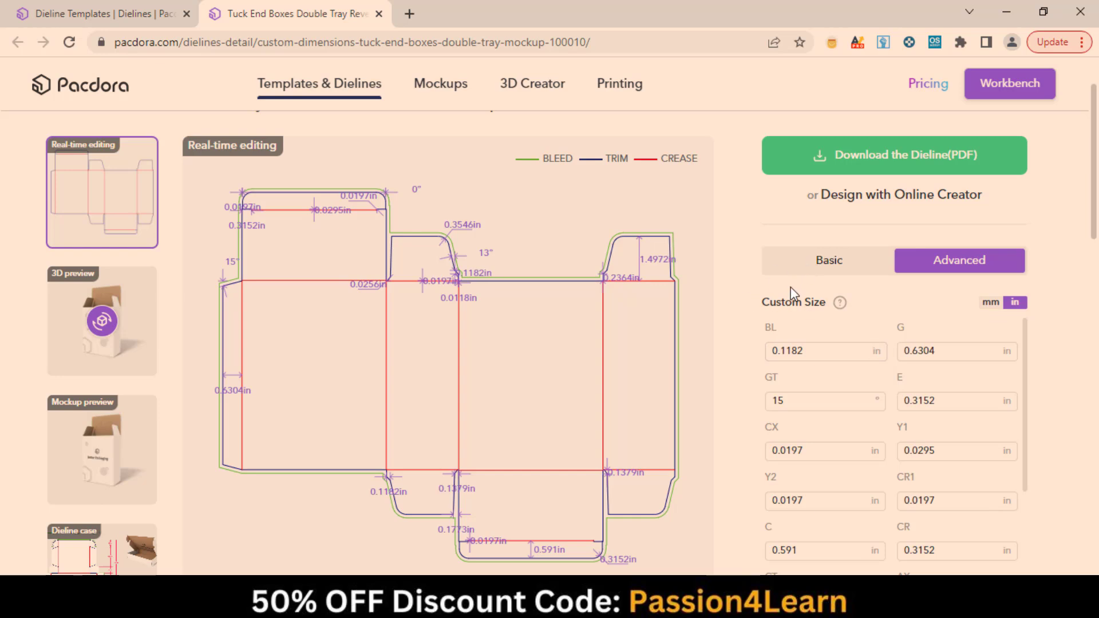
scroll("down", 3)
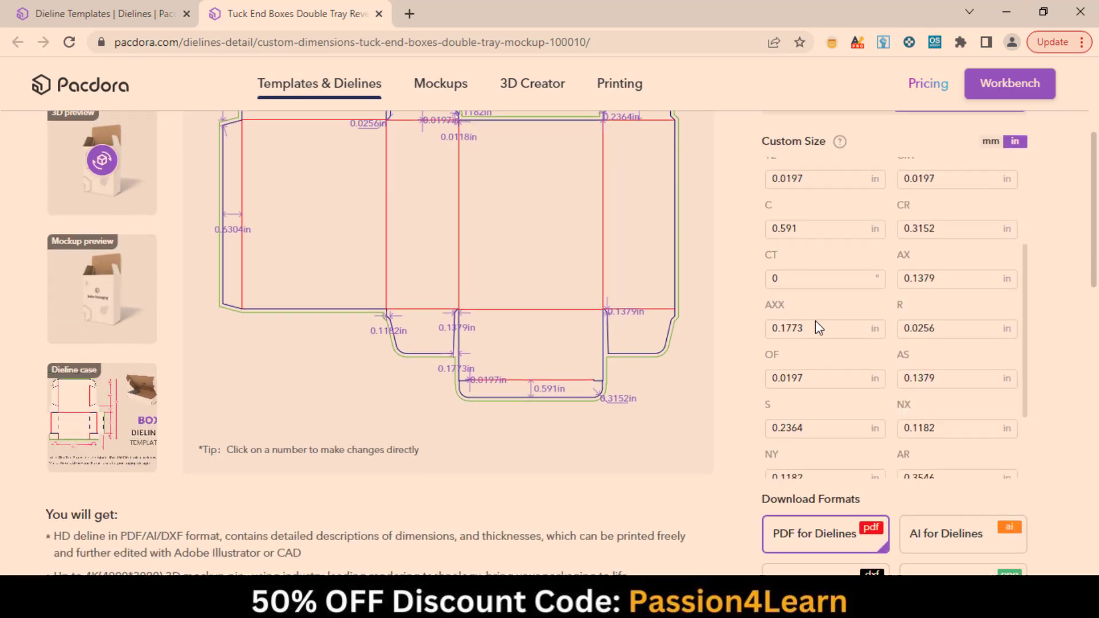
scroll("down", 3)
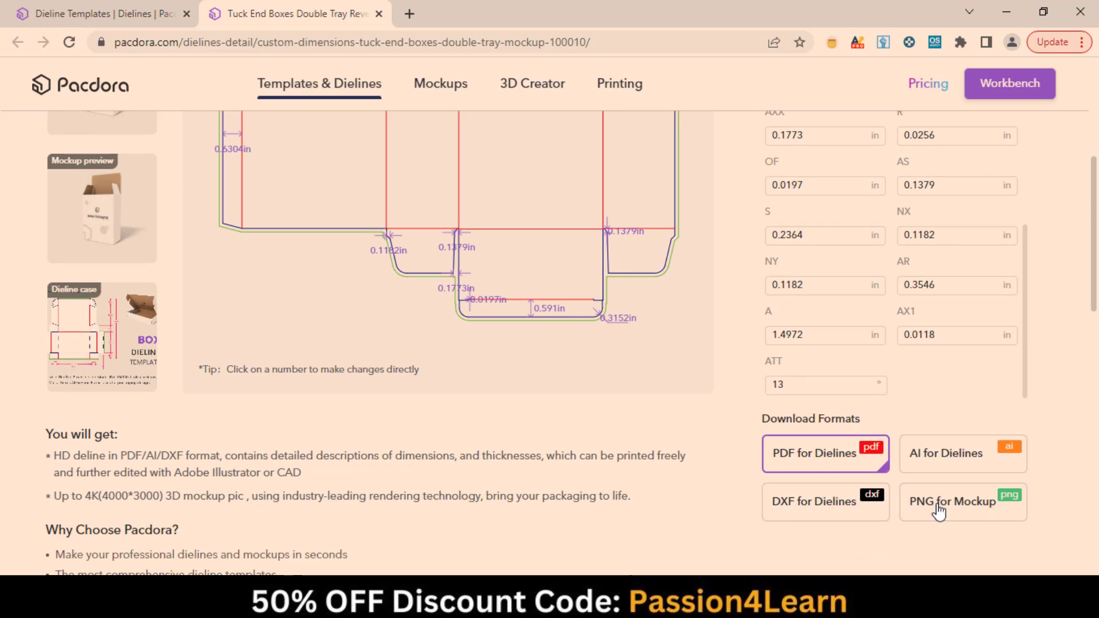
scroll("up", 3)
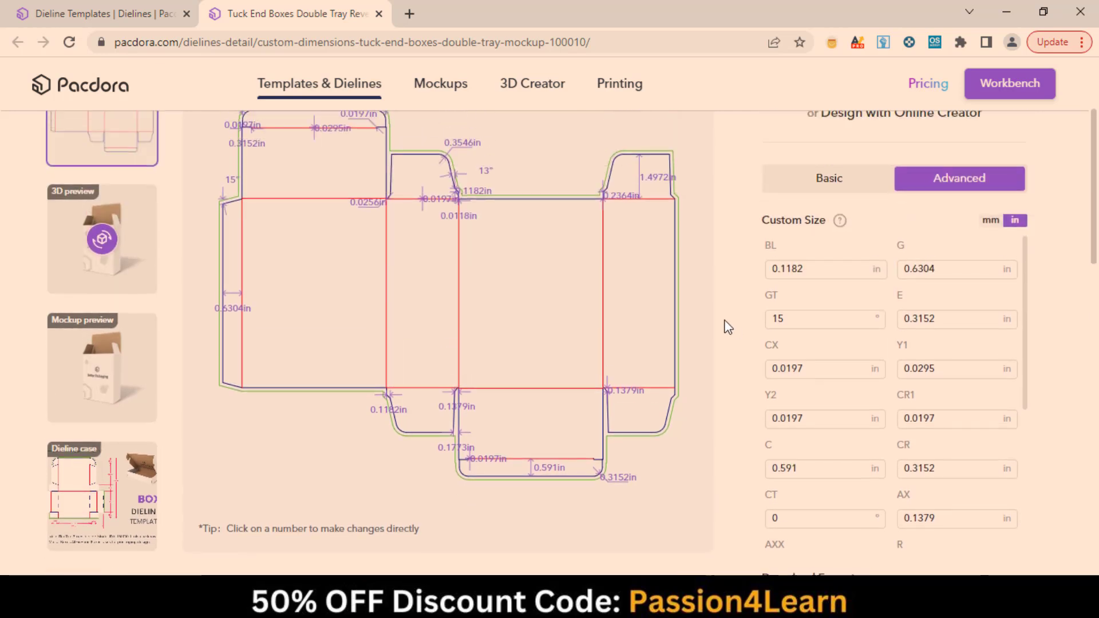
left_click(829, 260)
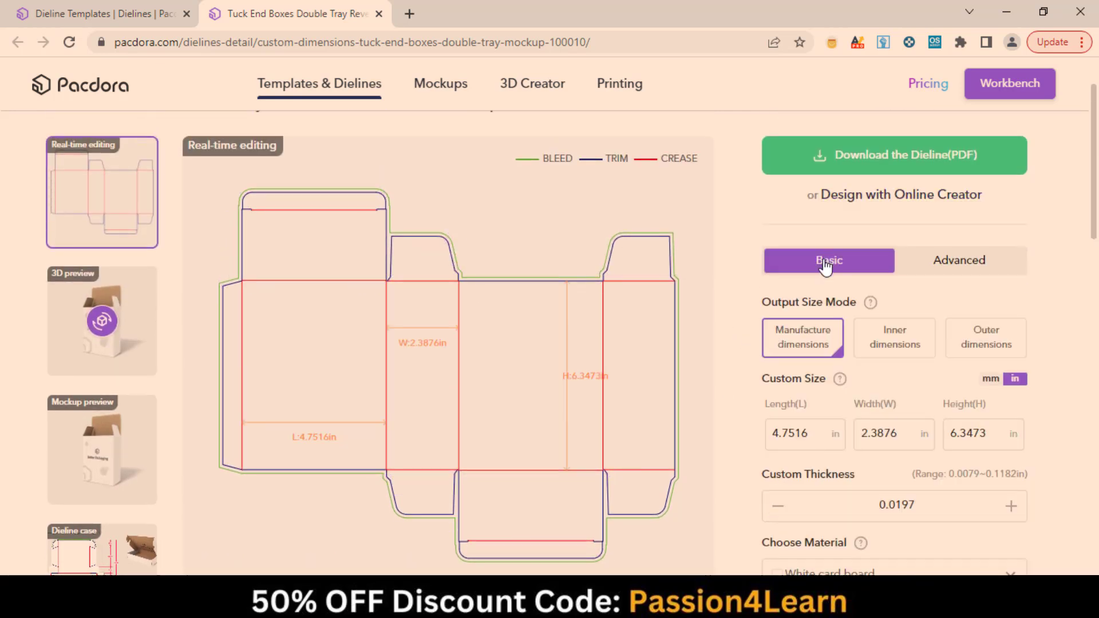
scroll("down", 3)
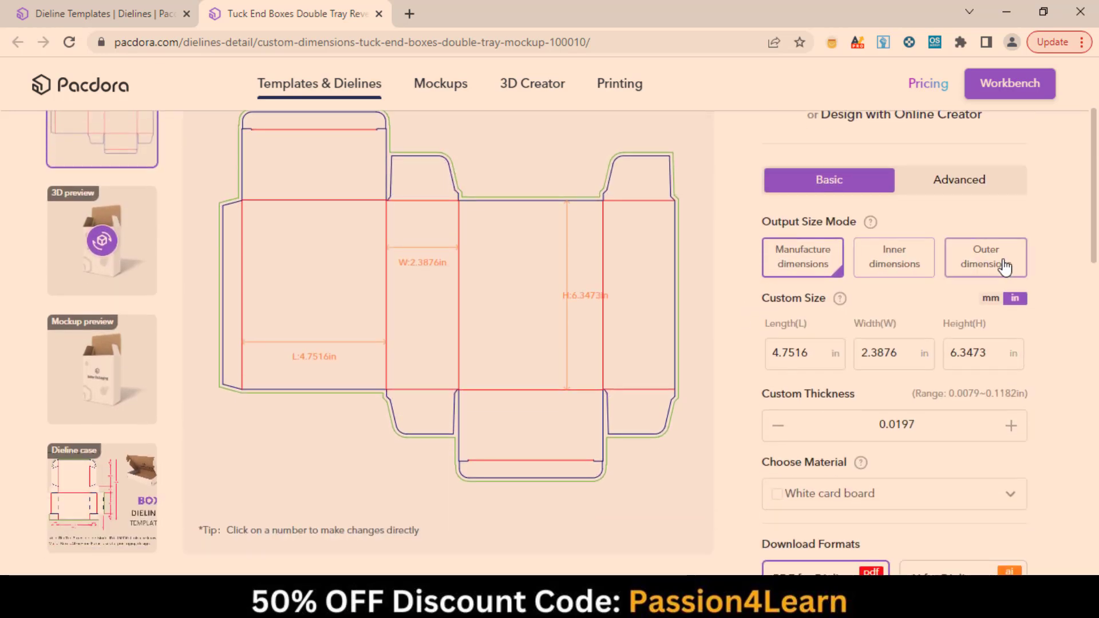
scroll("down", 3)
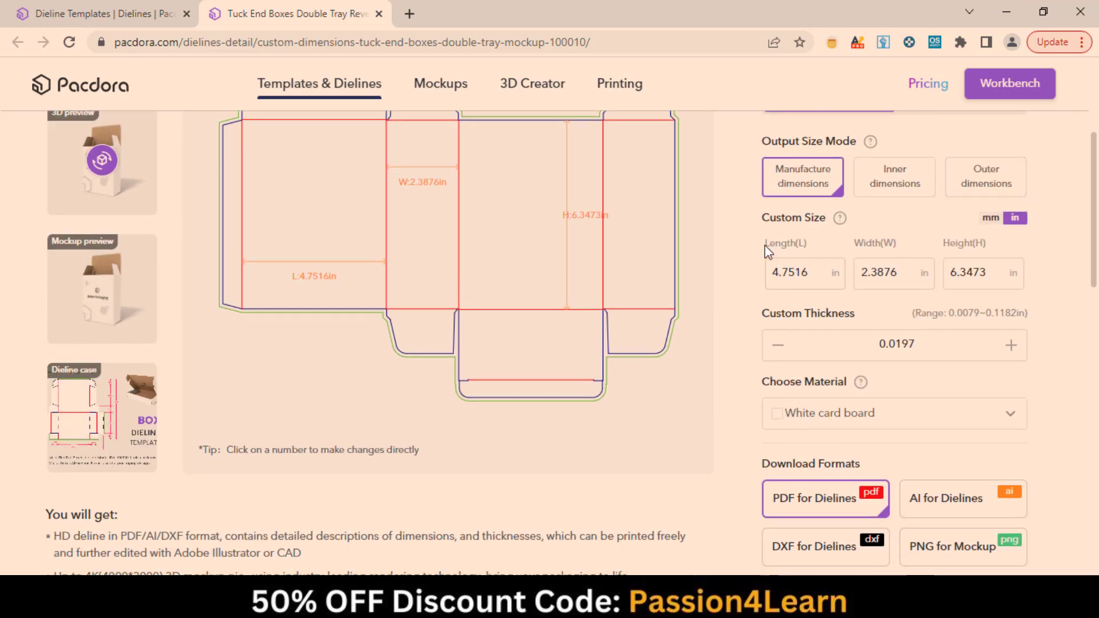
left_click(803, 273)
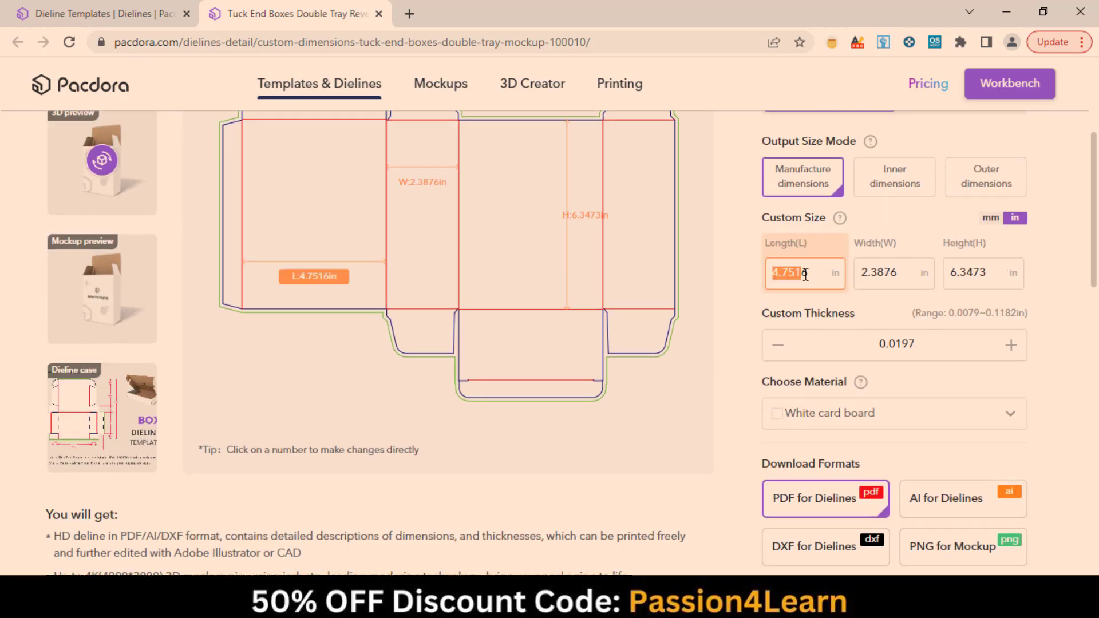
left_click(980, 273)
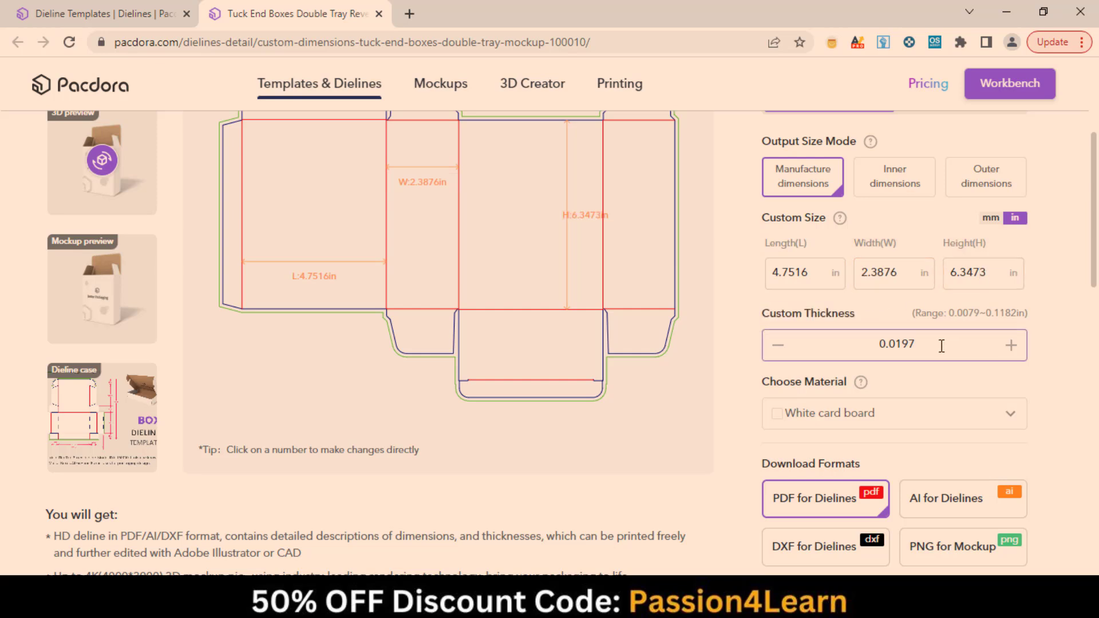
left_click(894, 413)
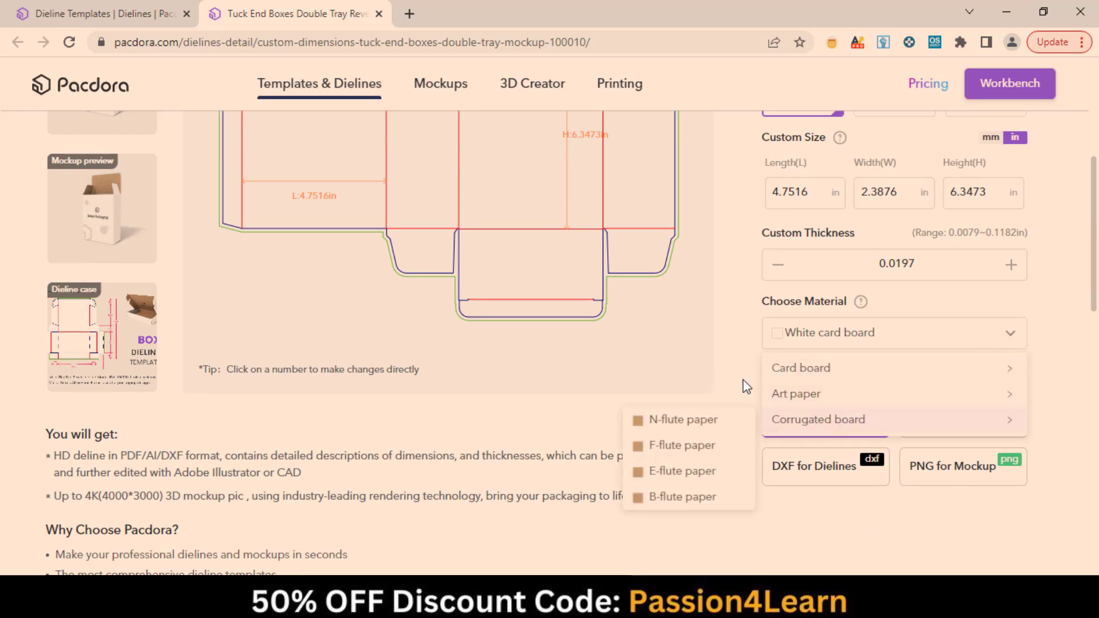
scroll("up", 3)
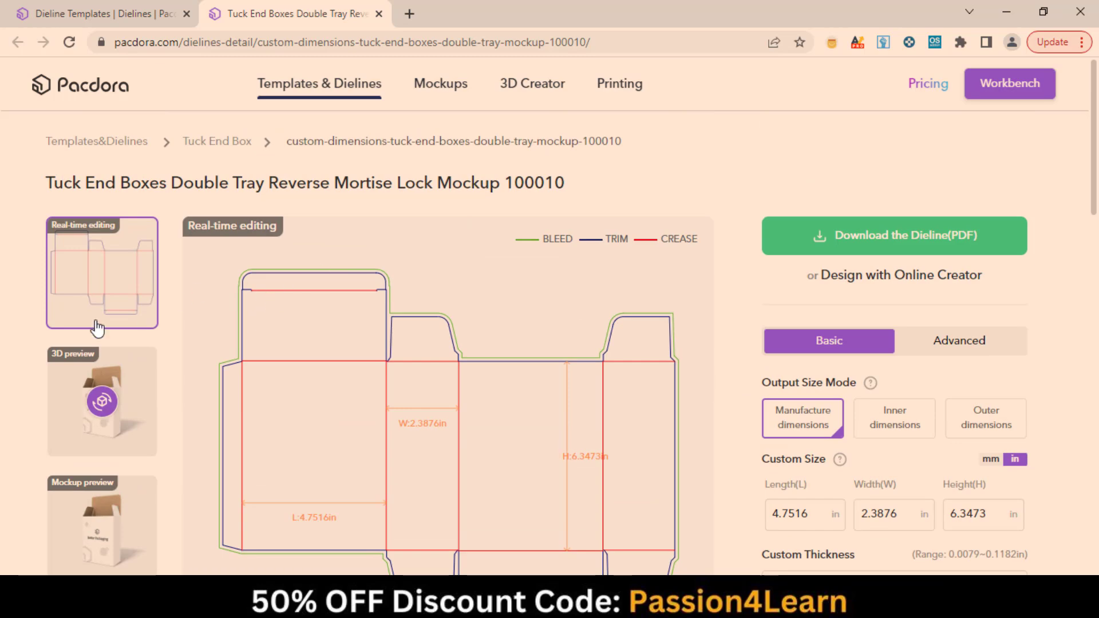
View the template's 3D model, printed mockup and example dieline case sheet in turn.
left_click(100, 401)
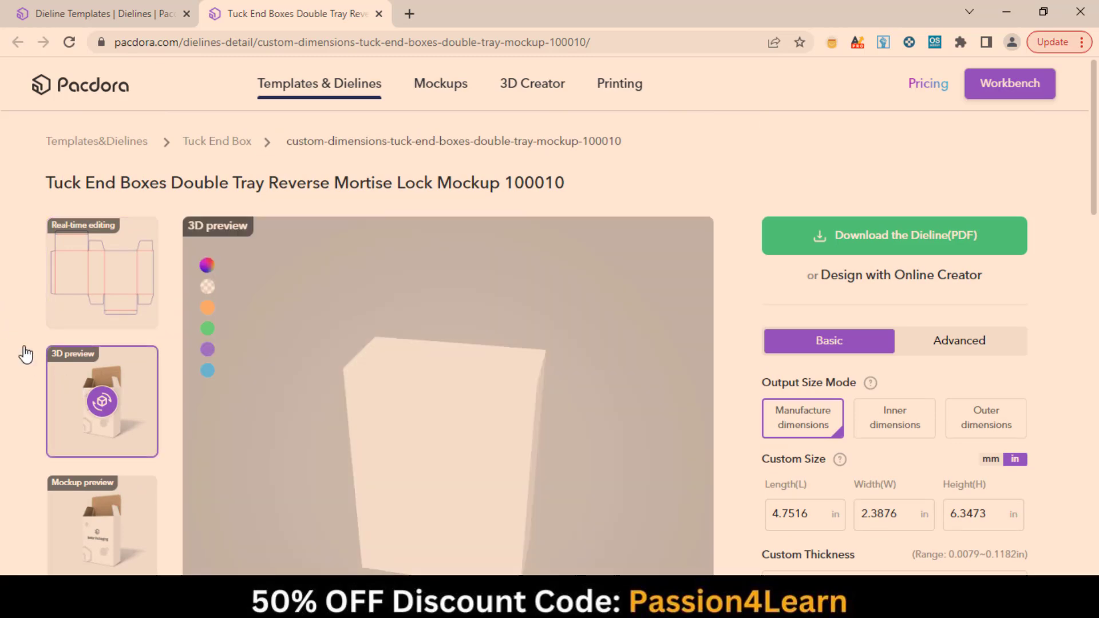
scroll("down", 3)
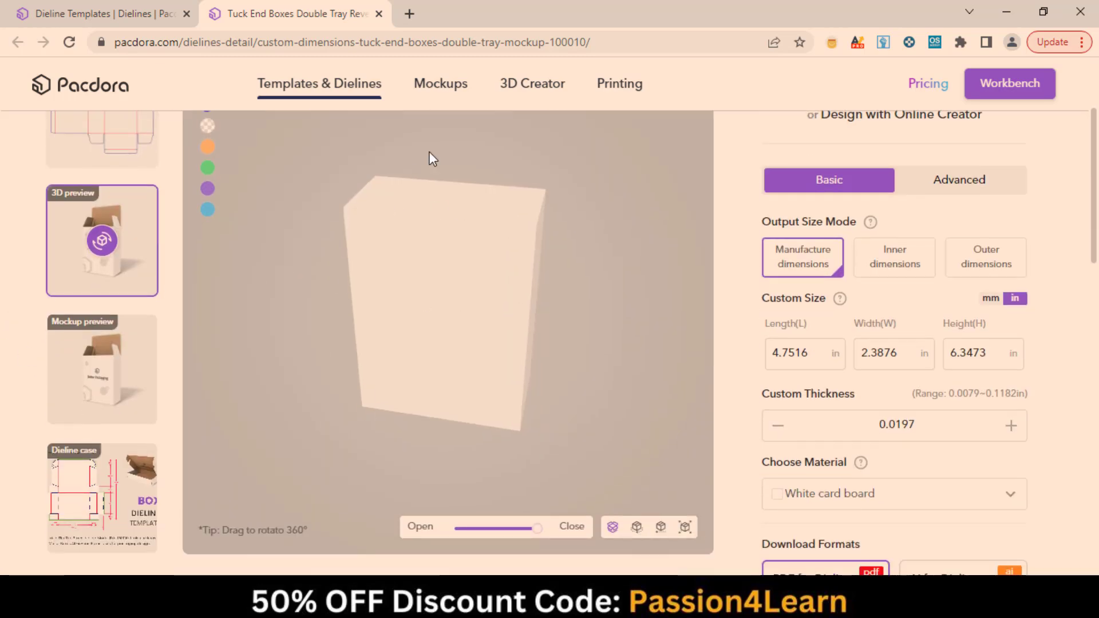
left_click(102, 370)
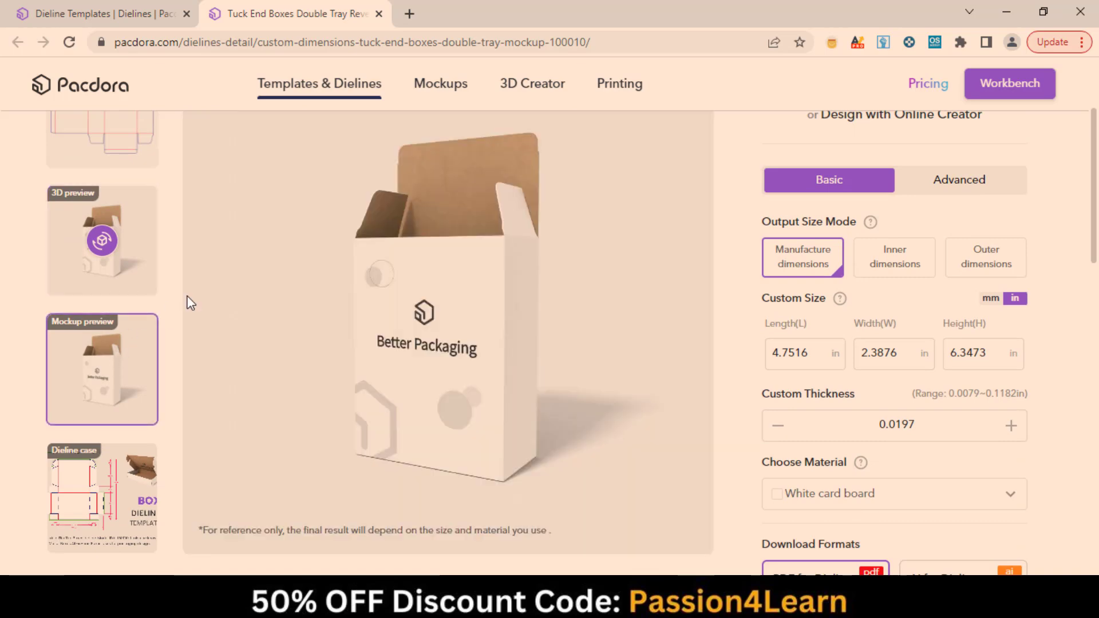
mouse_move(485, 248)
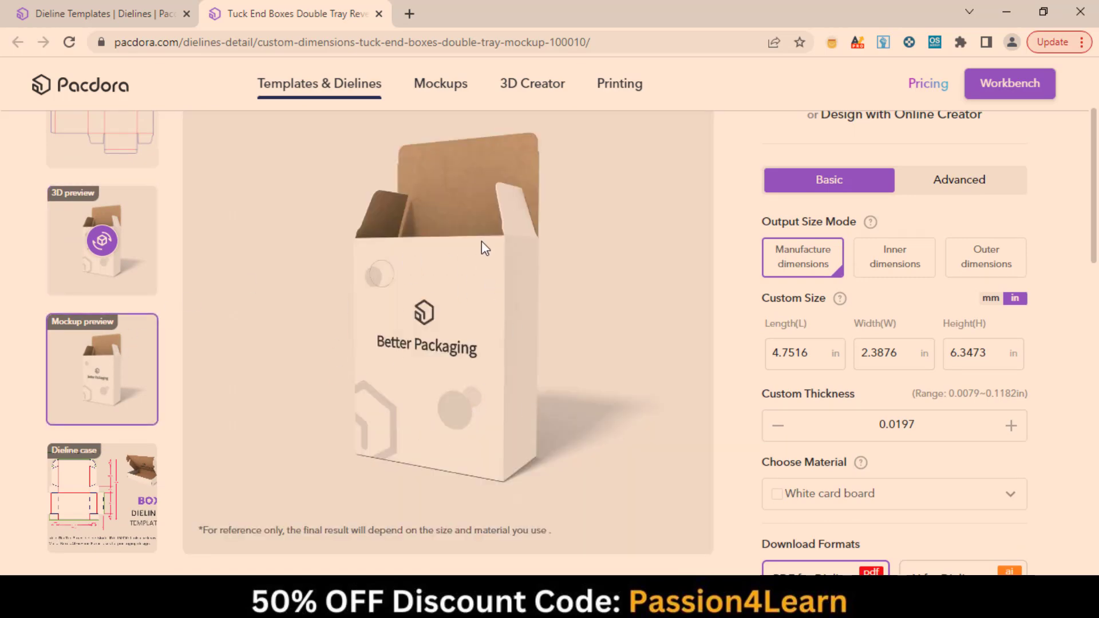
scroll("down", 3)
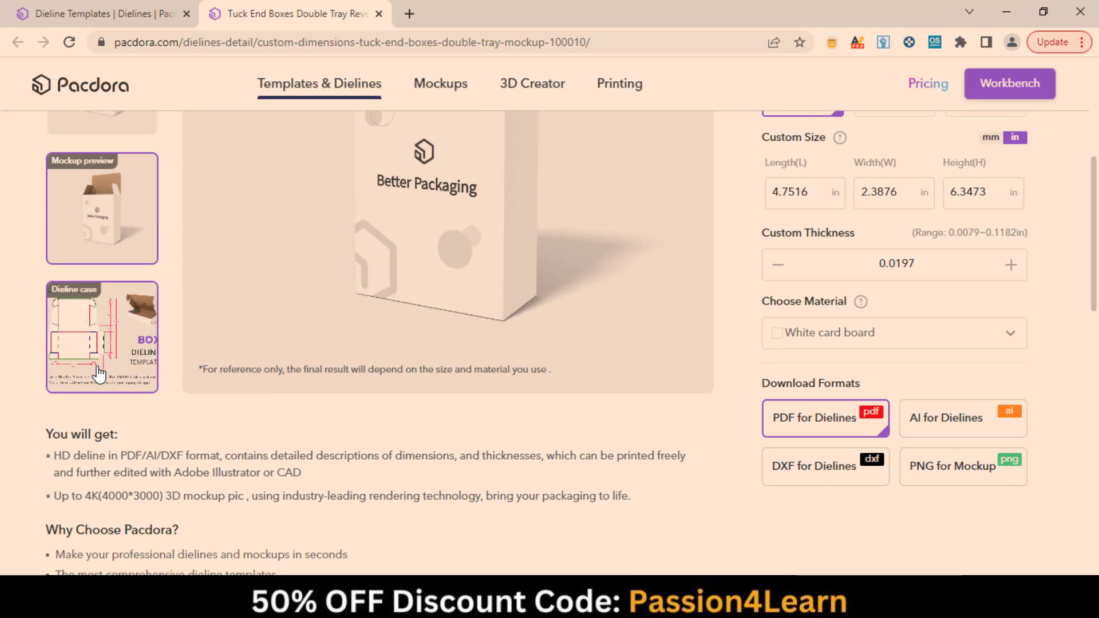
left_click(102, 337)
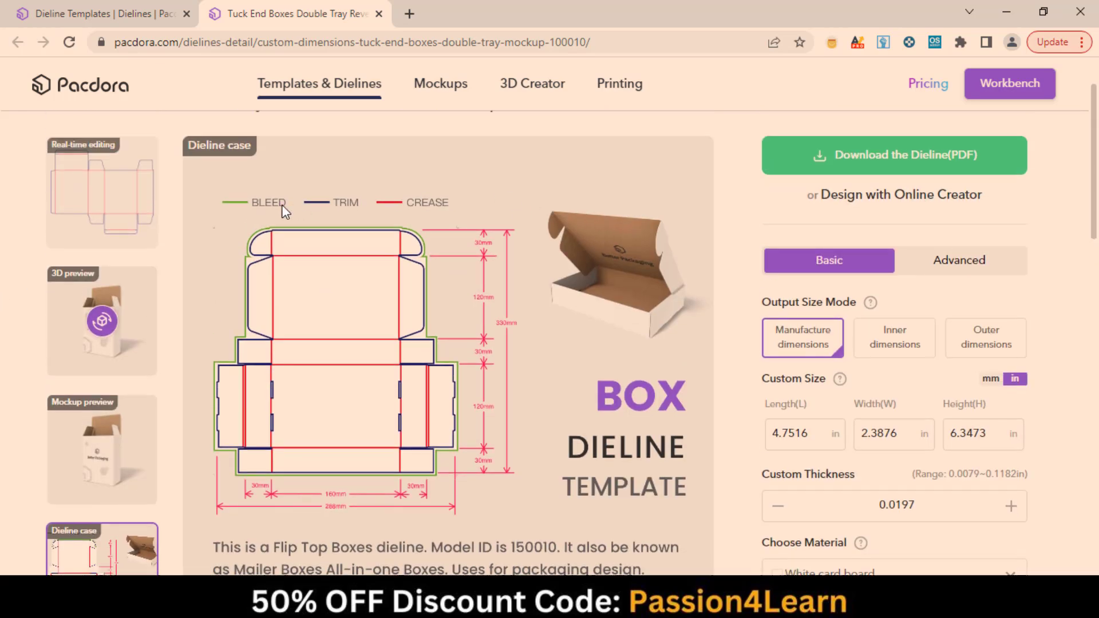
scroll("down", 3)
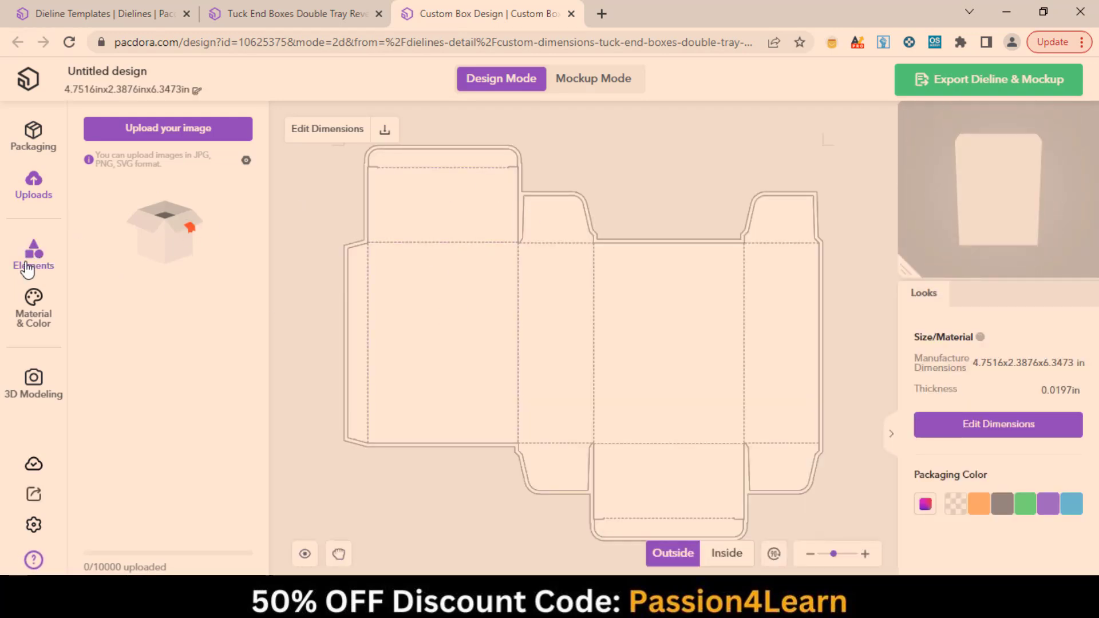
Add the WINE label designs and round PACDORA badge from Text Combinations and set the box colour.
left_click(33, 254)
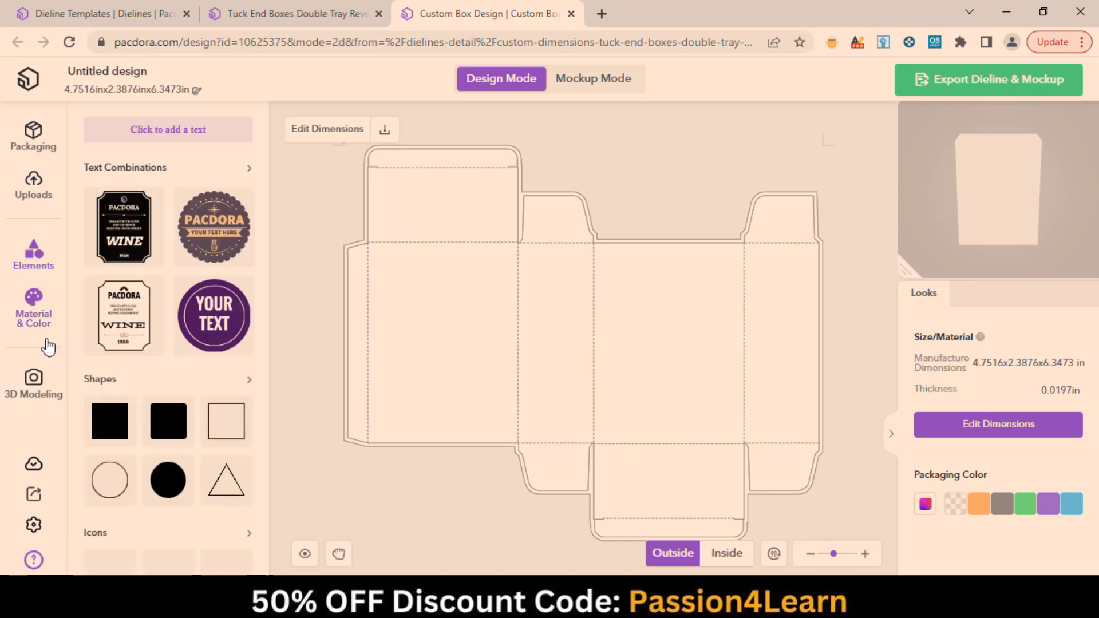
left_click(122, 226)
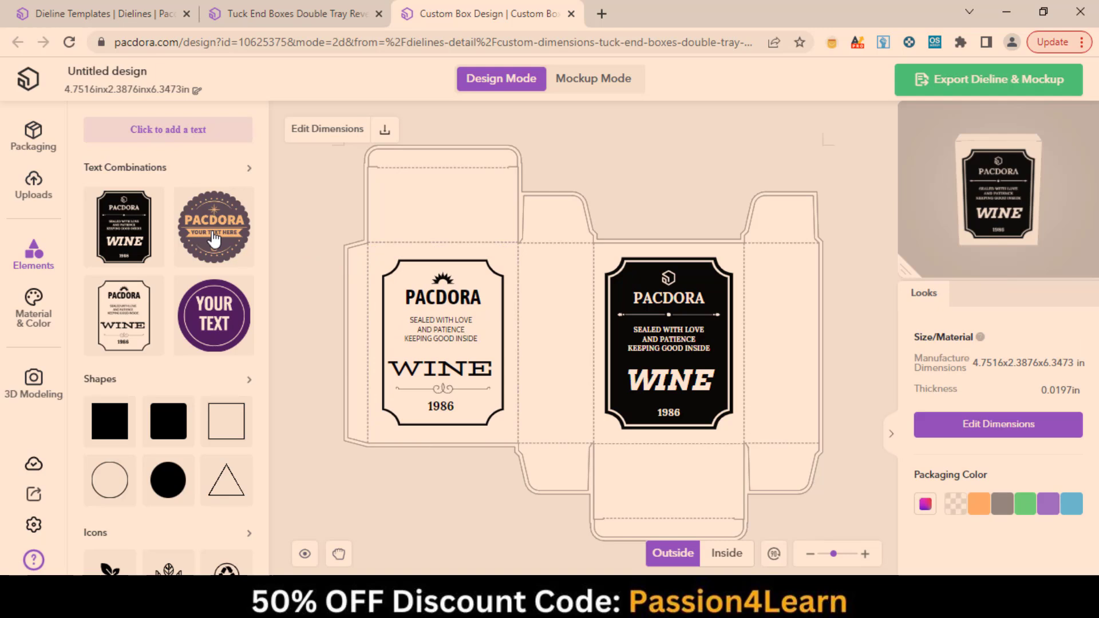
left_click(214, 227)
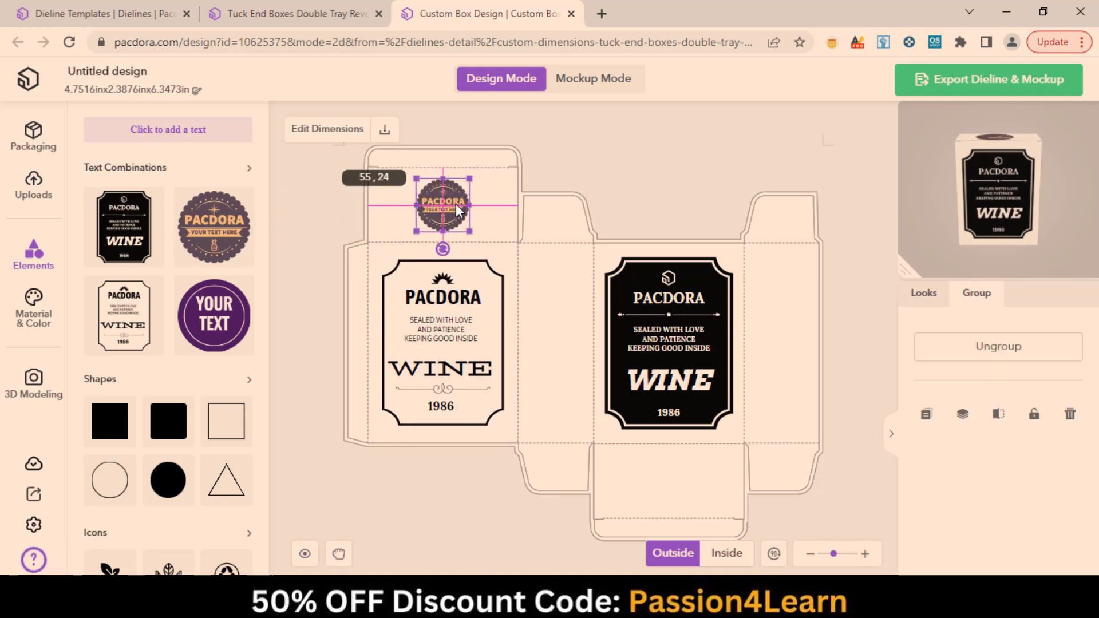
left_click(975, 504)
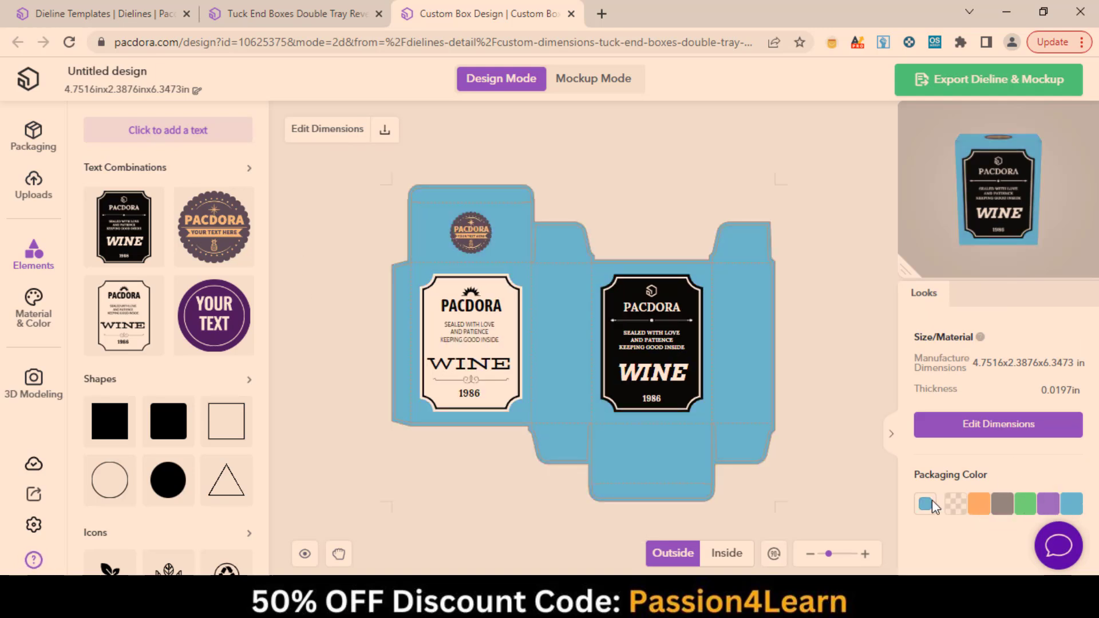
left_click(925, 504)
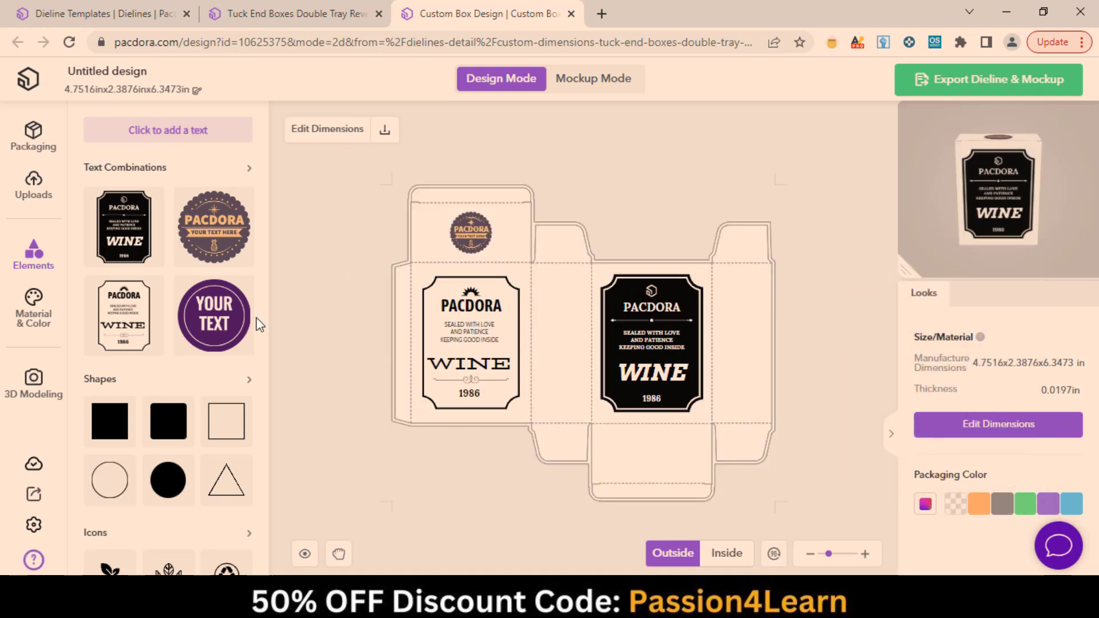
Apply the leaf-and-arch pattern across the box and set its first colour to dark brown #622214.
scroll("down", 3)
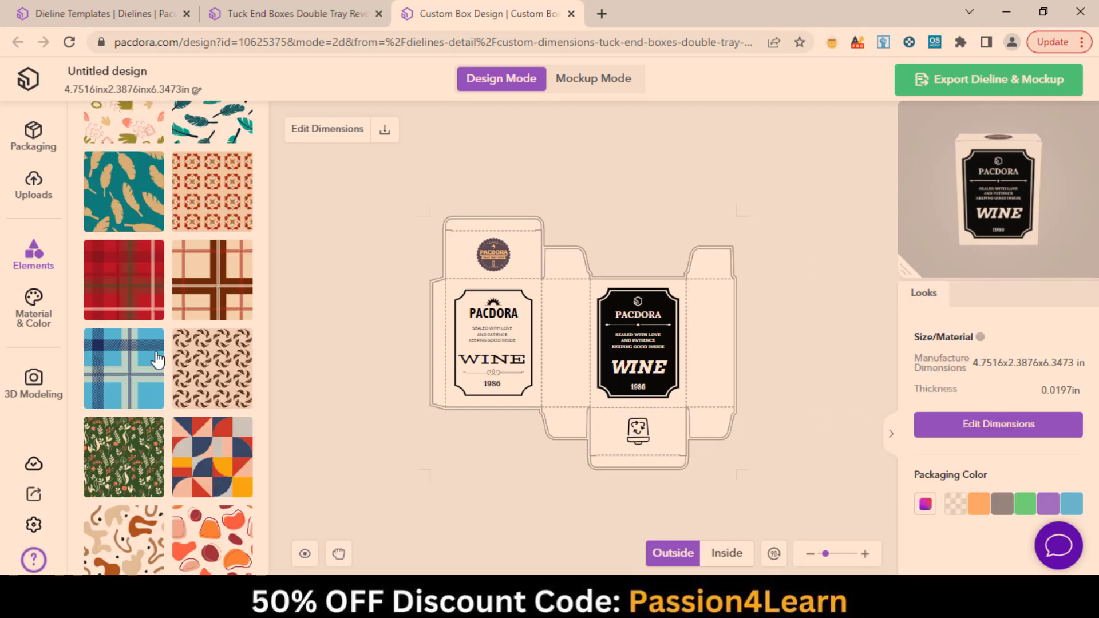
mouse_move(148, 400)
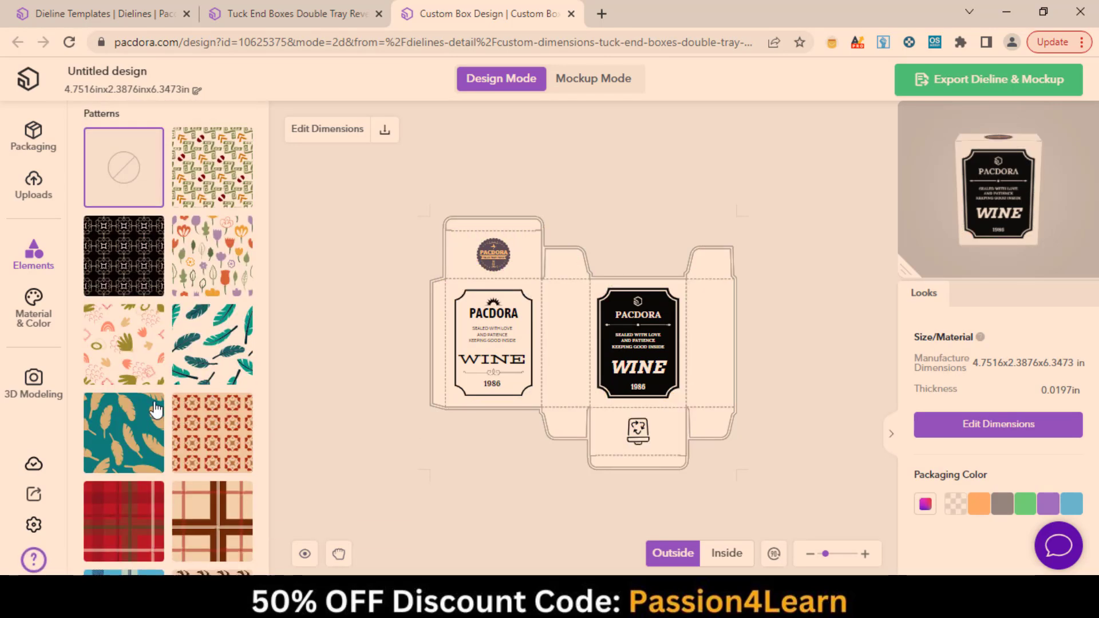
left_click(124, 343)
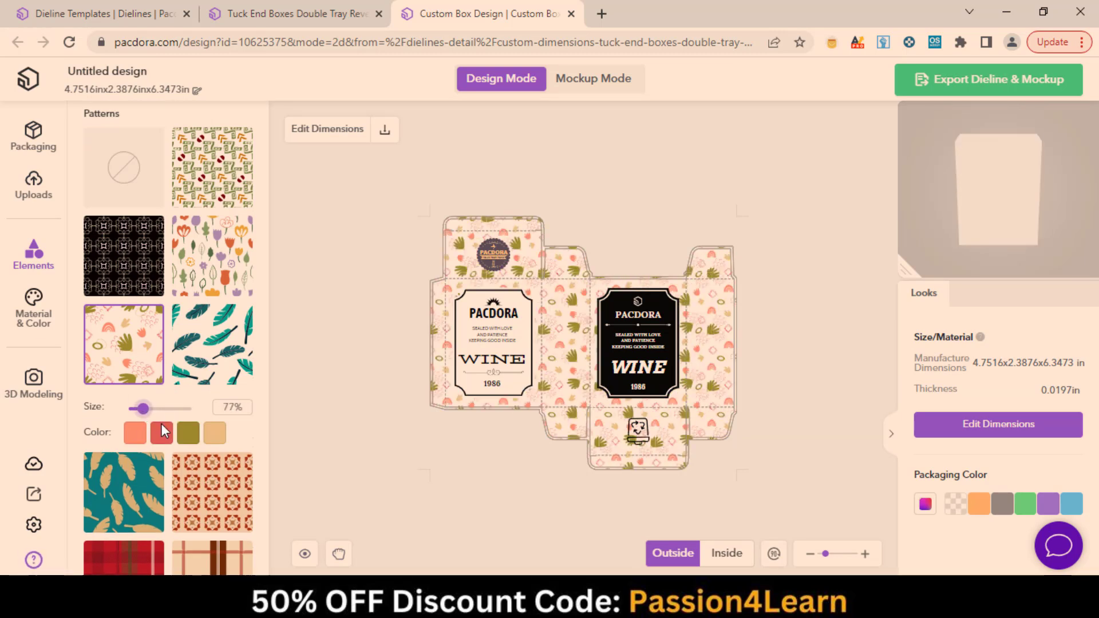
left_click(135, 432)
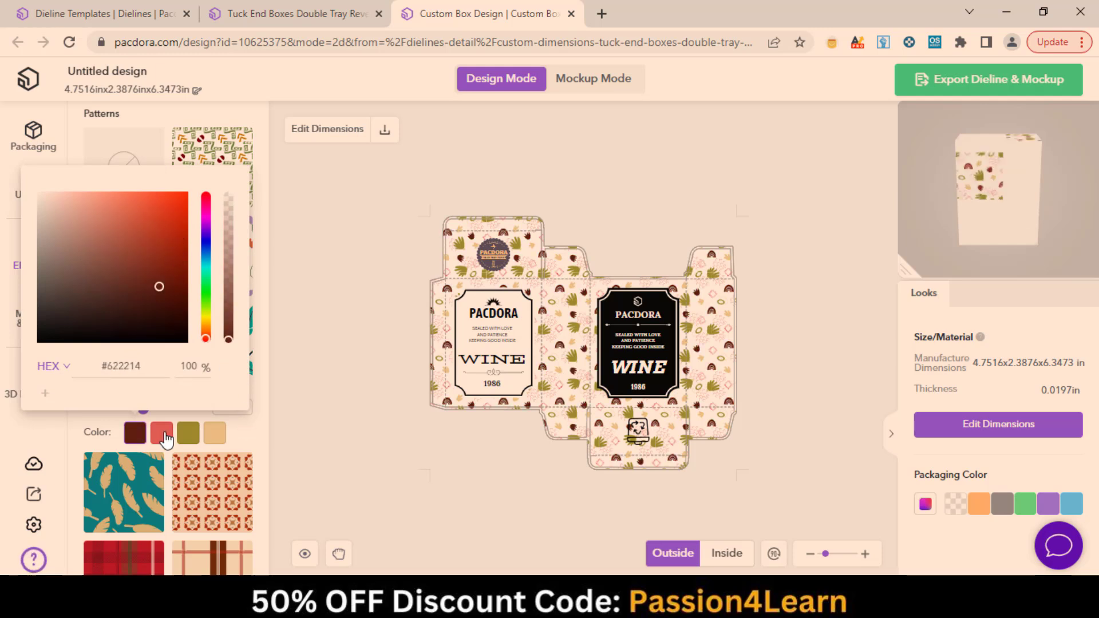
left_click(389, 336)
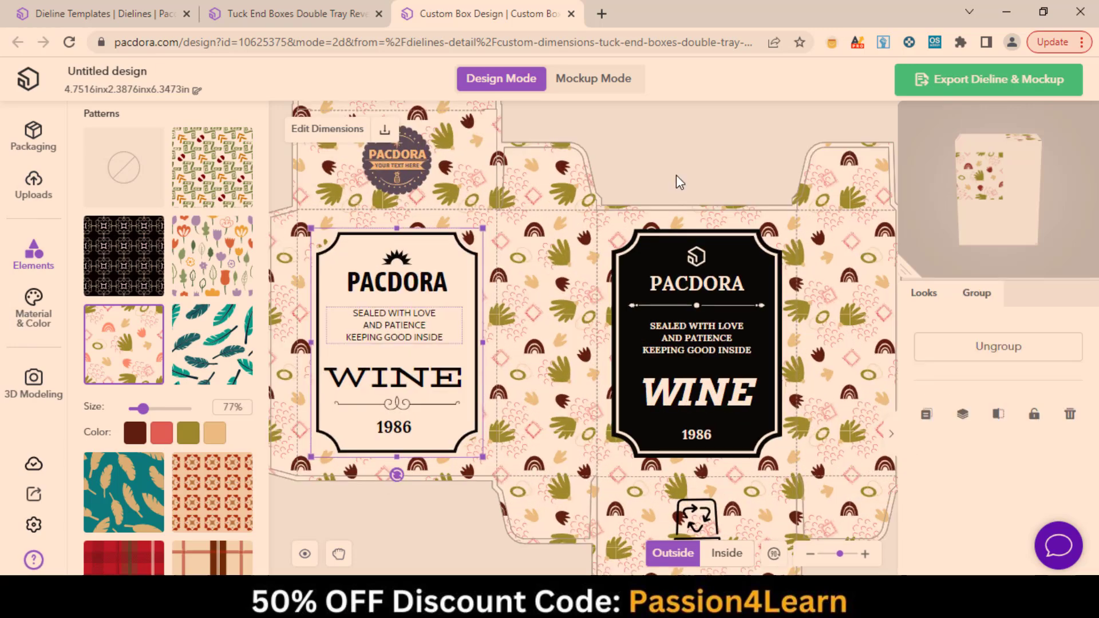
left_click(33, 312)
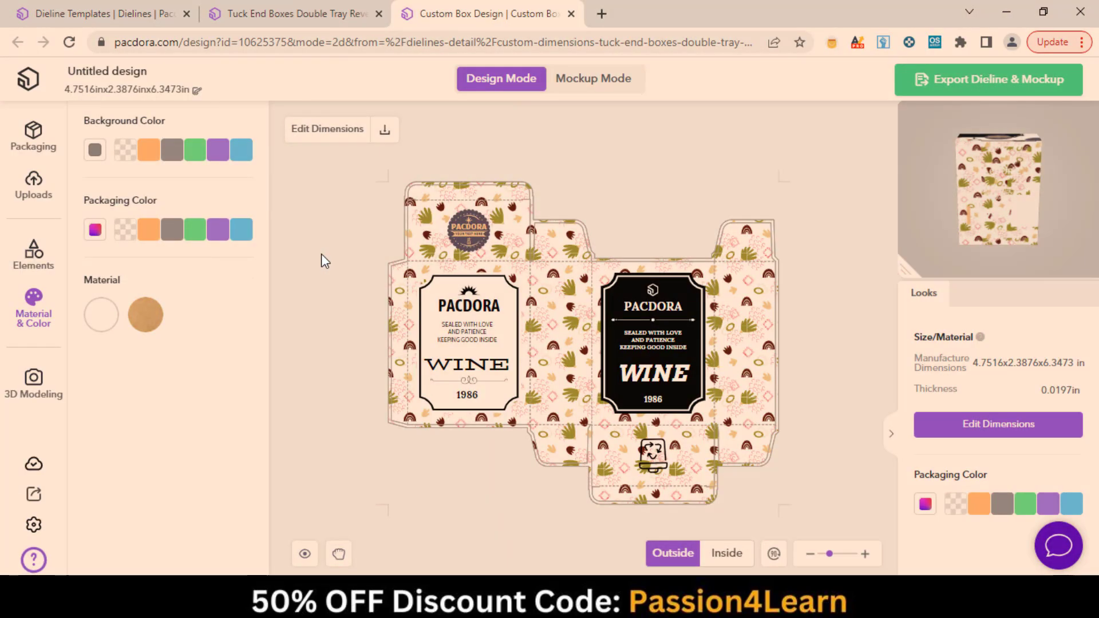
mouse_move(145, 314)
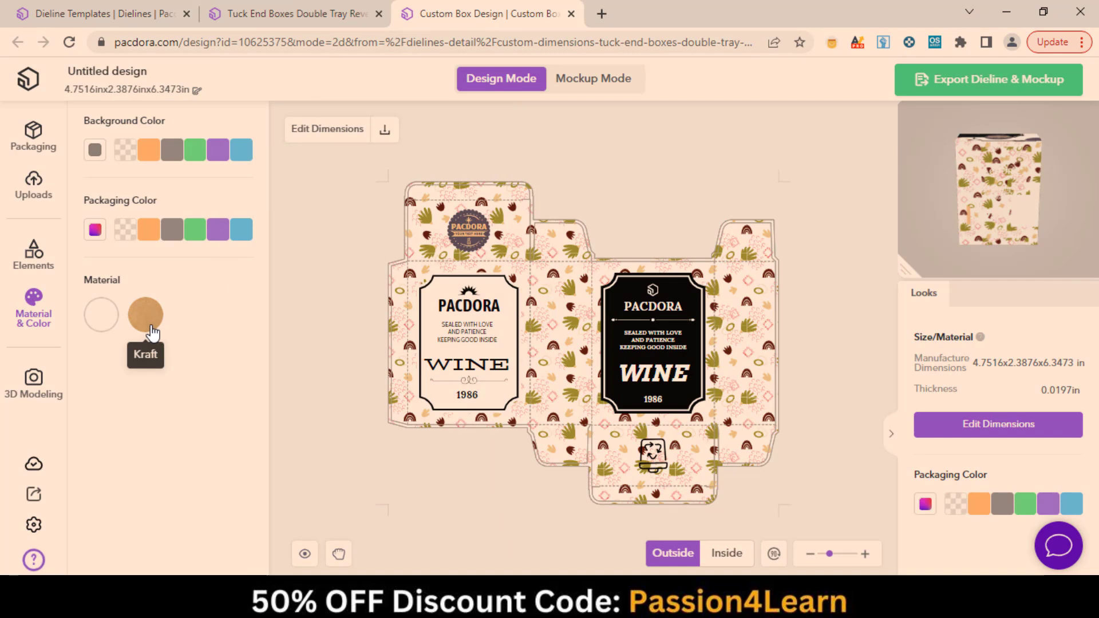
left_click(145, 314)
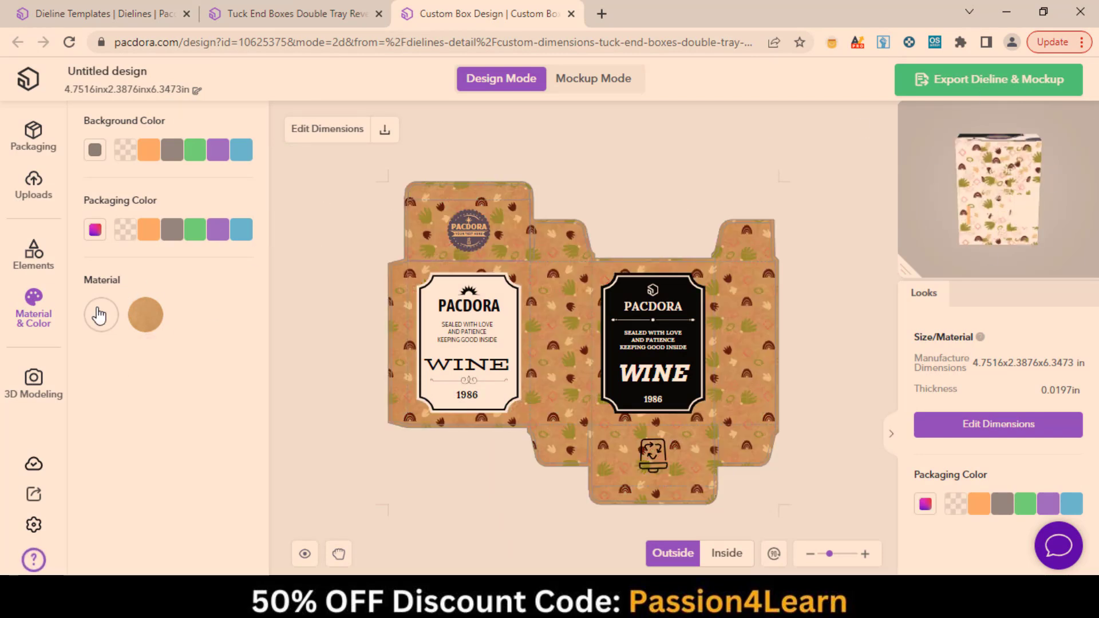
left_click(100, 313)
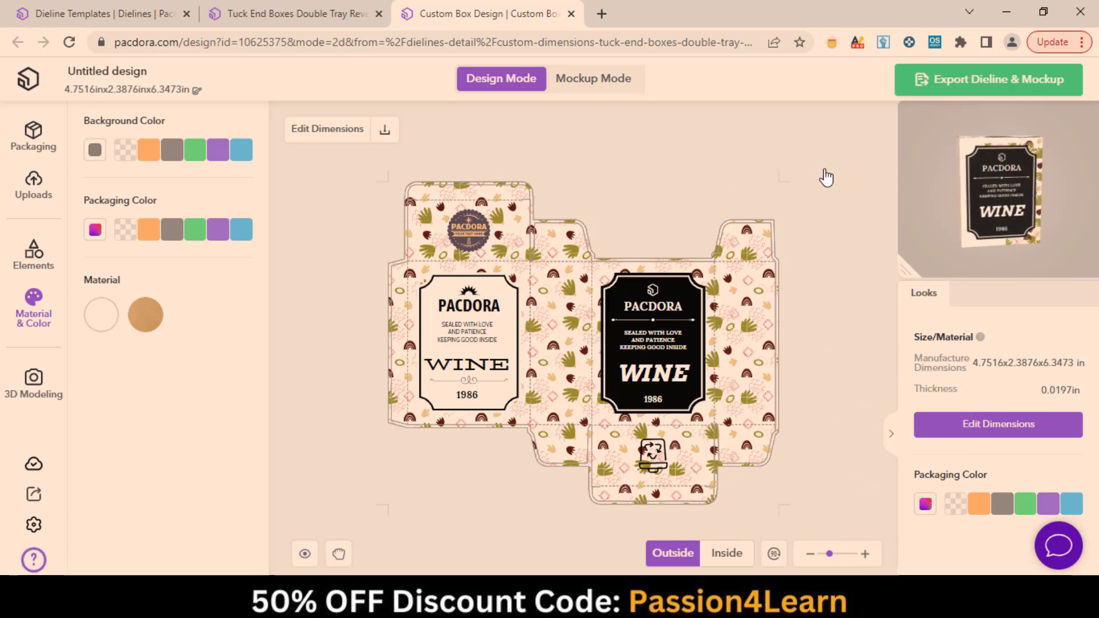
Preview the patterned box in Mockup Mode and play its open/close folding animation.
left_click(592, 78)
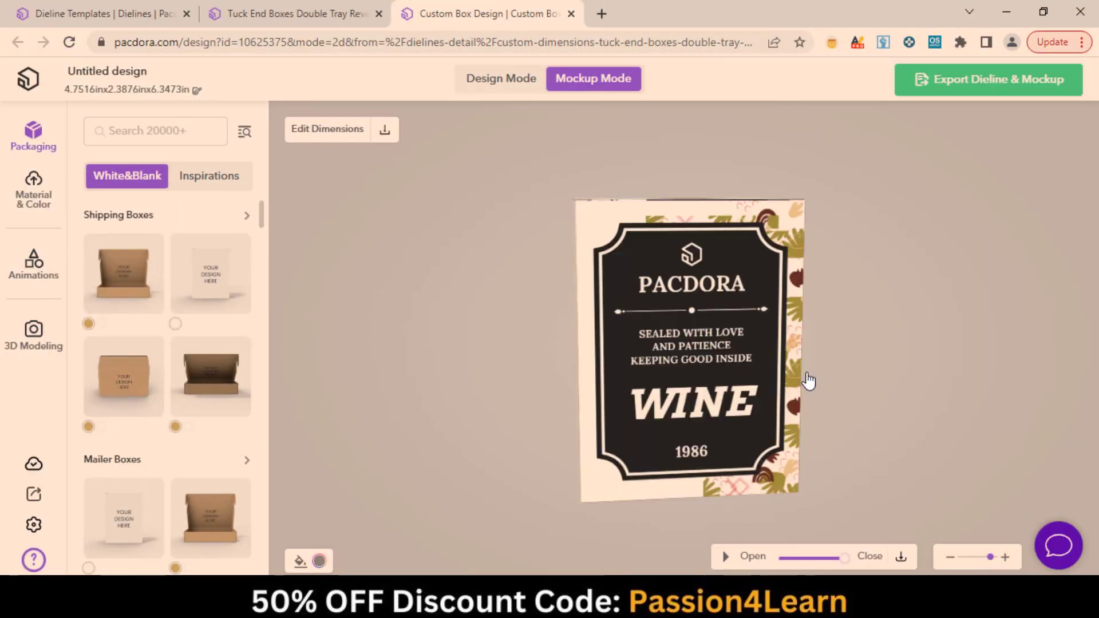
left_click(726, 557)
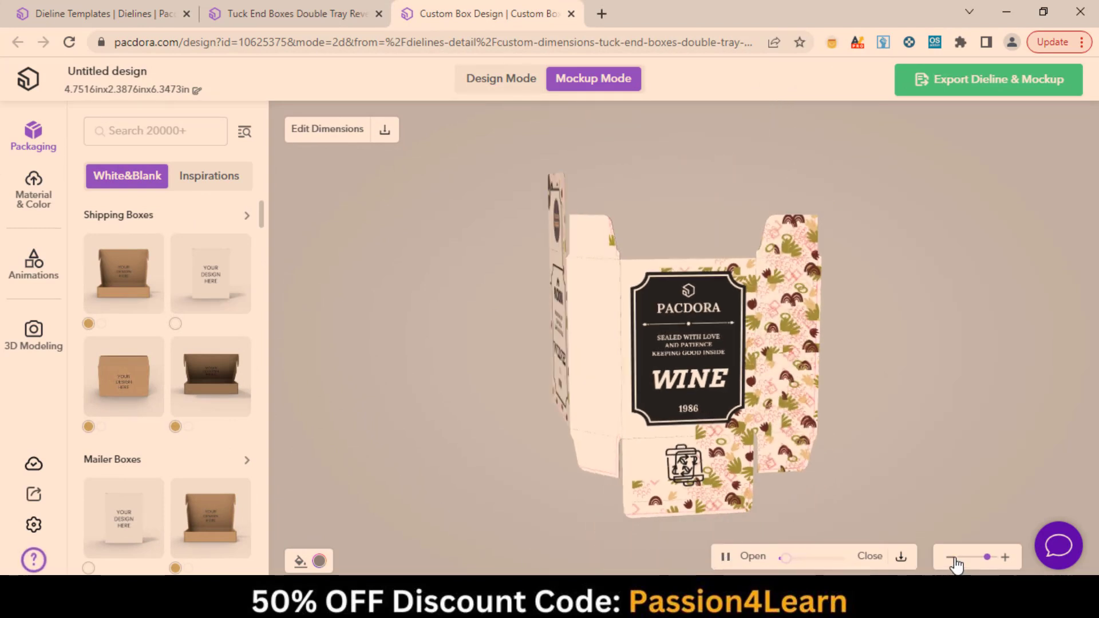
left_click(726, 556)
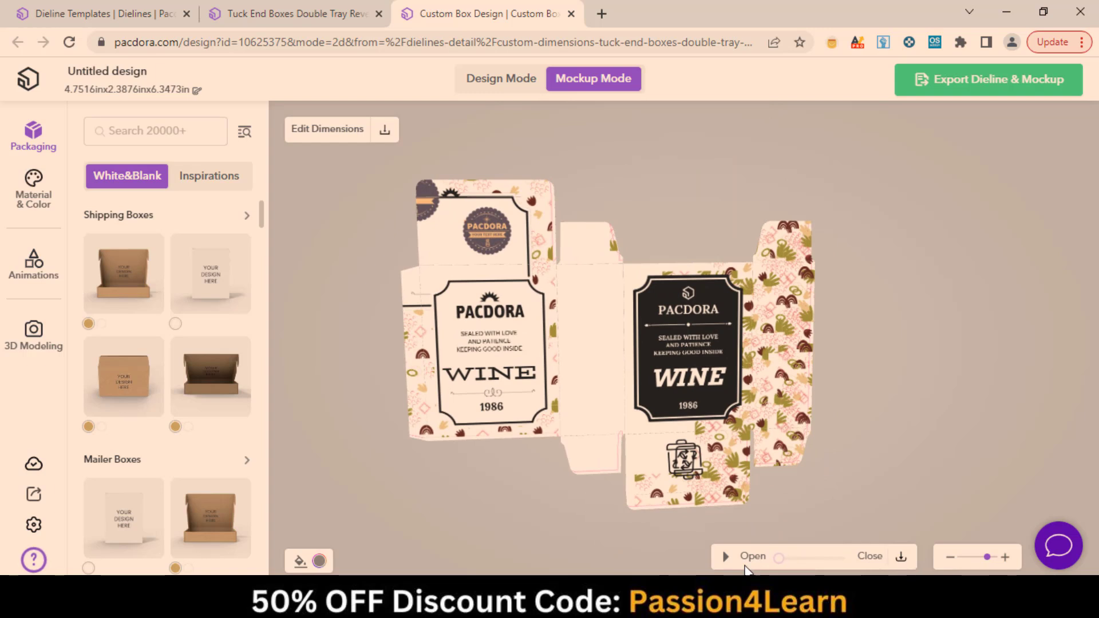
left_click(725, 556)
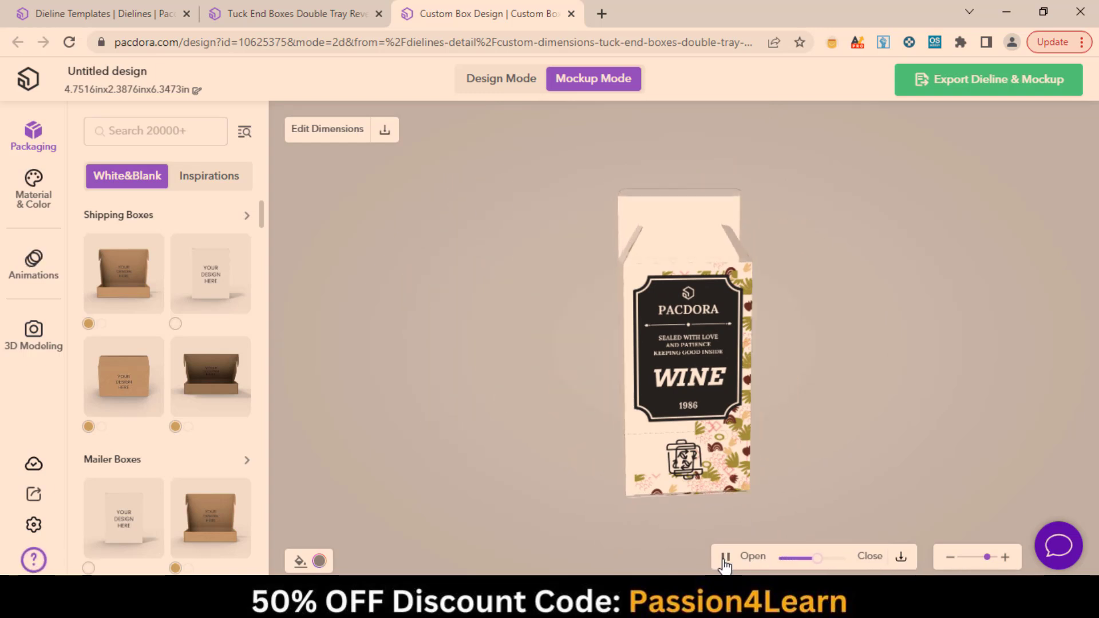
left_click(726, 556)
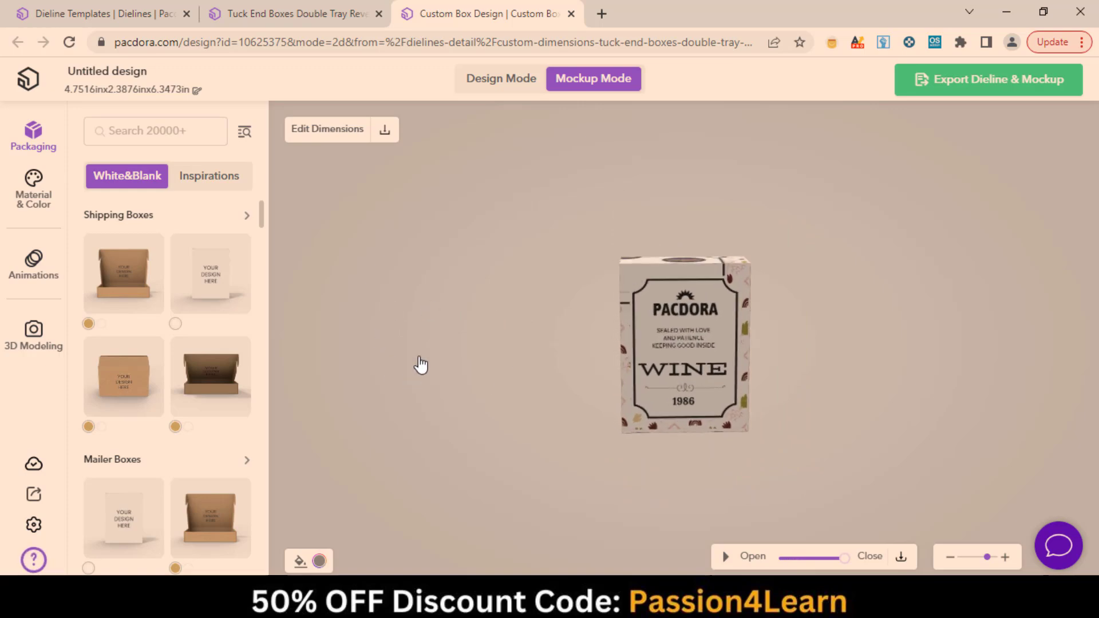
Browse the Inspirations packaging examples, then return to Design Mode on the flat dieline.
left_click(208, 176)
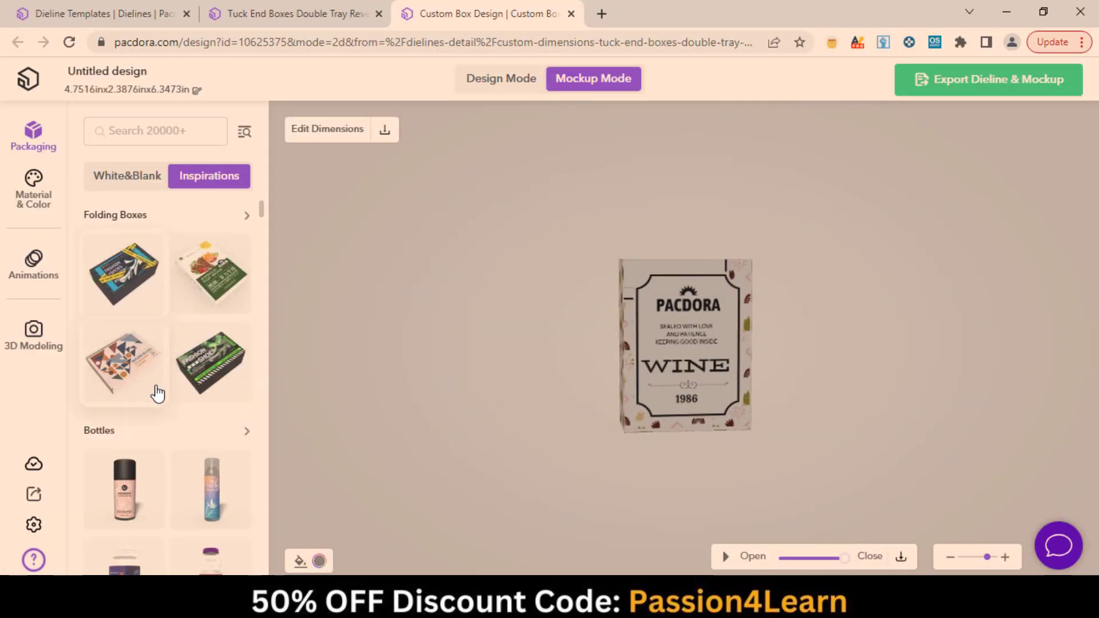
scroll("down", 3)
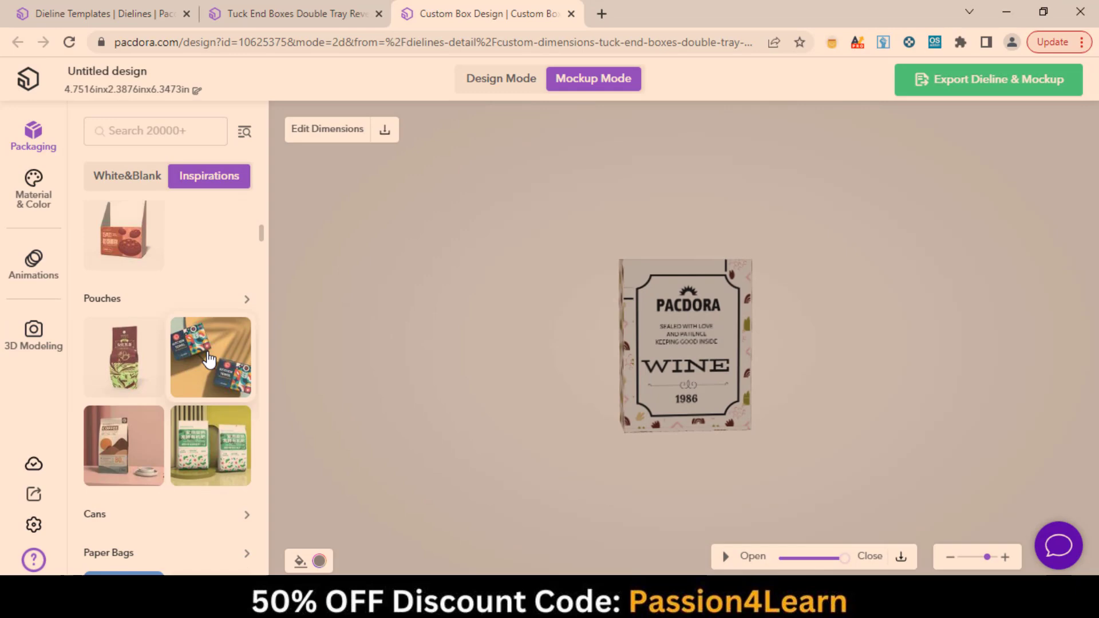
scroll("down", 3)
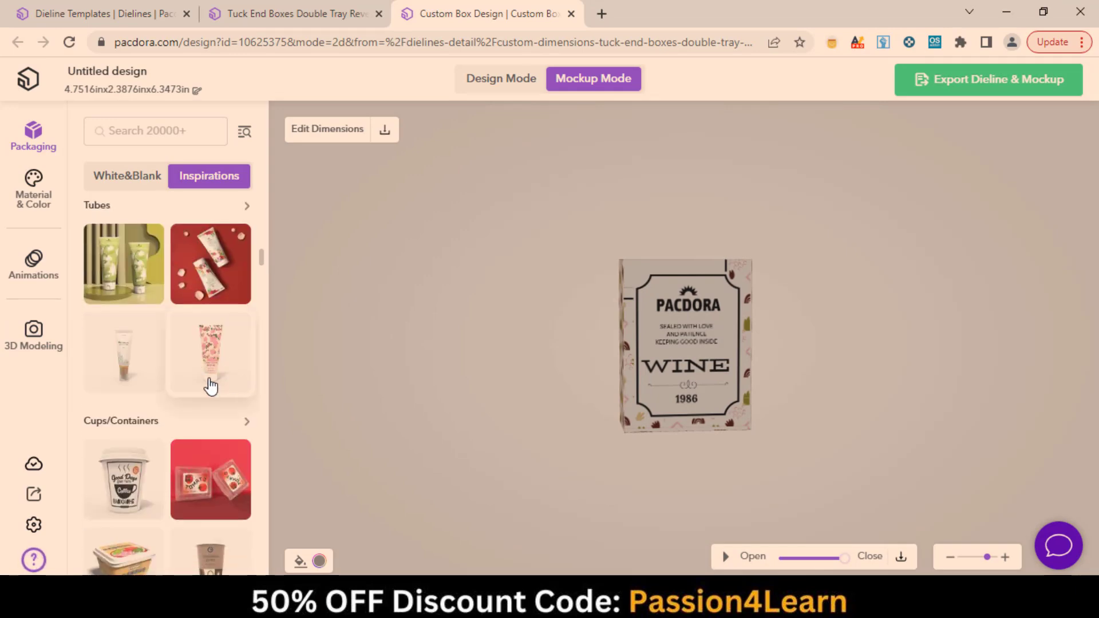
scroll("down", 3)
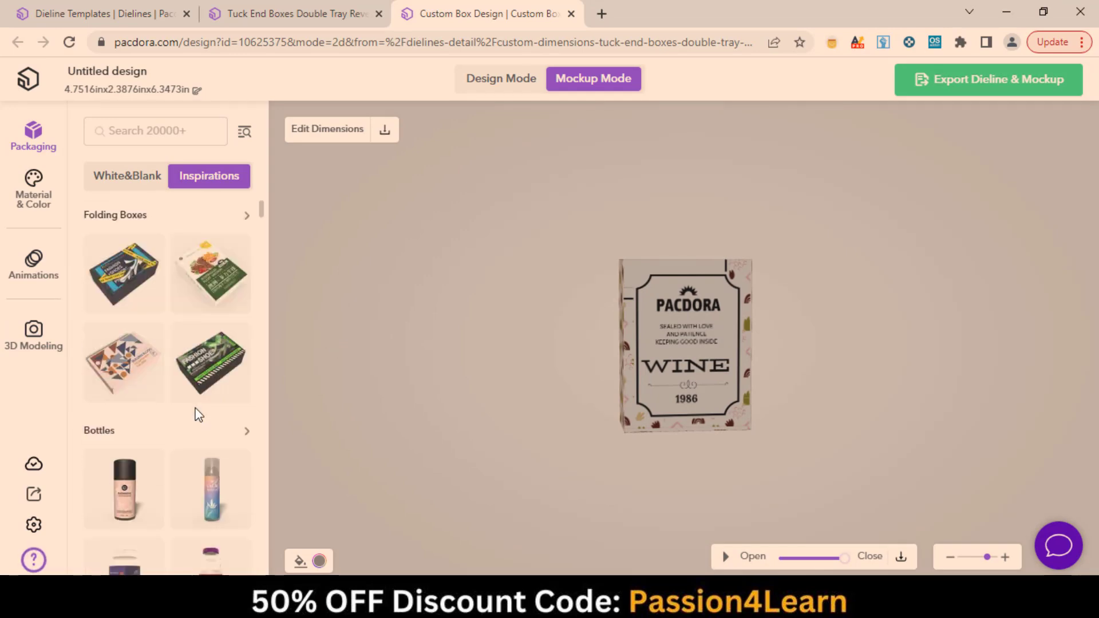
left_click(500, 79)
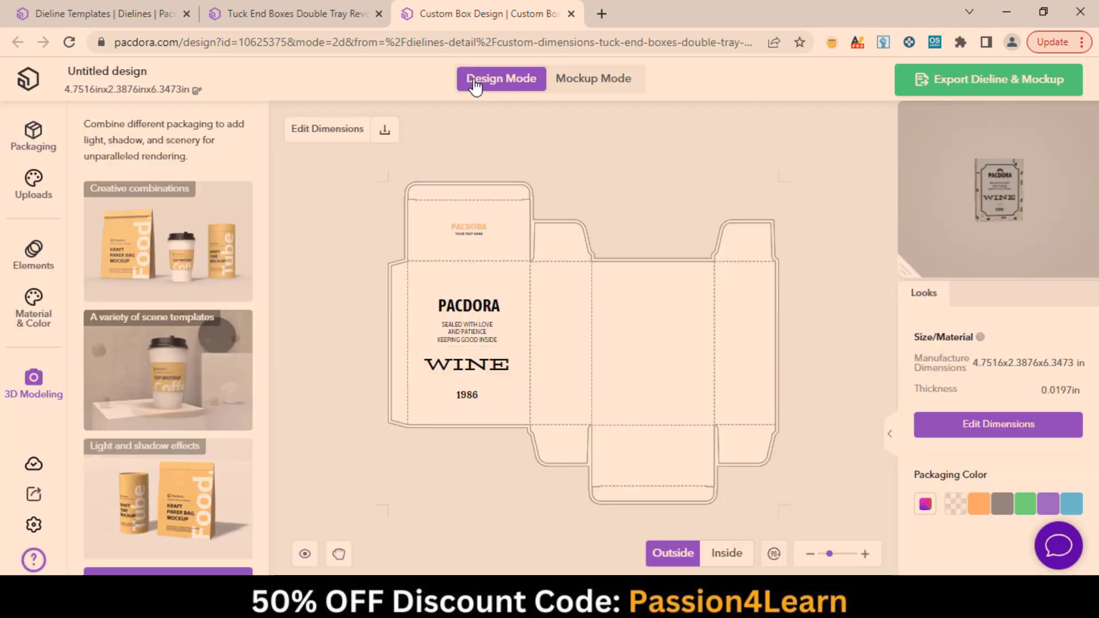
left_click(726, 553)
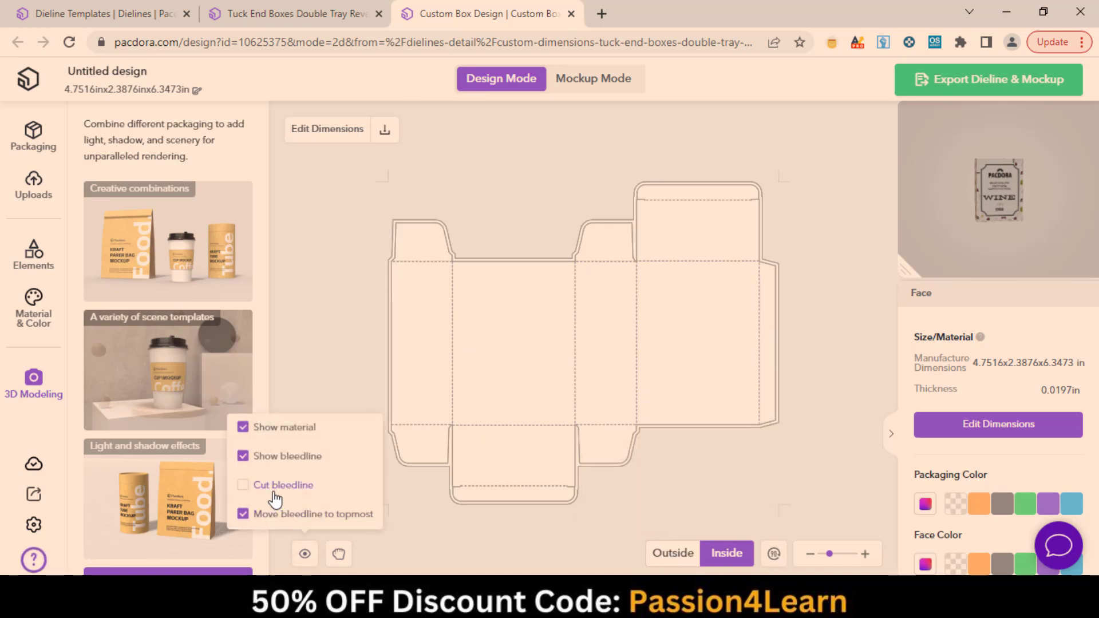
left_click(243, 485)
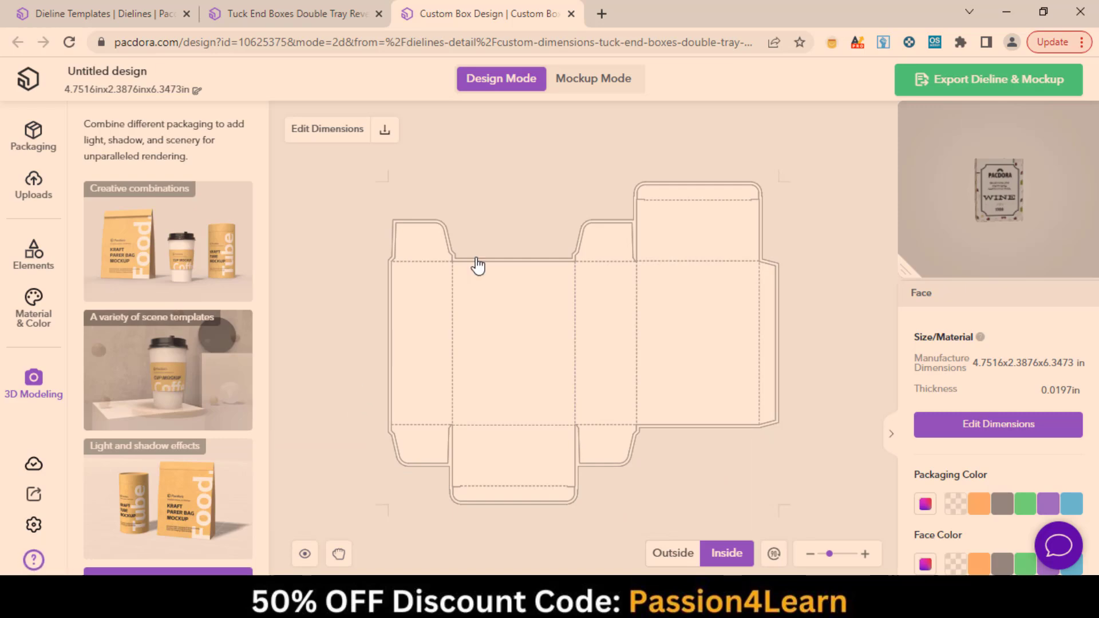
left_click(672, 553)
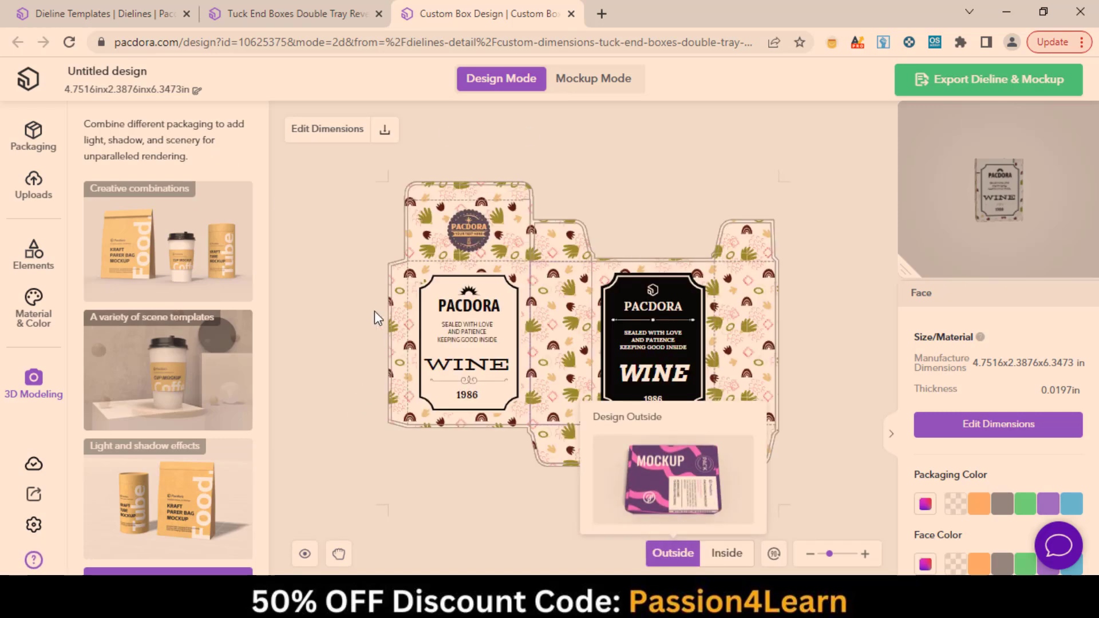
Enter the 3D Modeling Center from a scene template card, opening the render console.
left_click(592, 79)
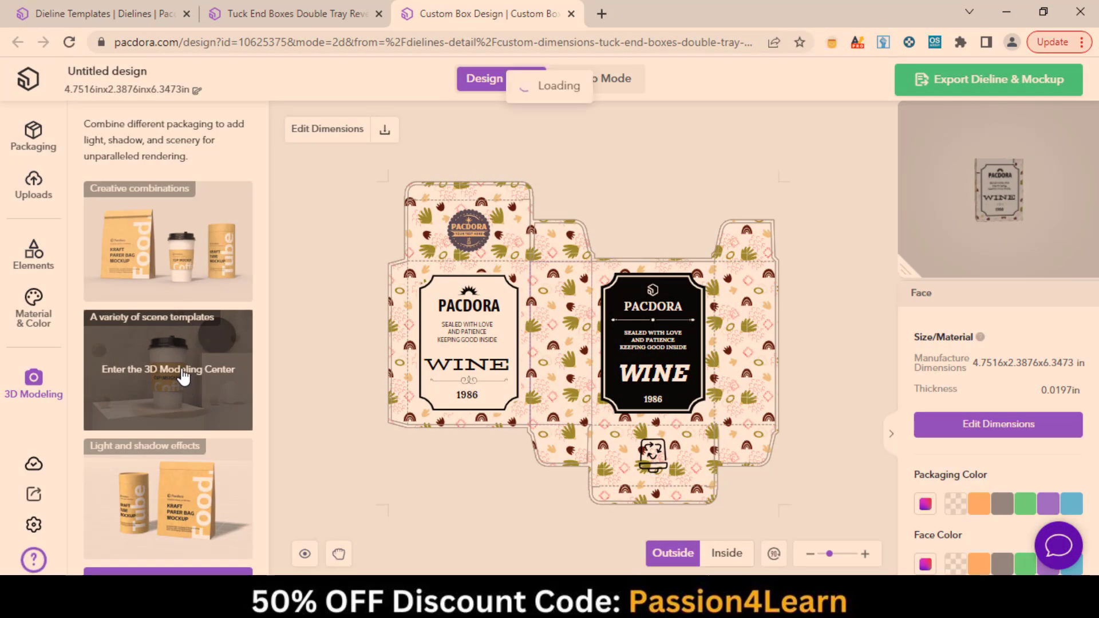
left_click(167, 370)
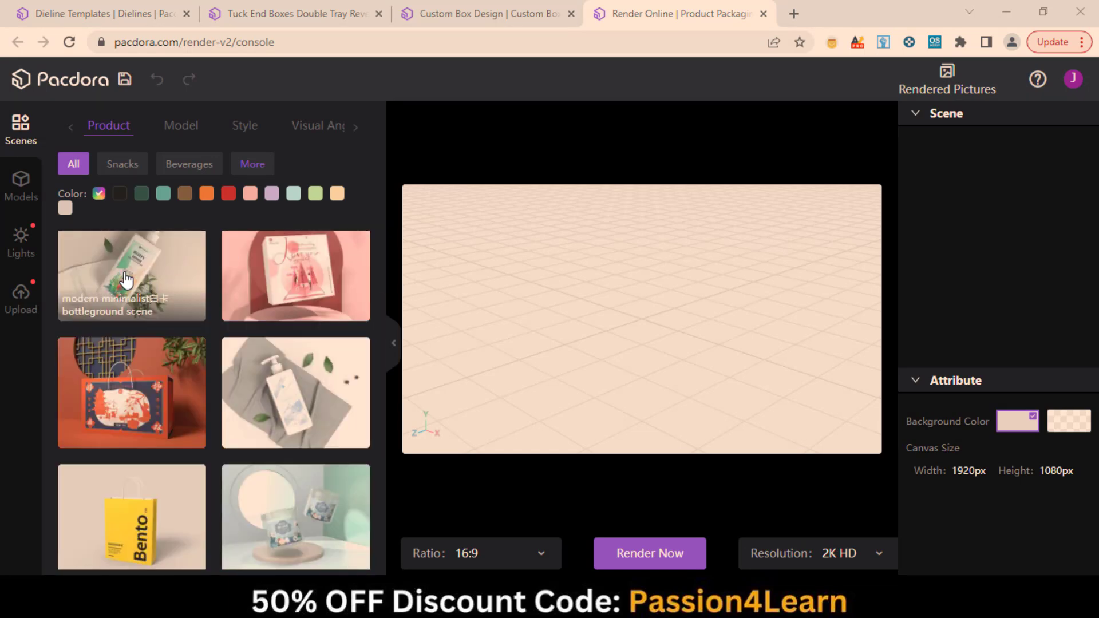
Pick the cherry candy box scene from the Product library and set the canvas resolution ratio.
scroll("down", 3)
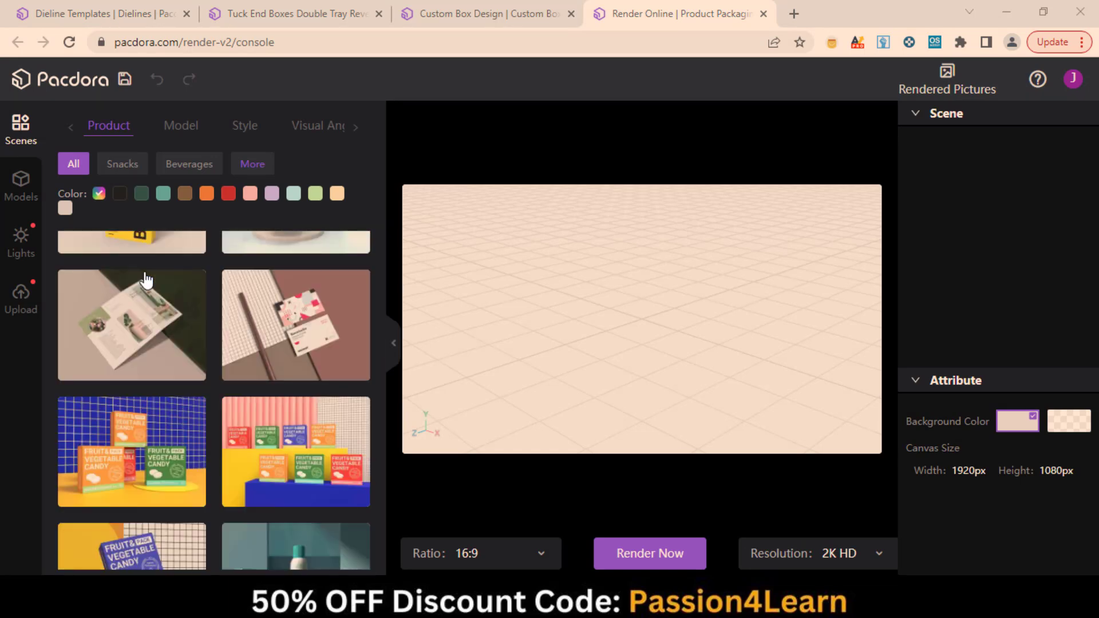
scroll("down", 3)
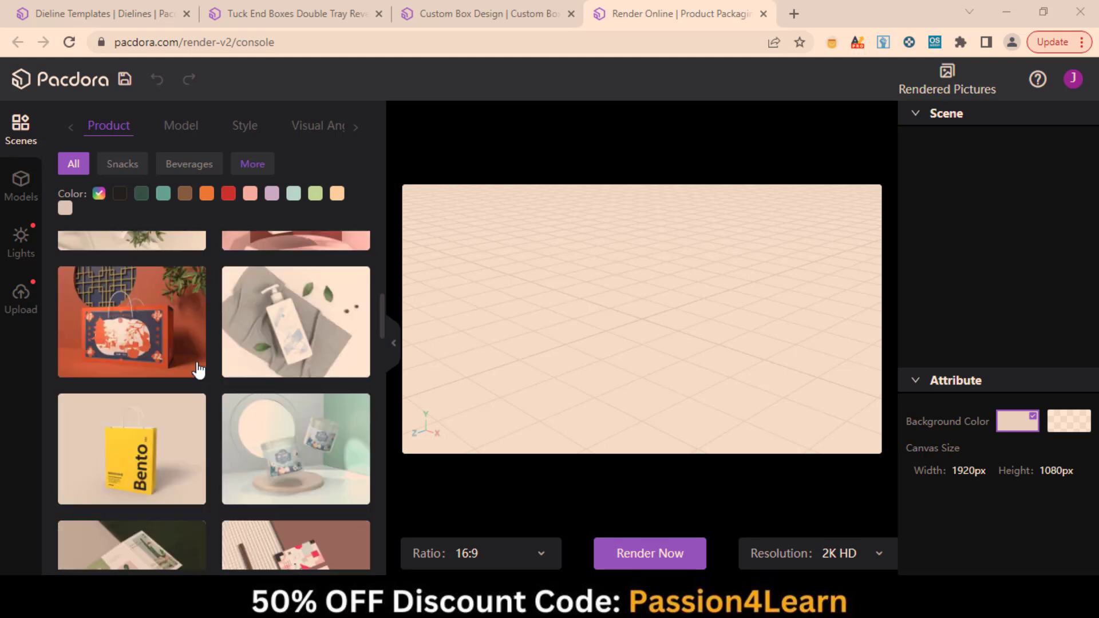
scroll("down", 3)
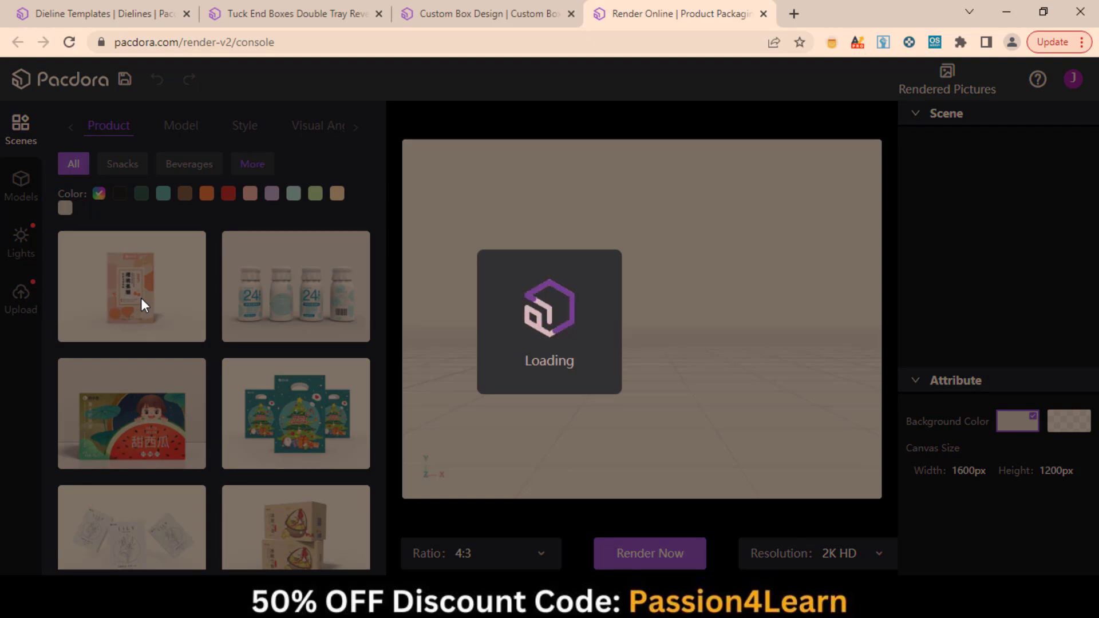
left_click(131, 286)
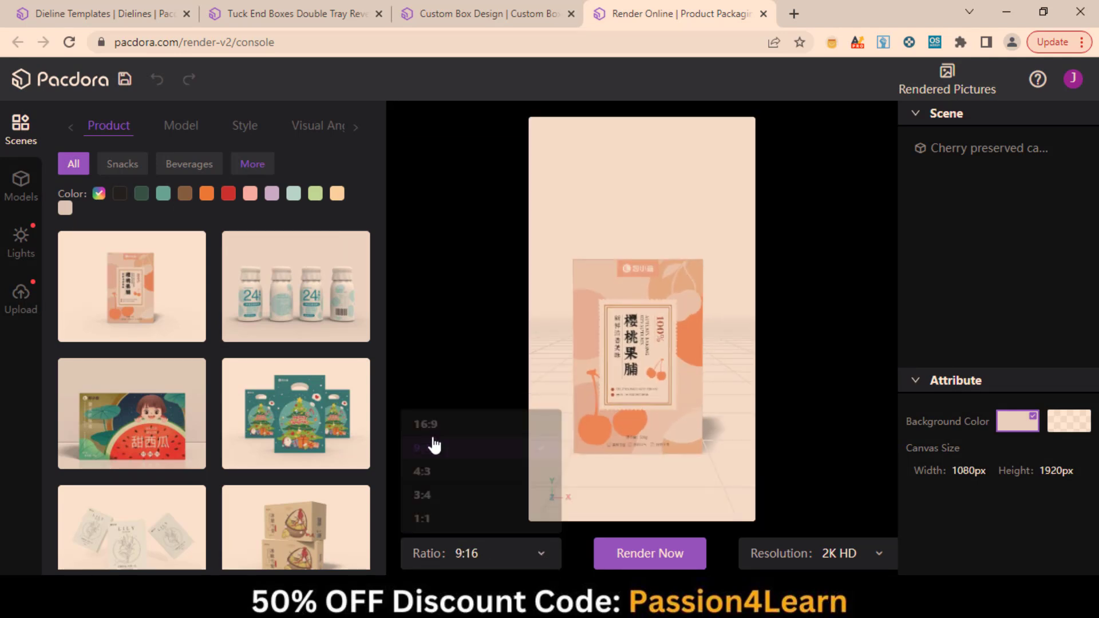
left_click(433, 425)
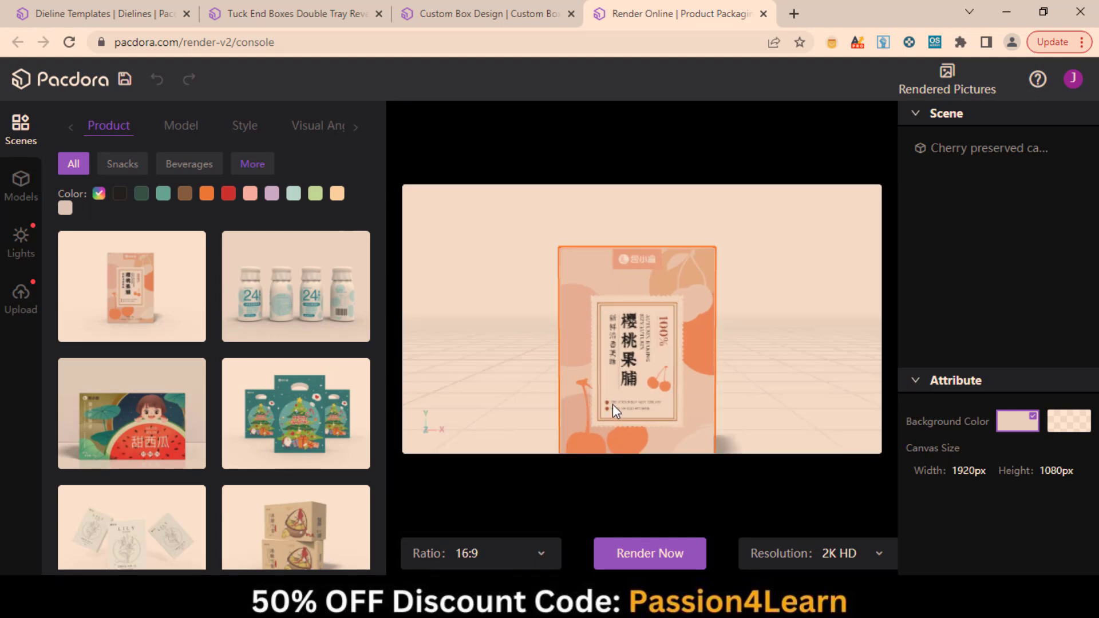
left_click(480, 553)
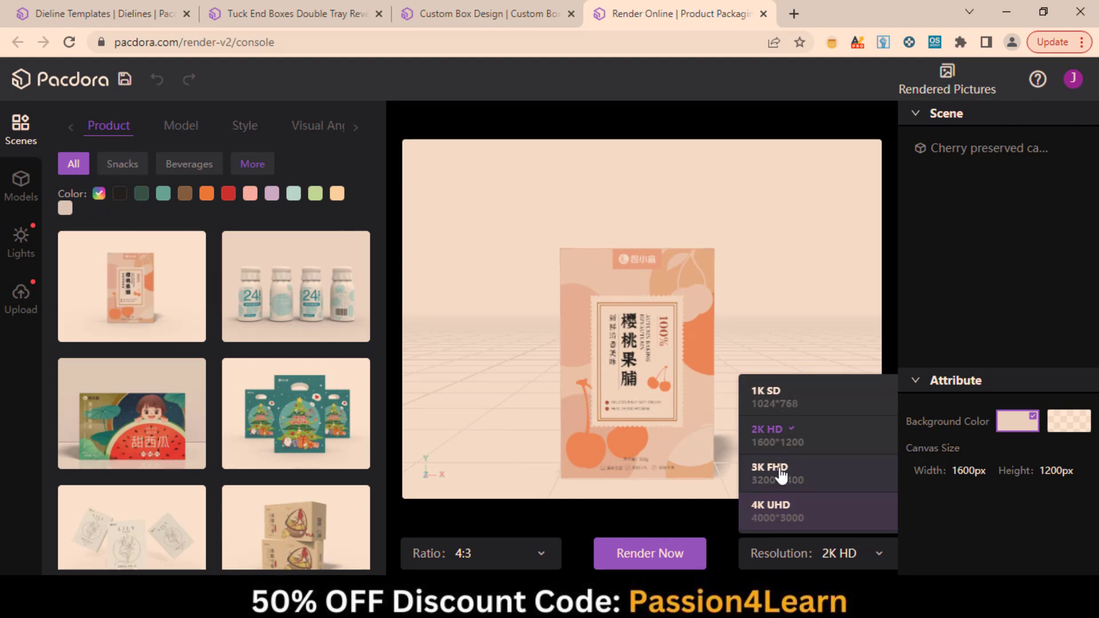
mouse_move(791, 473)
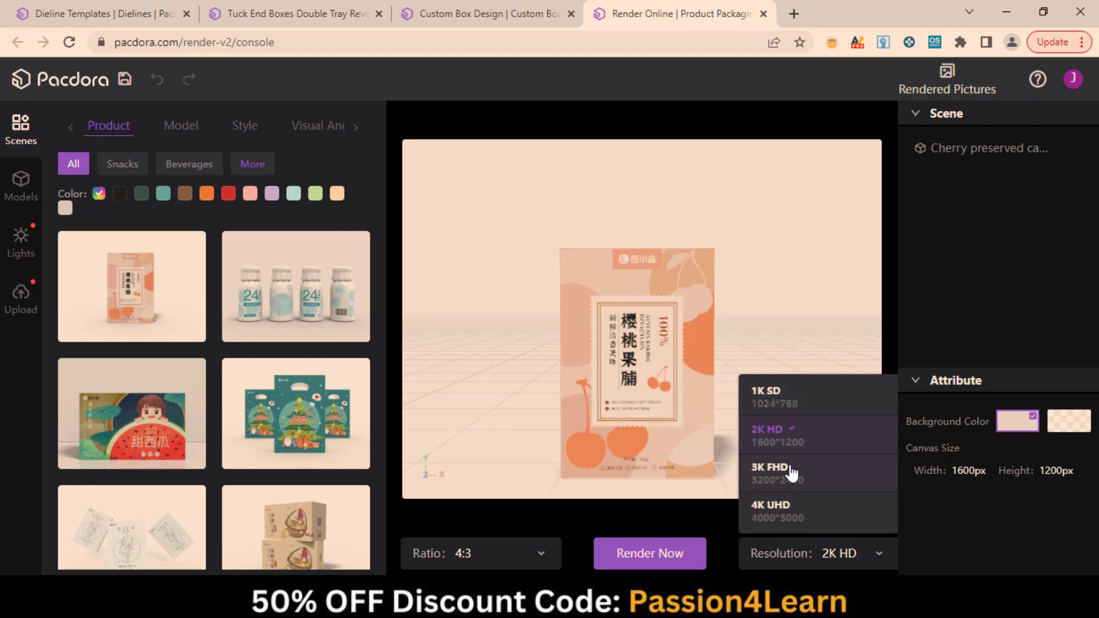
mouse_move(879, 561)
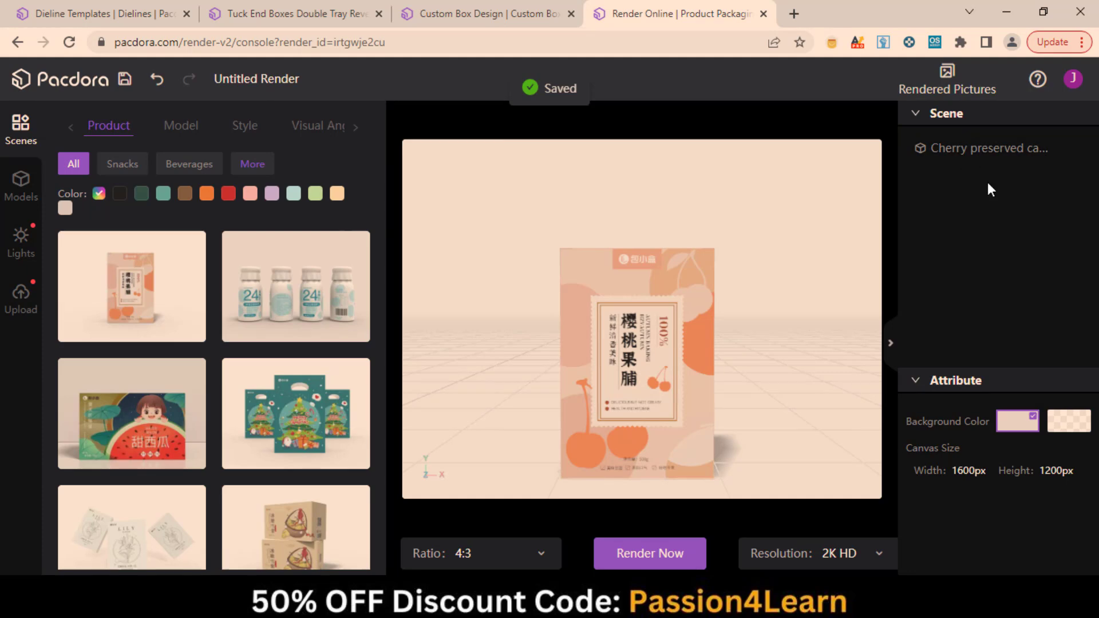
Browse the Models, Lights and Upload sidebars, then return to the scene library filtered to orange.
left_click(21, 186)
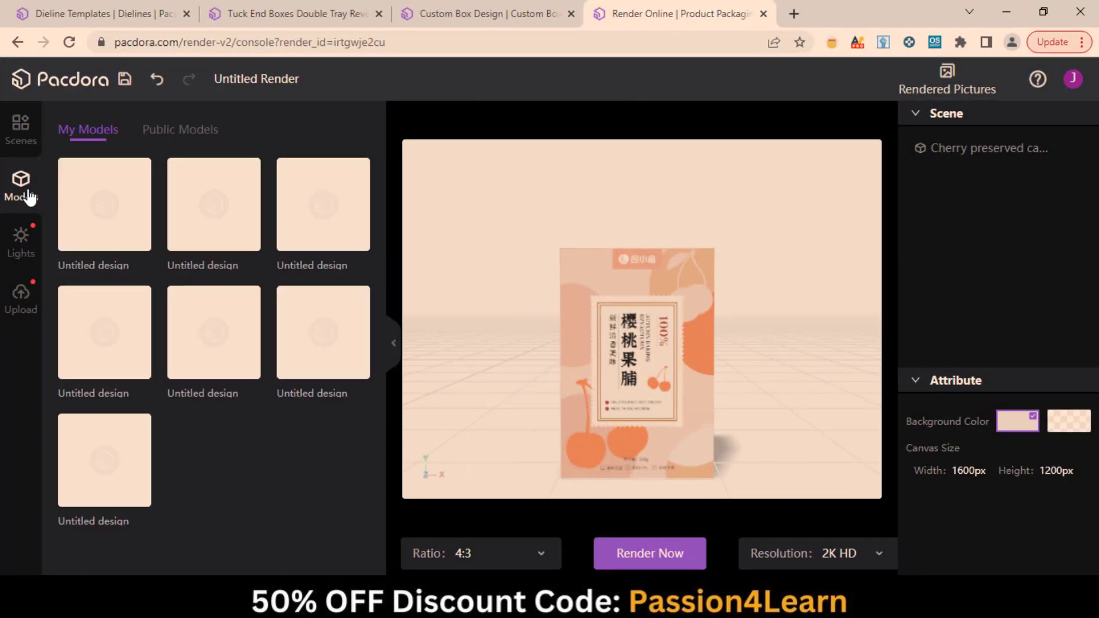
mouse_move(68, 176)
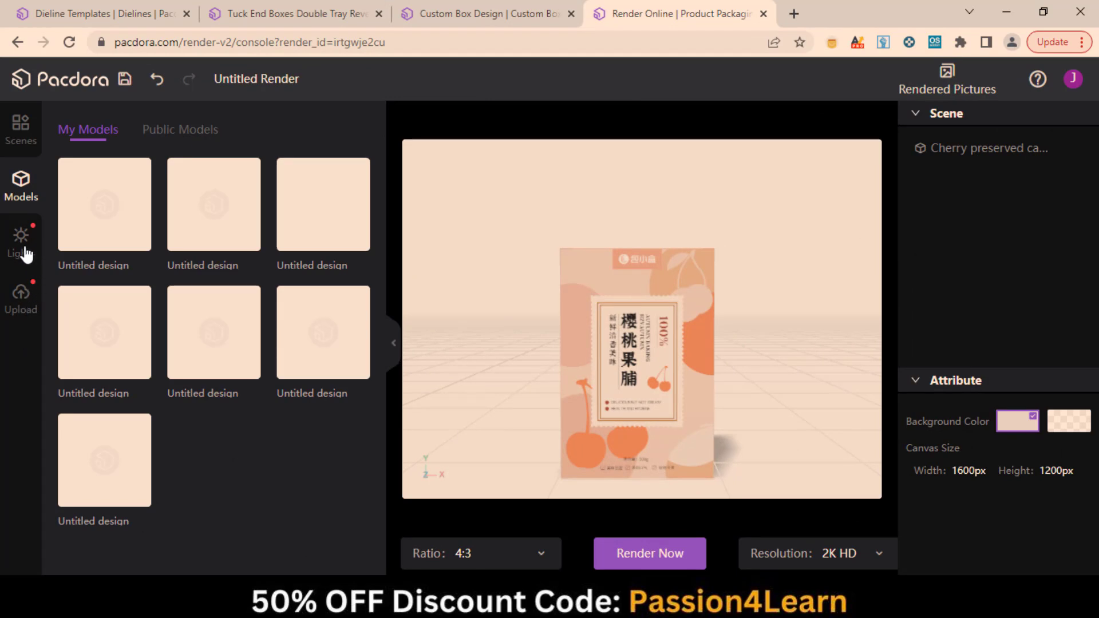
left_click(21, 242)
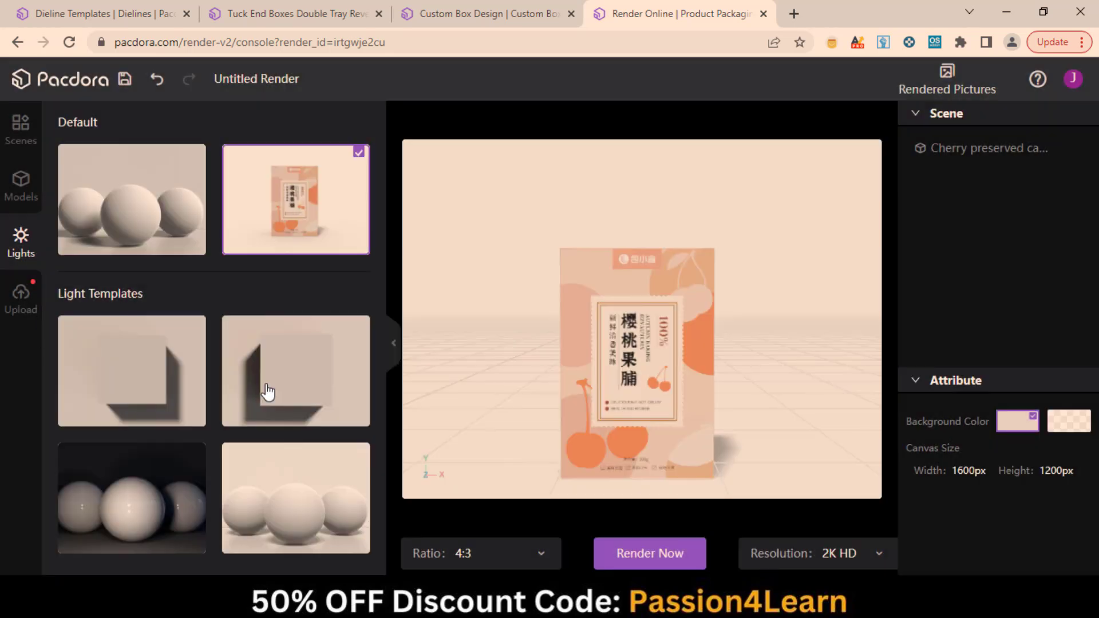
left_click(21, 297)
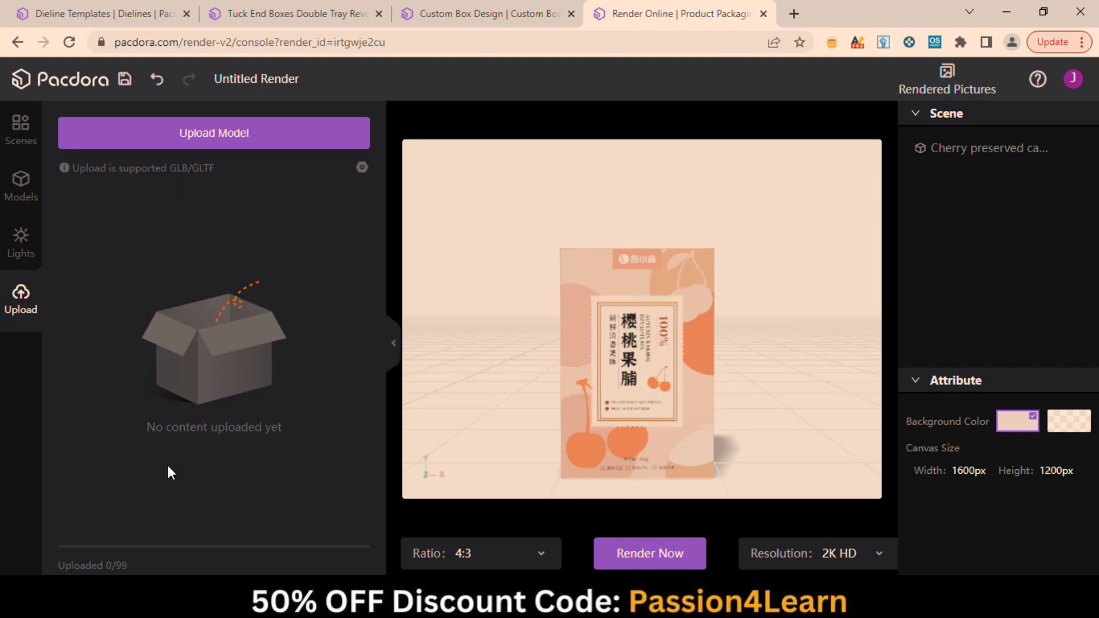
left_click(20, 130)
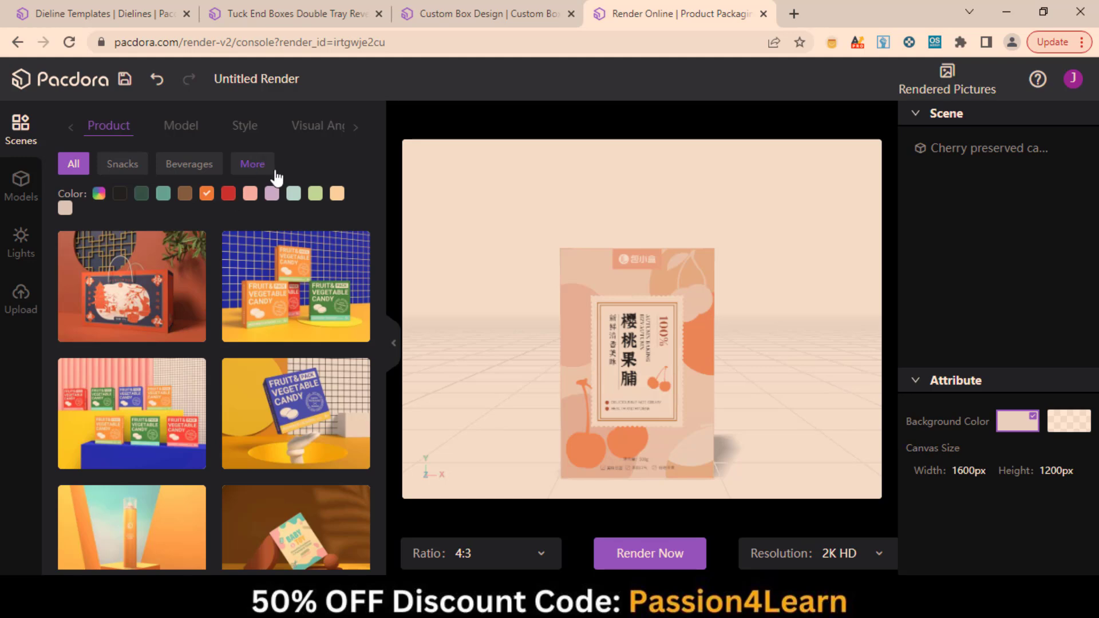
Place the box in the pedestal scene with palm leaves and start a 2K HD render.
scroll("down", 3)
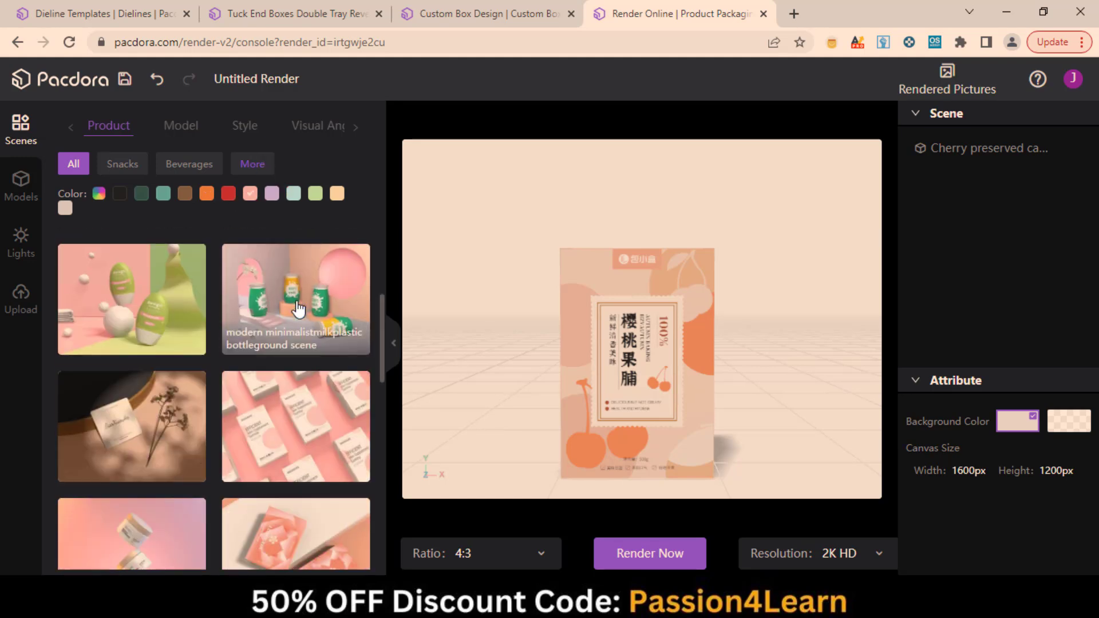
scroll("down", 3)
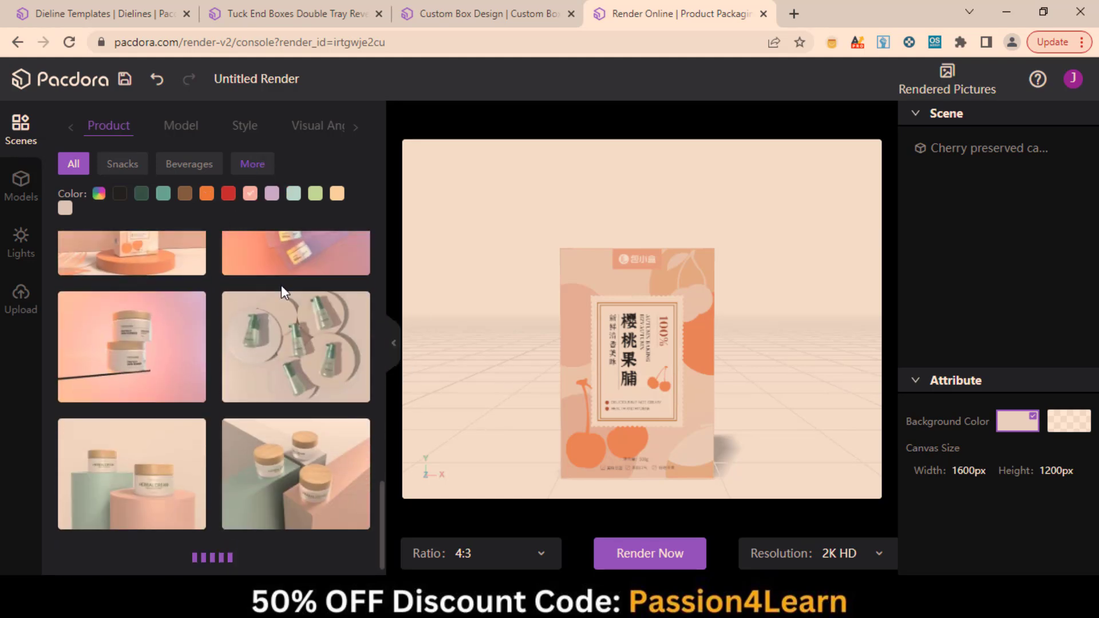
scroll("down", 3)
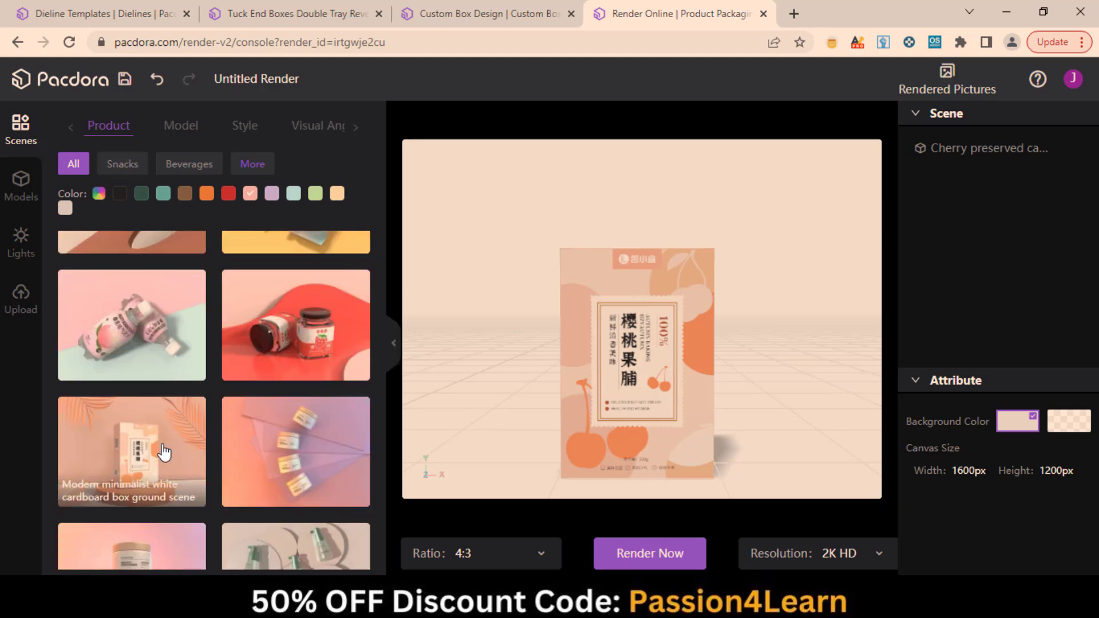
left_click(130, 451)
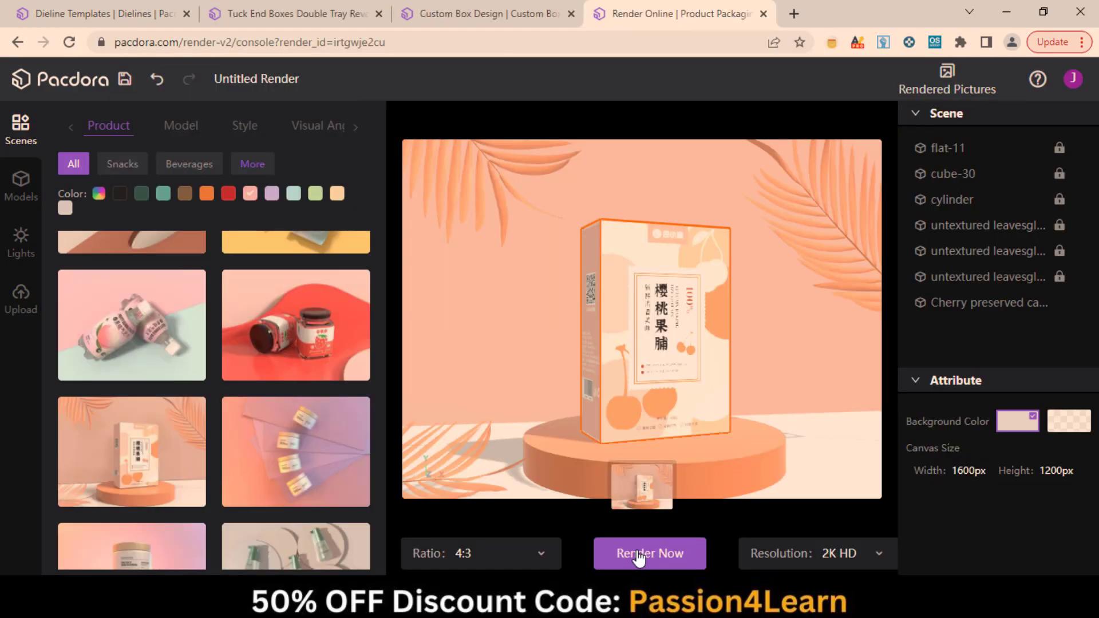
left_click(648, 554)
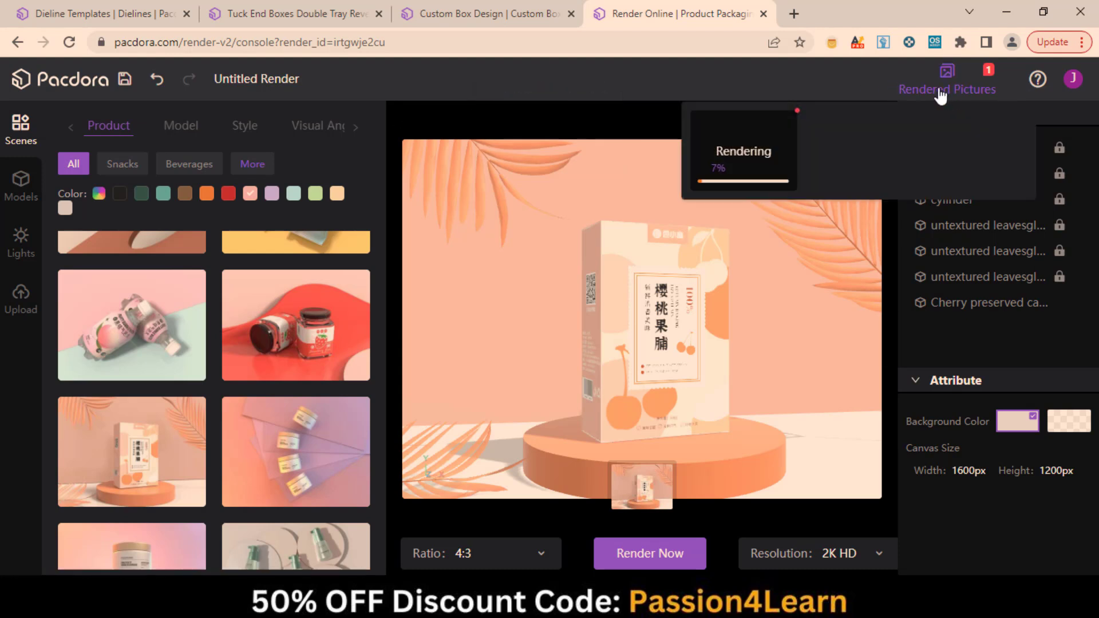
mouse_move(818, 139)
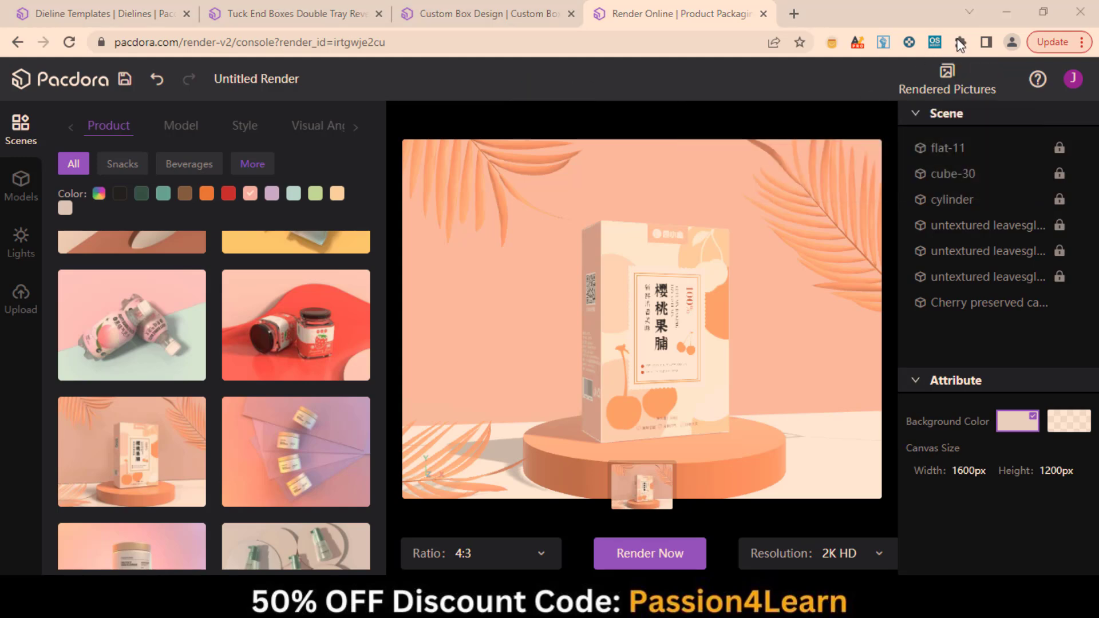
Download the finished render as render_6551.jpg from Rendered Pictures and view it in Photos.
left_click(947, 71)
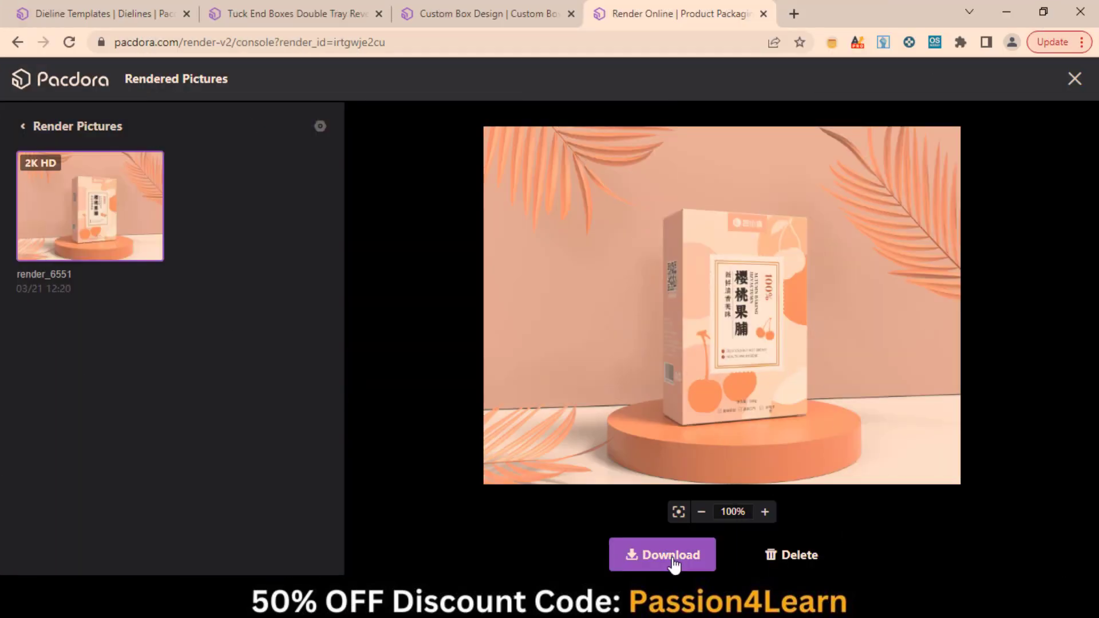
left_click(660, 554)
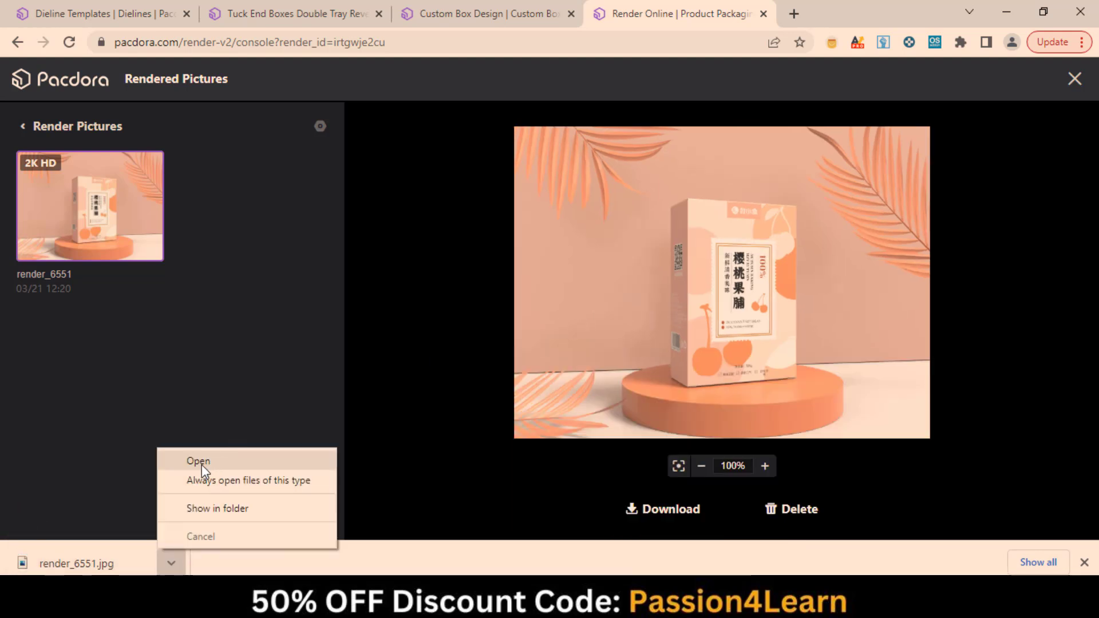
left_click(198, 460)
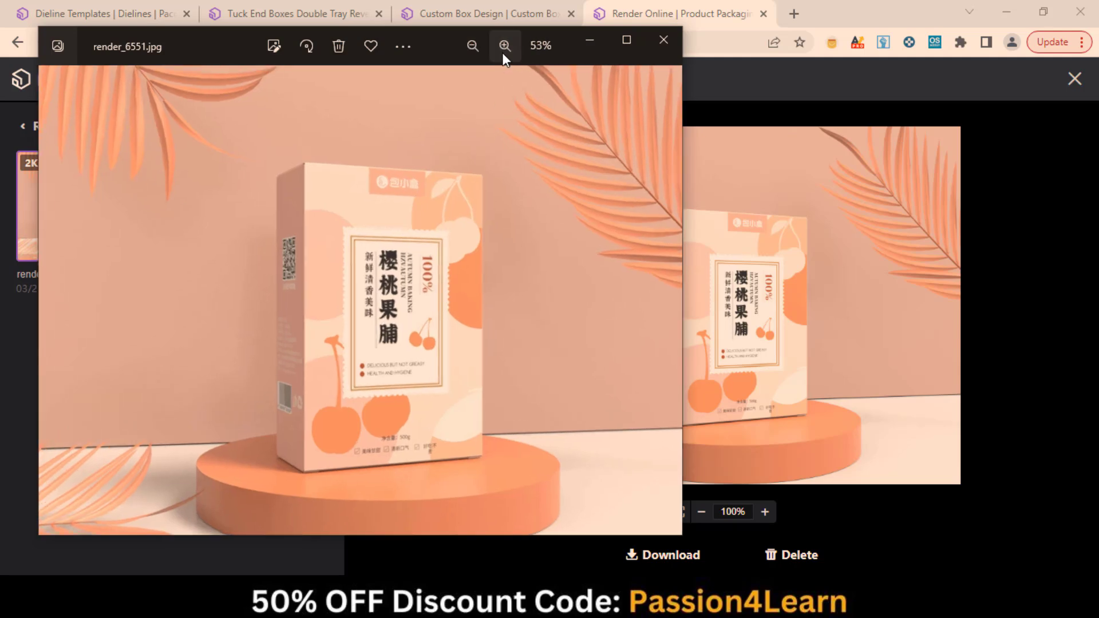
left_click(473, 46)
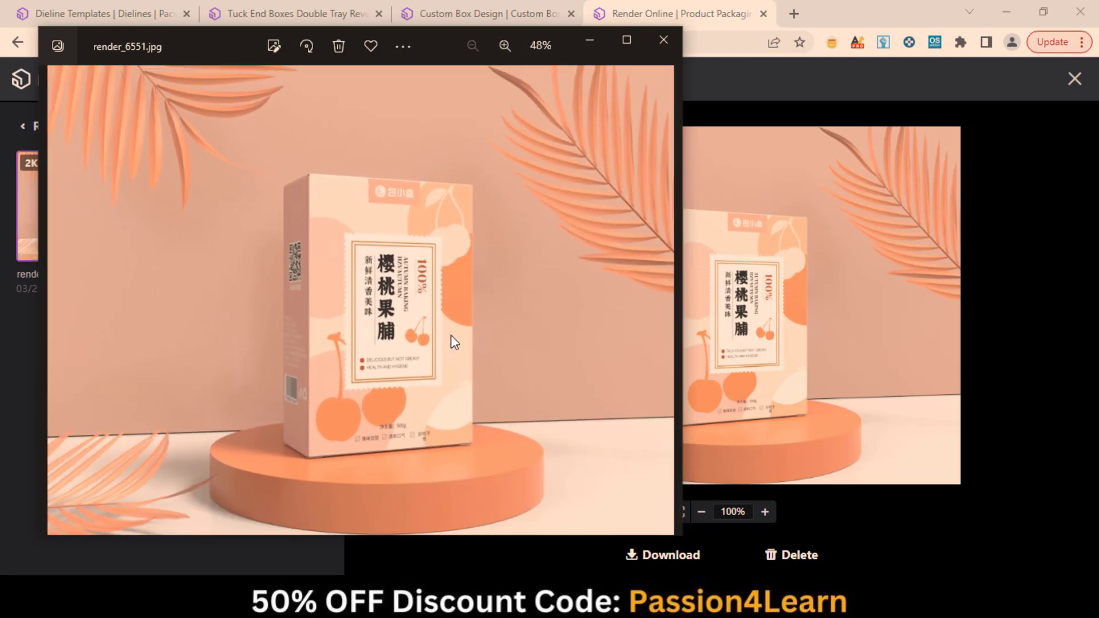
left_click(663, 39)
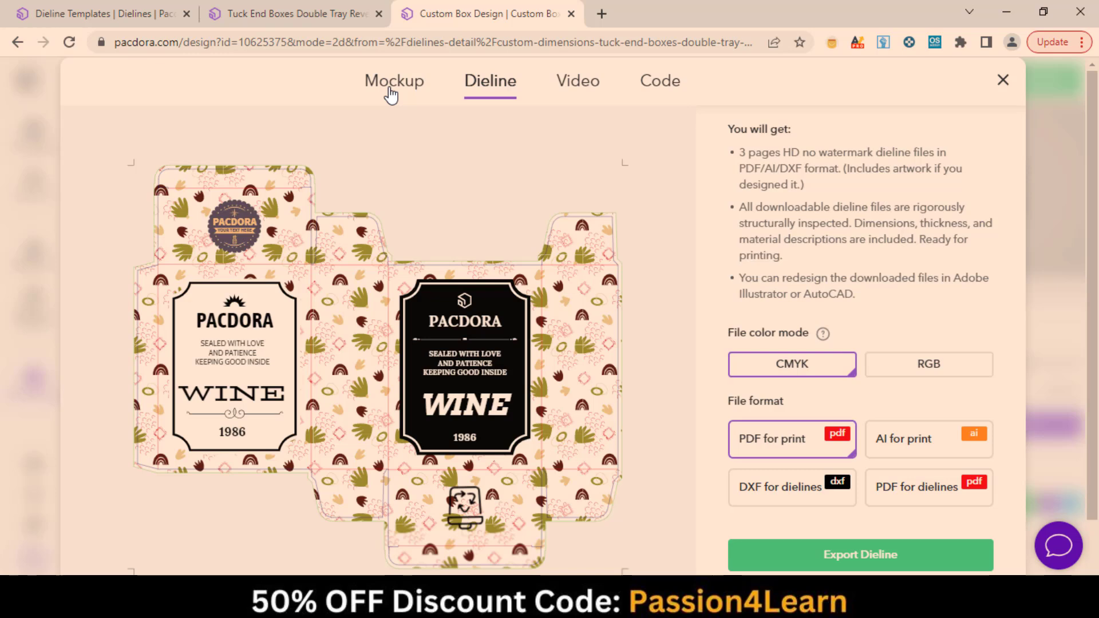
Set the mockup export to a 9:16 ratio on a dusky red background, then move to Dieline export.
left_click(394, 80)
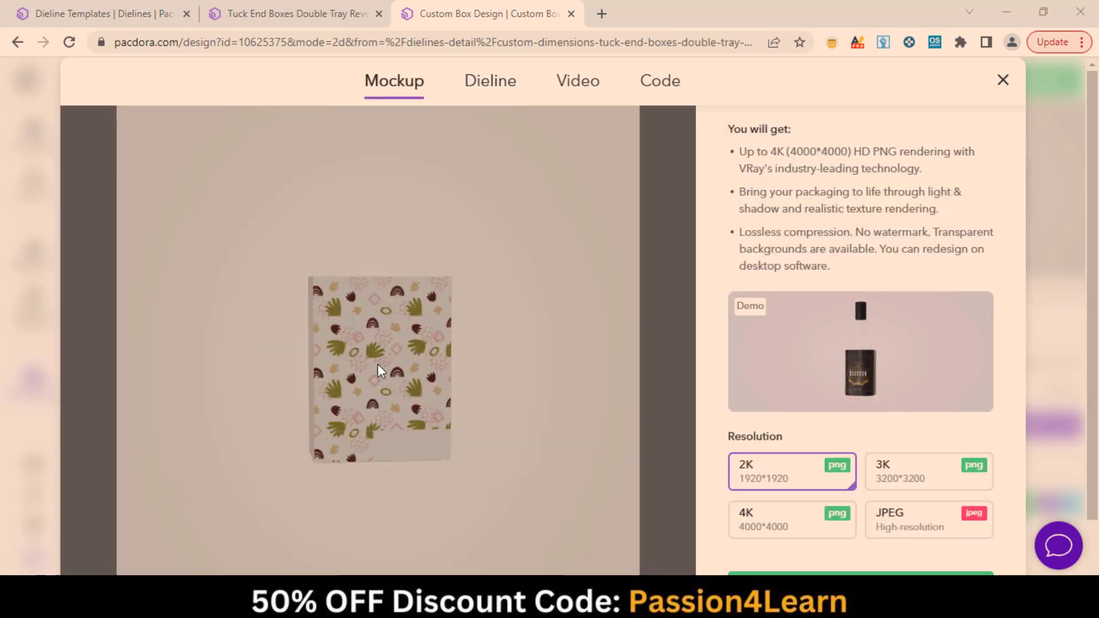
scroll("down", 3)
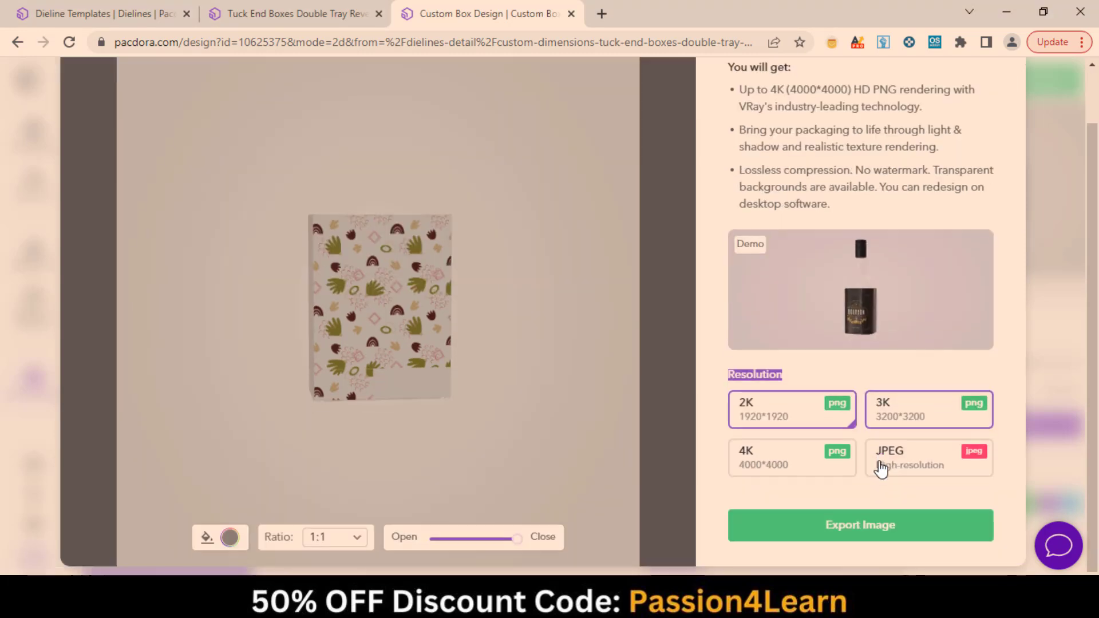
left_click(333, 537)
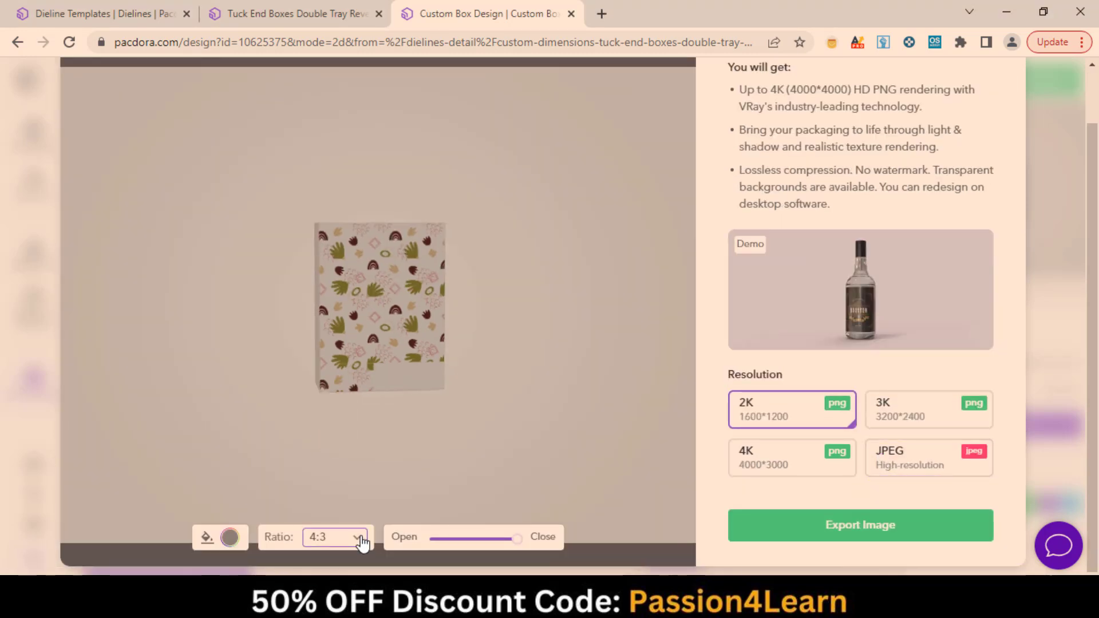
left_click(333, 537)
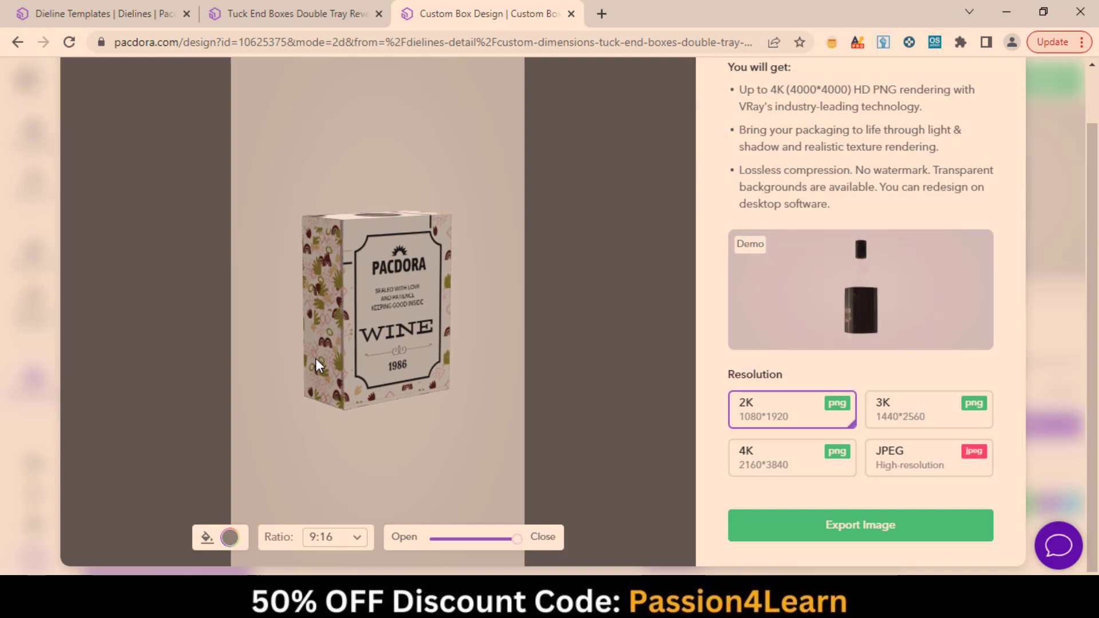
left_click(231, 537)
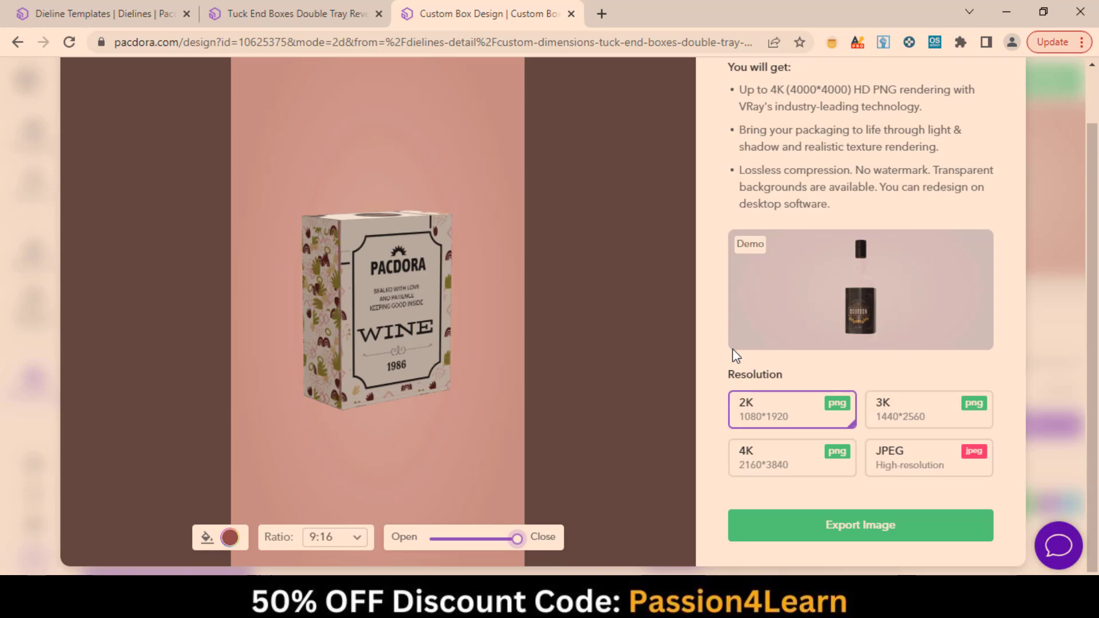
left_click(490, 80)
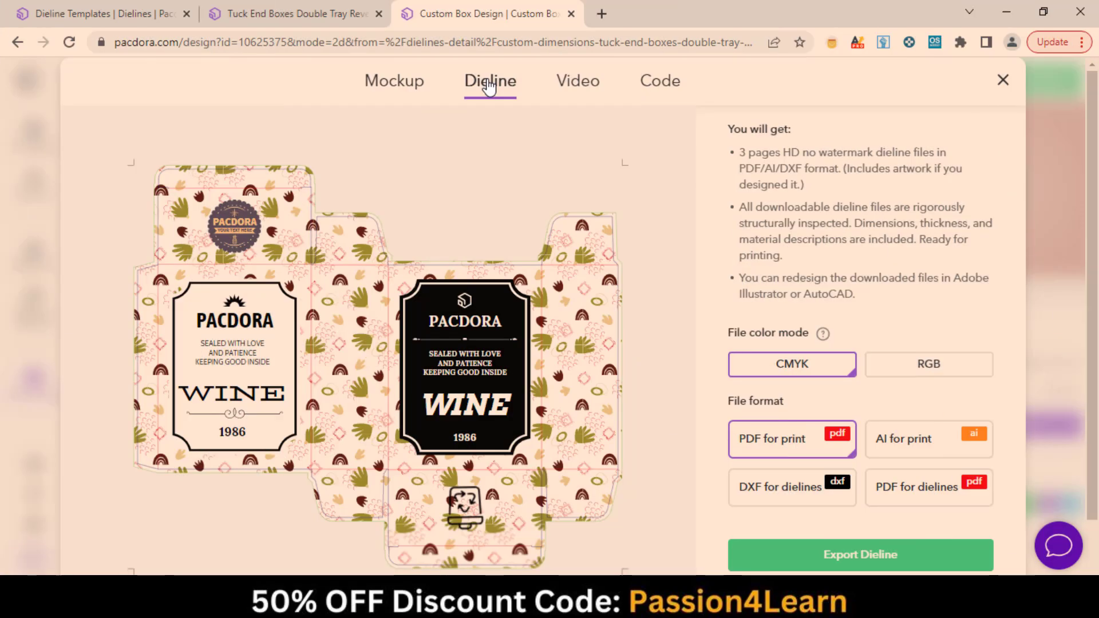
mouse_move(160, 300)
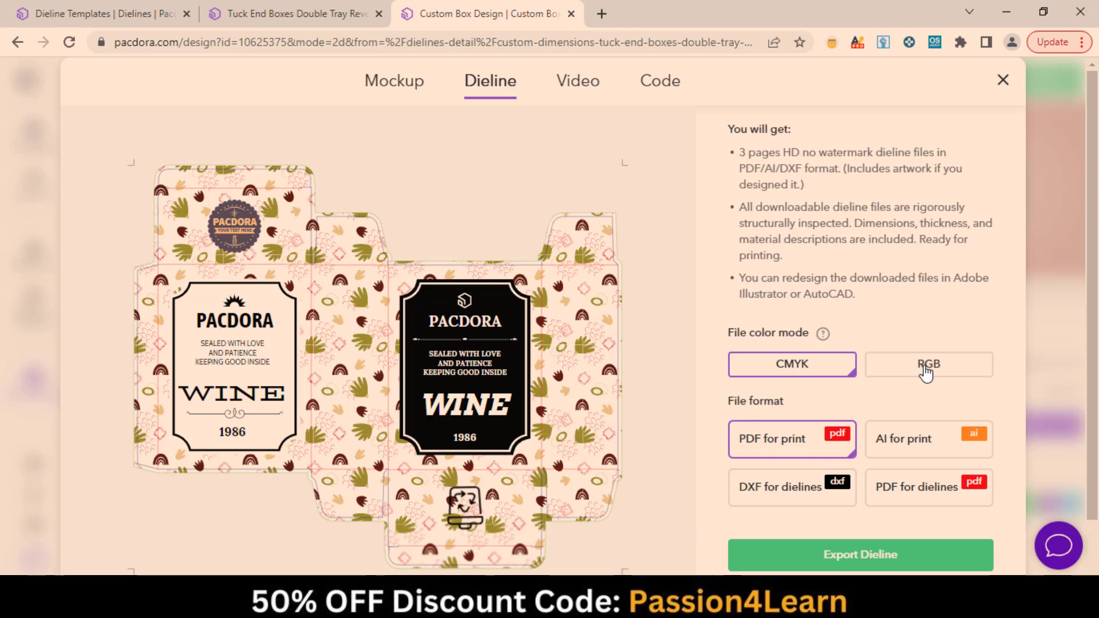
mouse_move(887, 452)
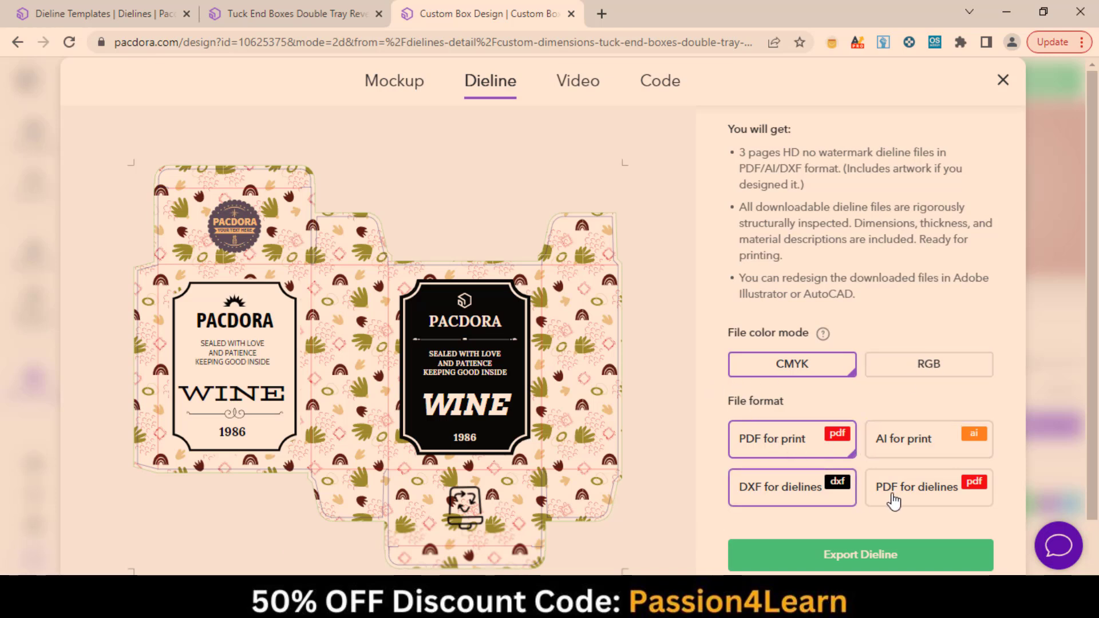
Keep the CMYK dieline export with PDF for print and DXF for dielines selected.
left_click(577, 80)
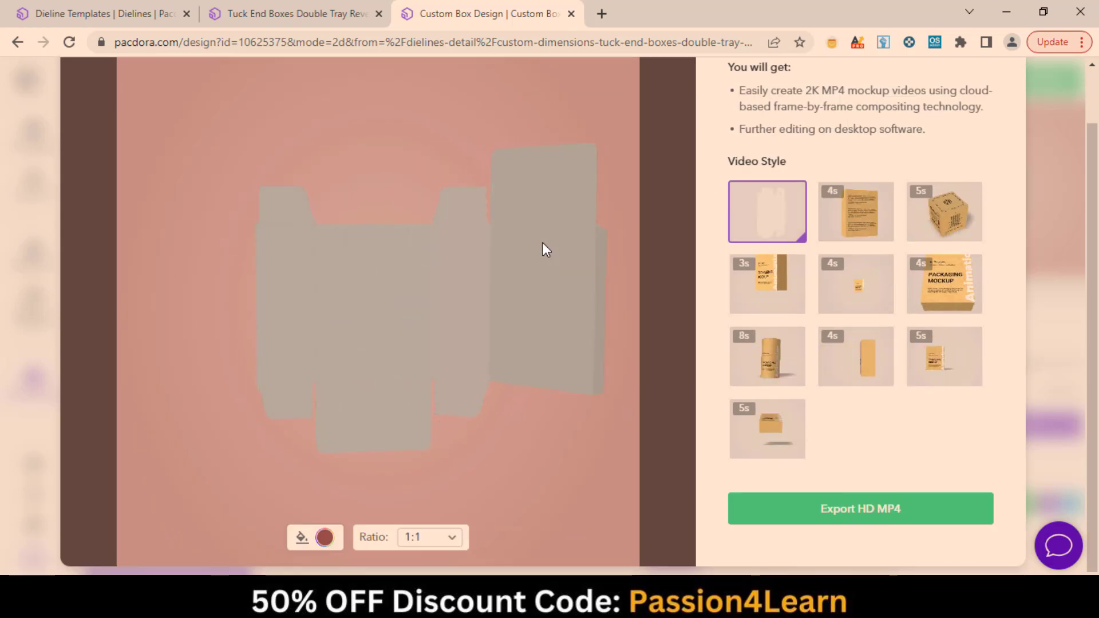
Choose the rotating-box video style for the MP4 mockup and move to the embed code export.
left_click(855, 212)
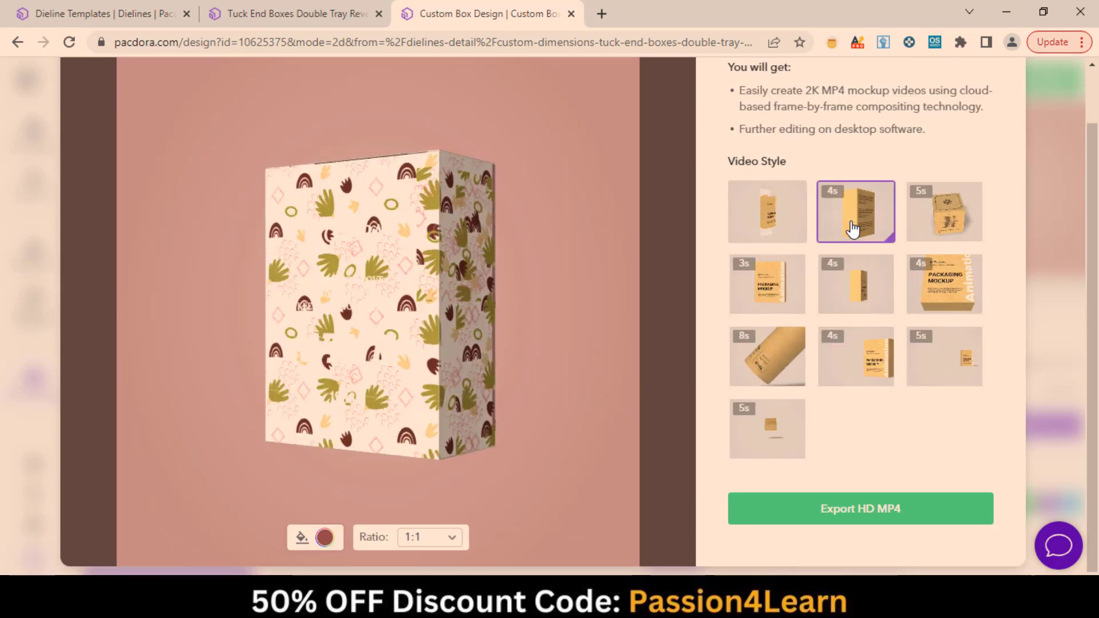
left_click(944, 211)
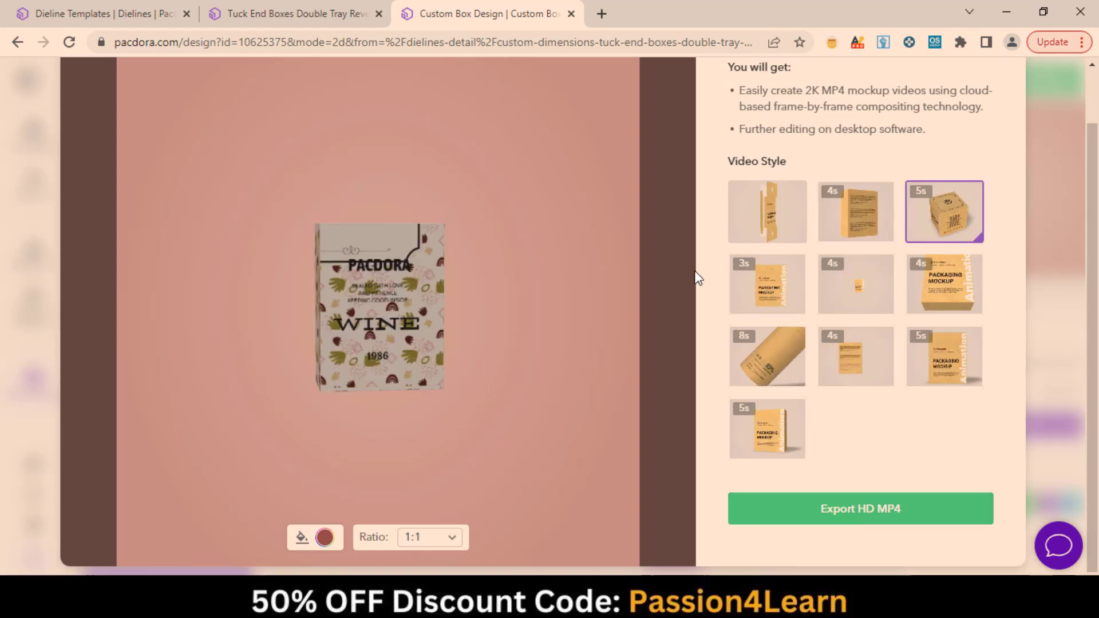
left_click(660, 80)
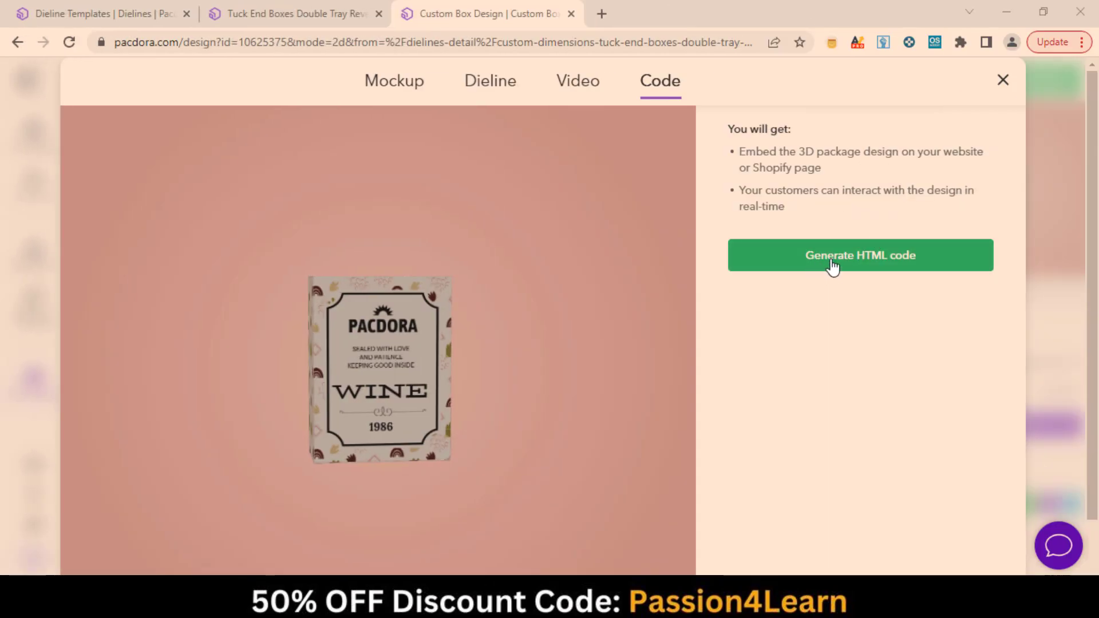
Generate the HTML embed code for the interactive 3D wine box.
left_click(860, 256)
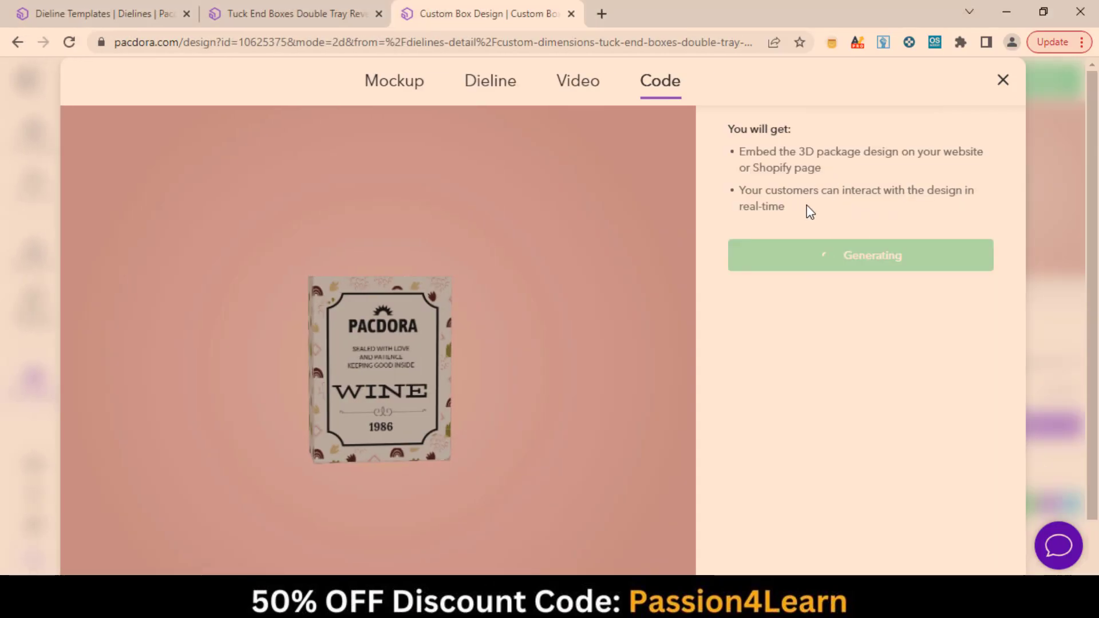
mouse_move(763, 175)
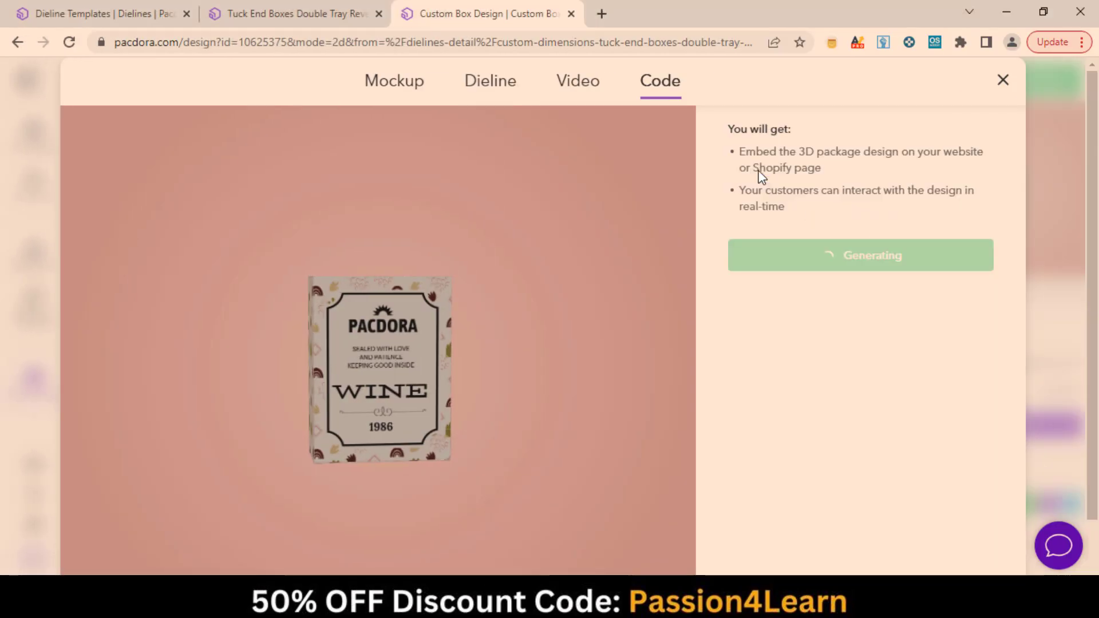